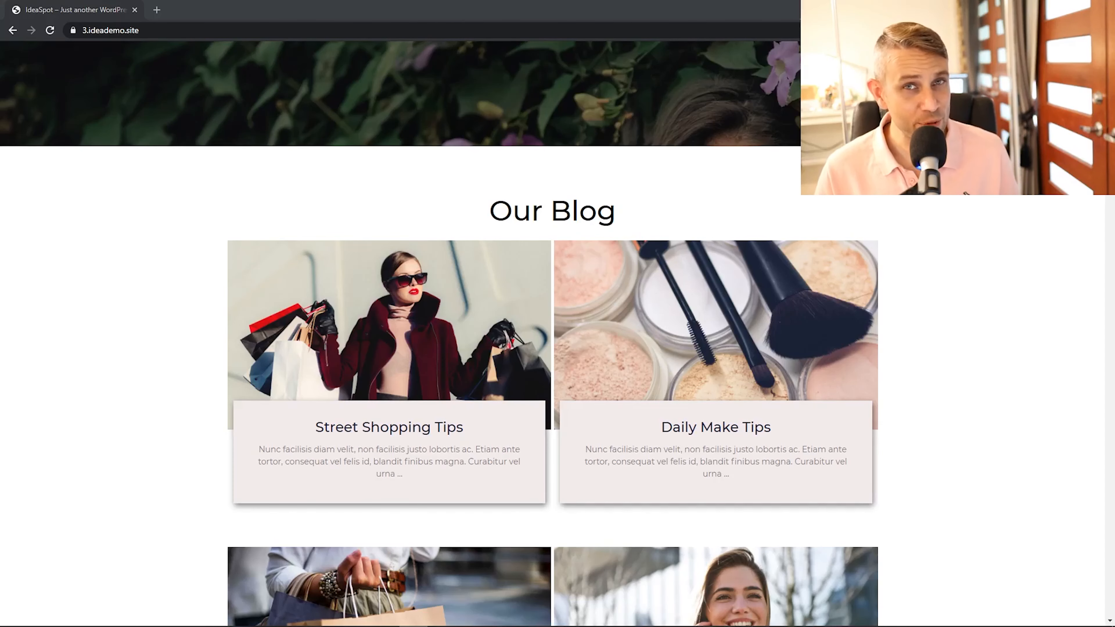
# Step: Scroll through the plugin directory search results for Elementor add-ons
pyautogui.scroll(-3)
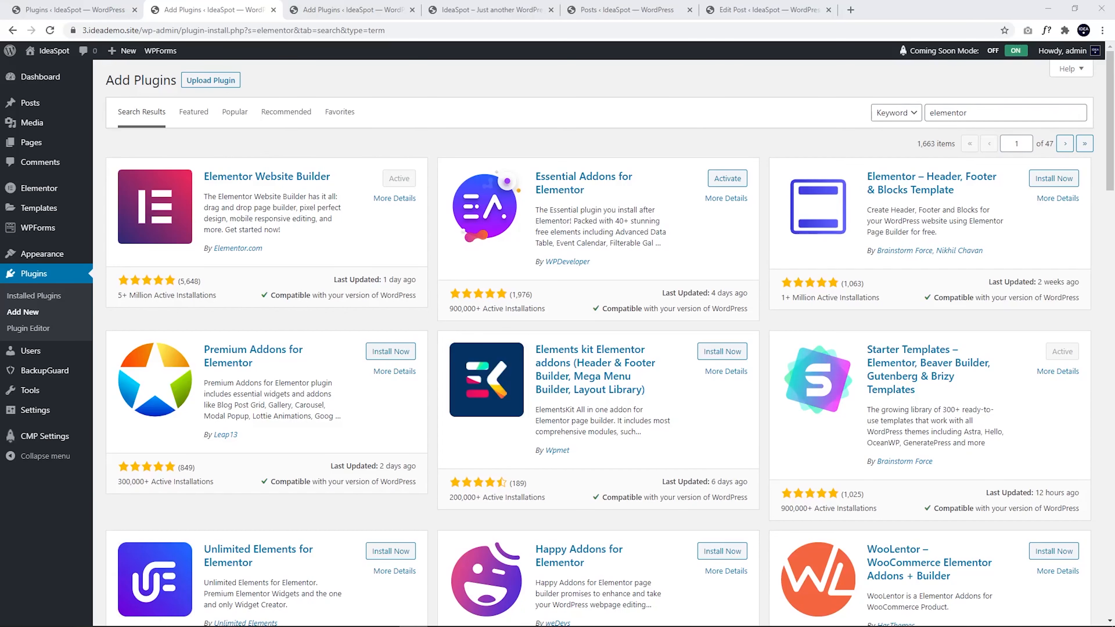
pyautogui.moveTo(46, 311)
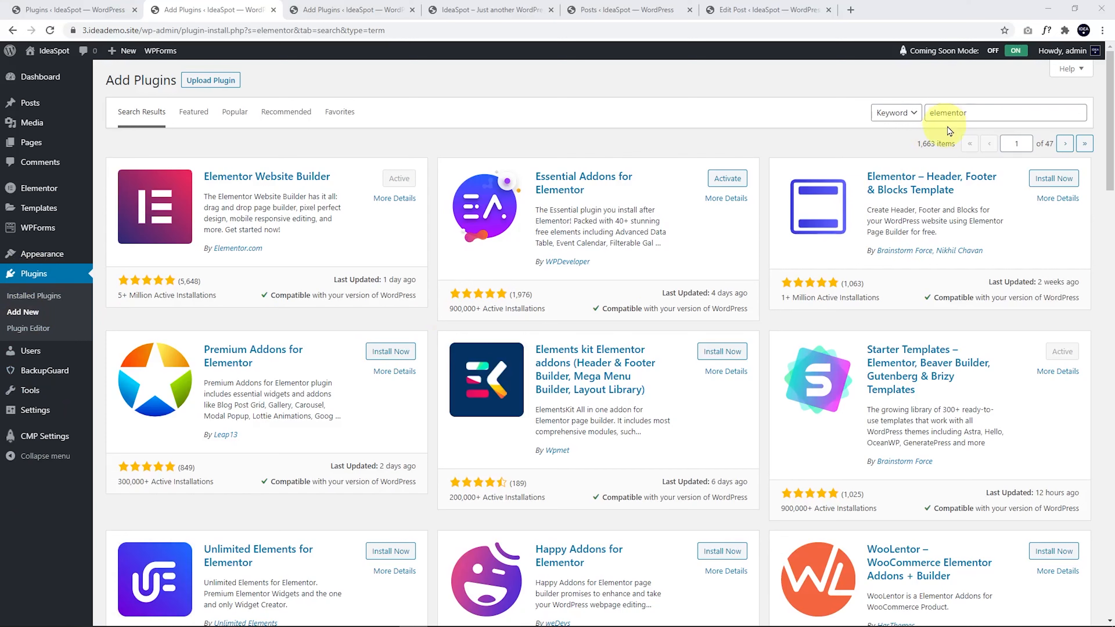
# Step: Search the directory for 'post grid elementor' and install Premium Addons for Elementor
pyautogui.click(996, 112)
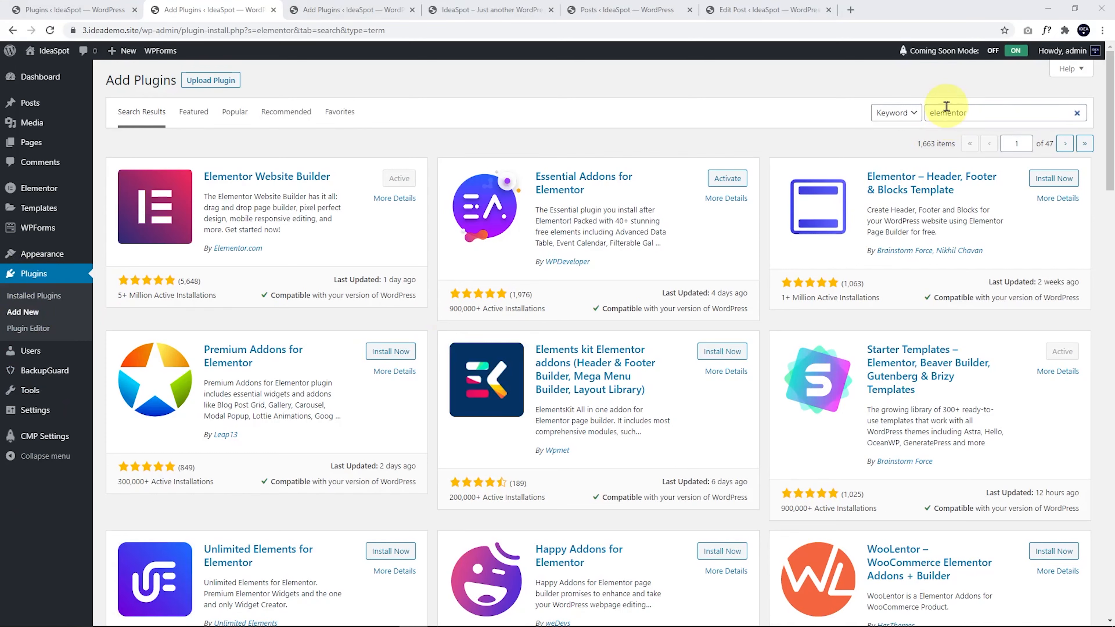
pyautogui.moveTo(570, 171)
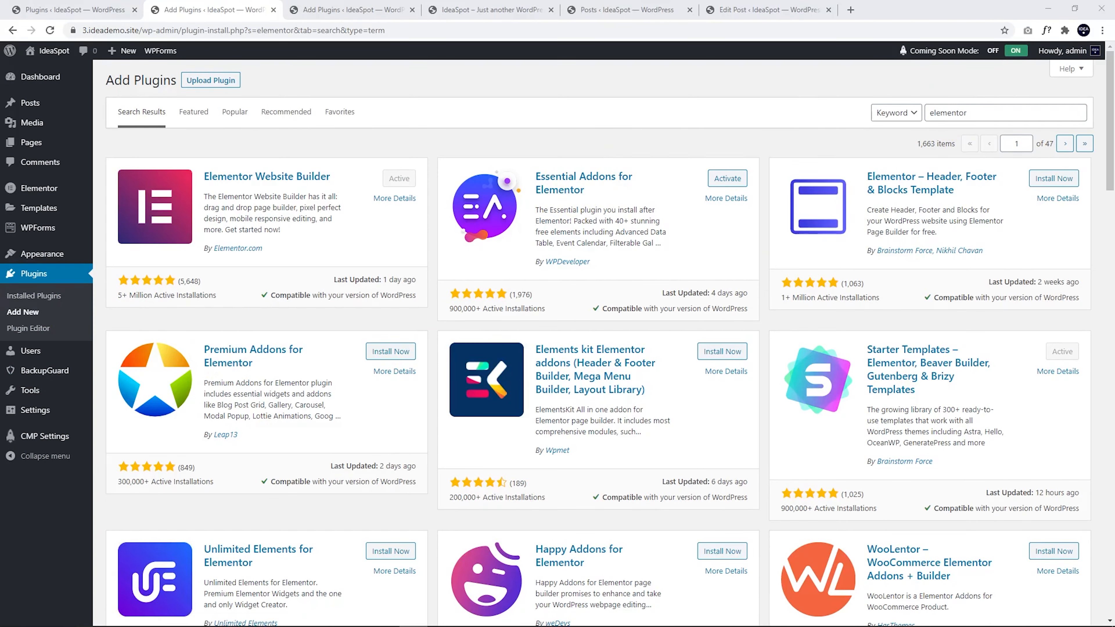
pyautogui.write('post grid elementor')
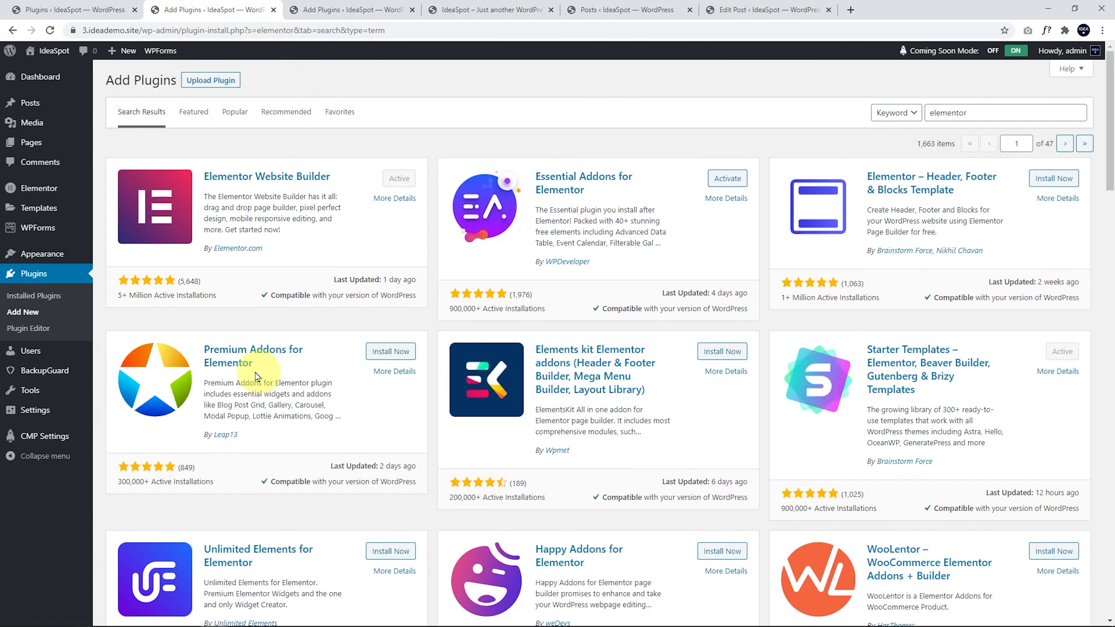
pyautogui.click(390, 351)
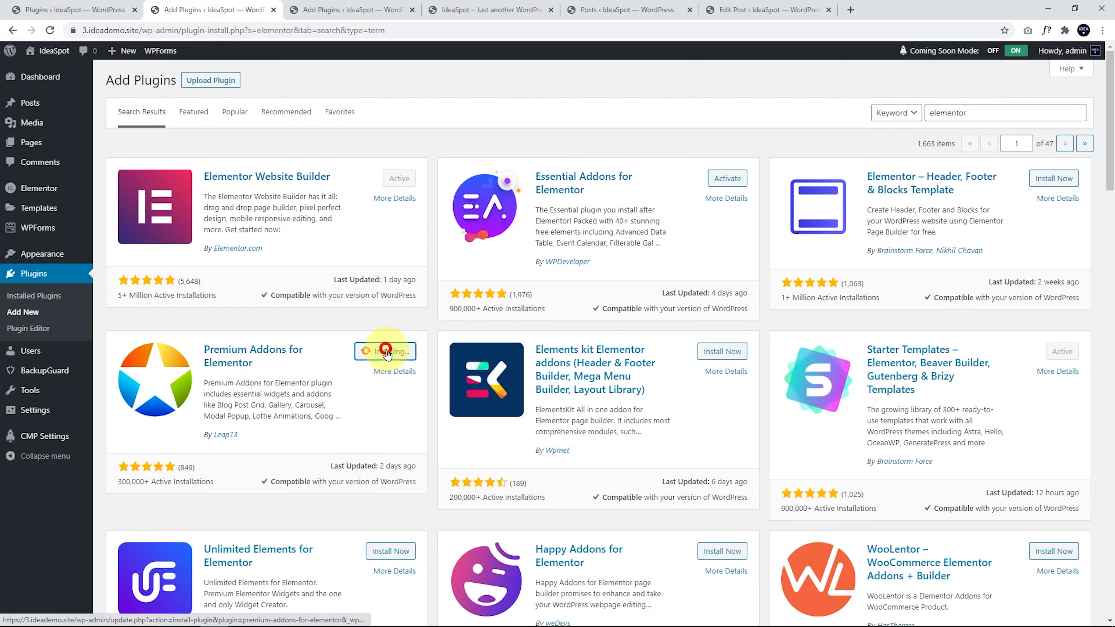
pyautogui.click(384, 351)
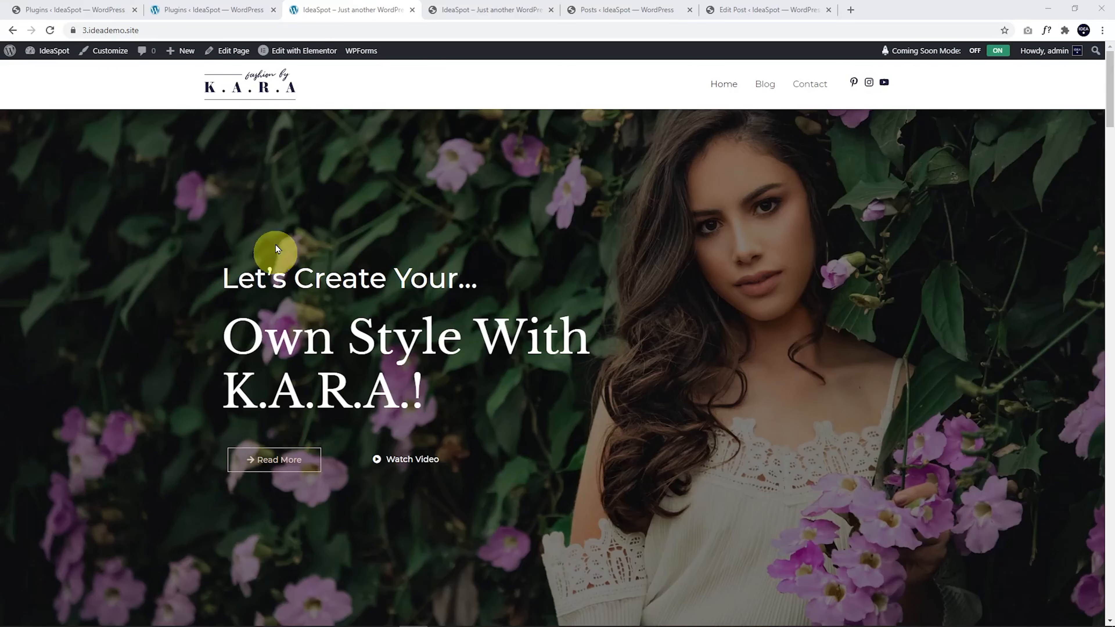
# Step: Edit the homepage with Elementor and insert an empty section below the hero banner
pyautogui.click(304, 51)
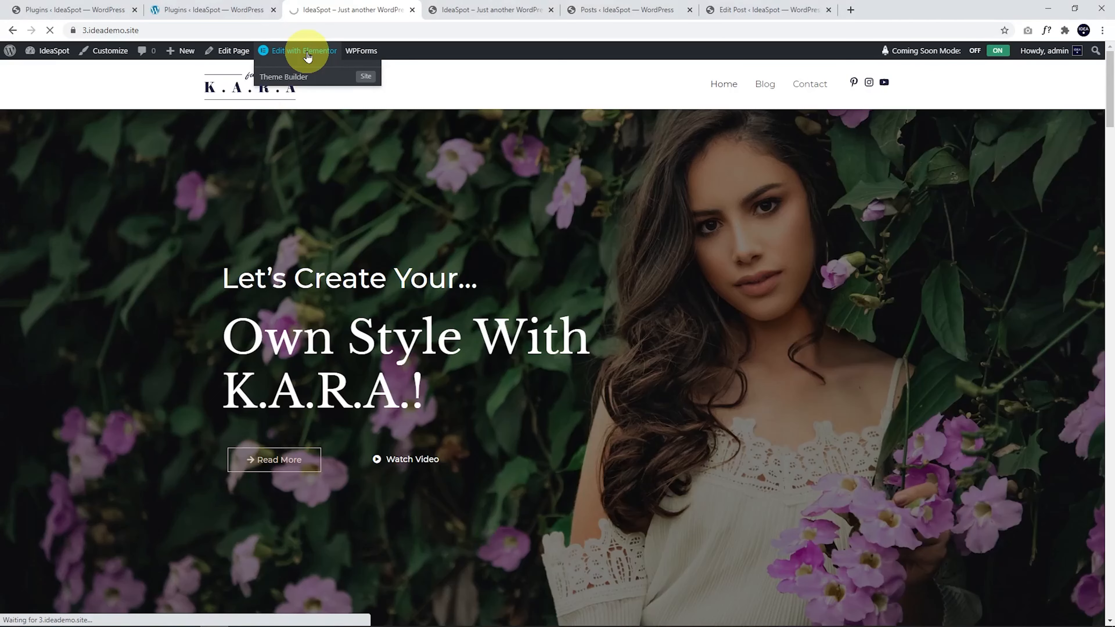
pyautogui.click(304, 51)
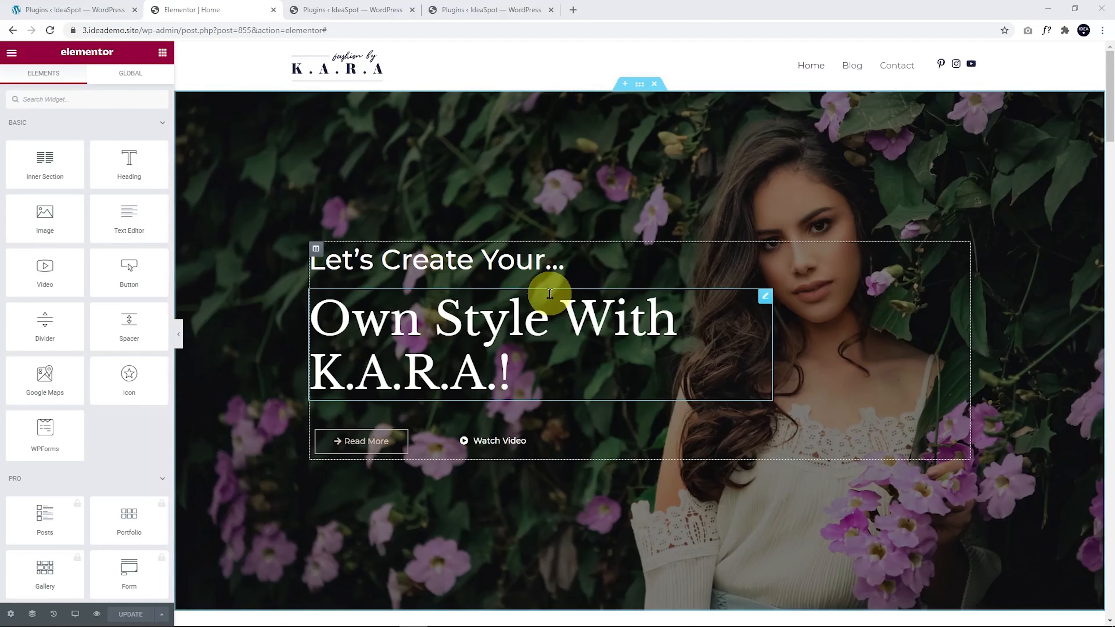
pyautogui.scroll(-3)
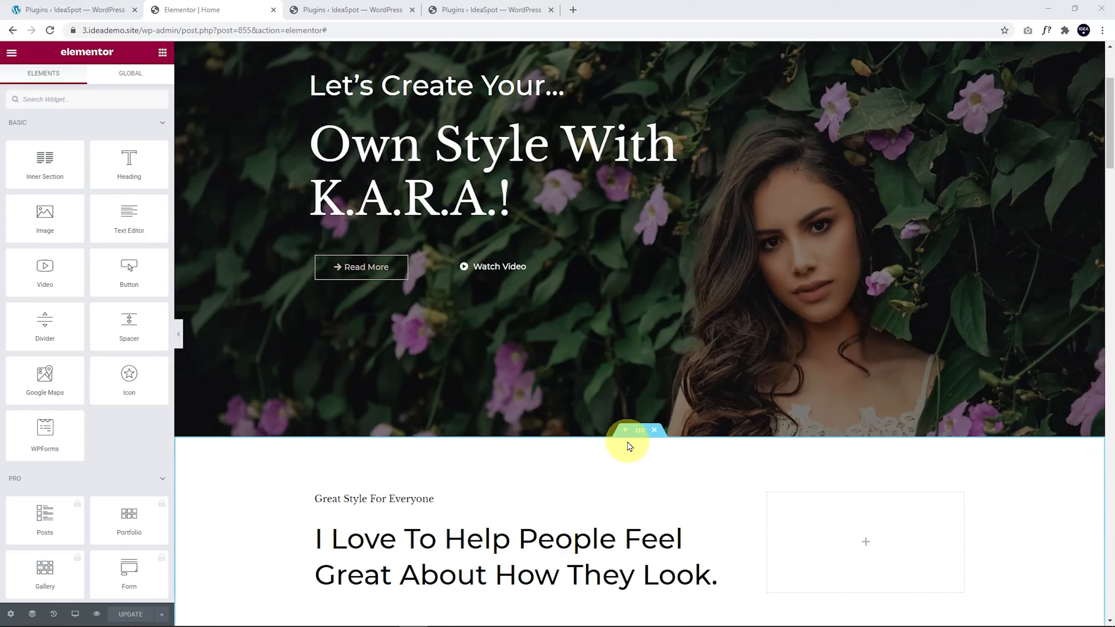
pyautogui.click(624, 431)
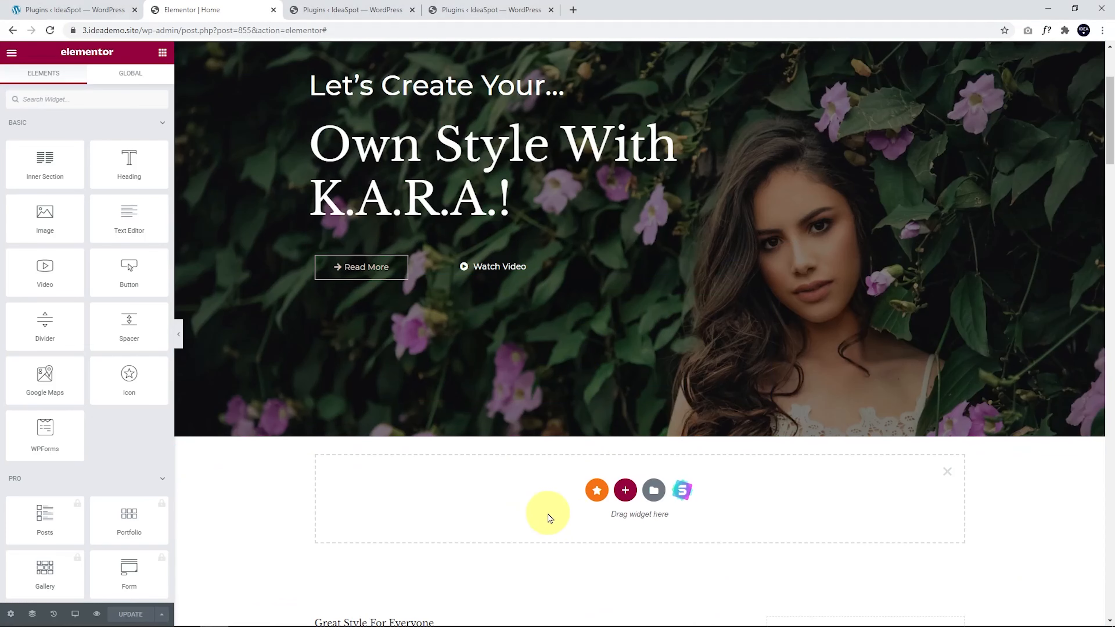
pyautogui.moveTo(91, 329)
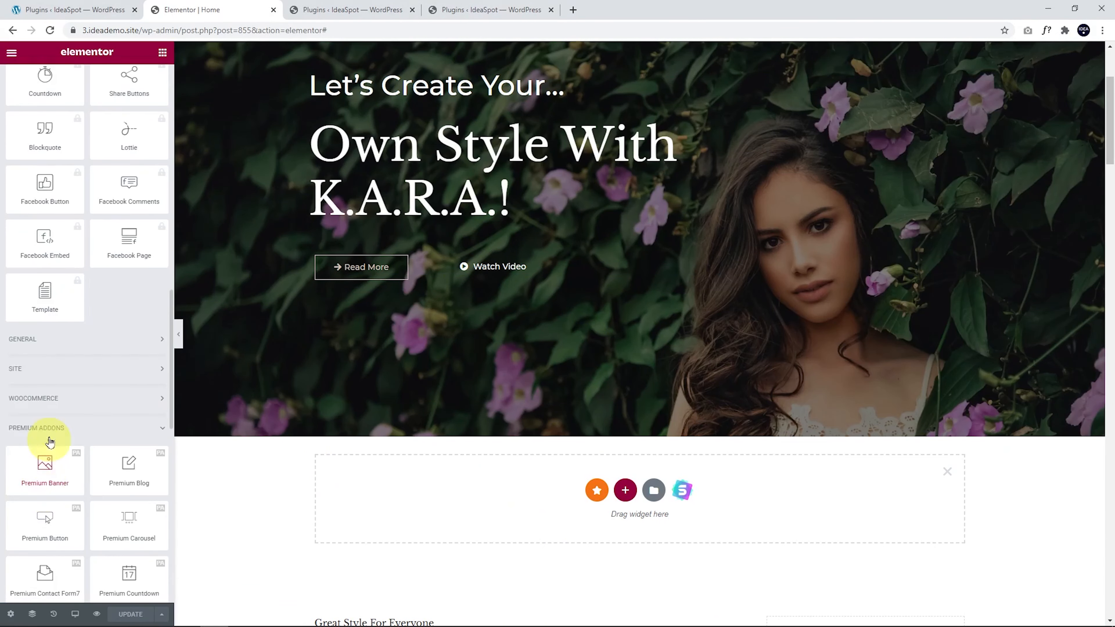
pyautogui.scroll(-3)
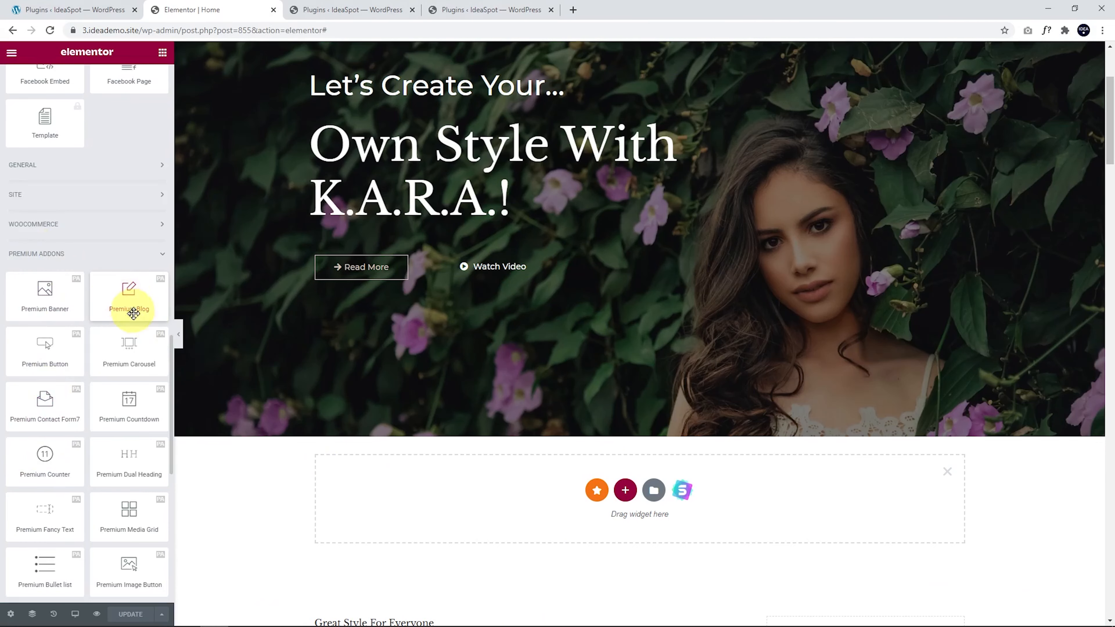
# Step: Drop a Premium Blog grid into the empty section and switch its skin to Modern
pyautogui.moveTo(129, 295); pyautogui.dragTo(477, 487)
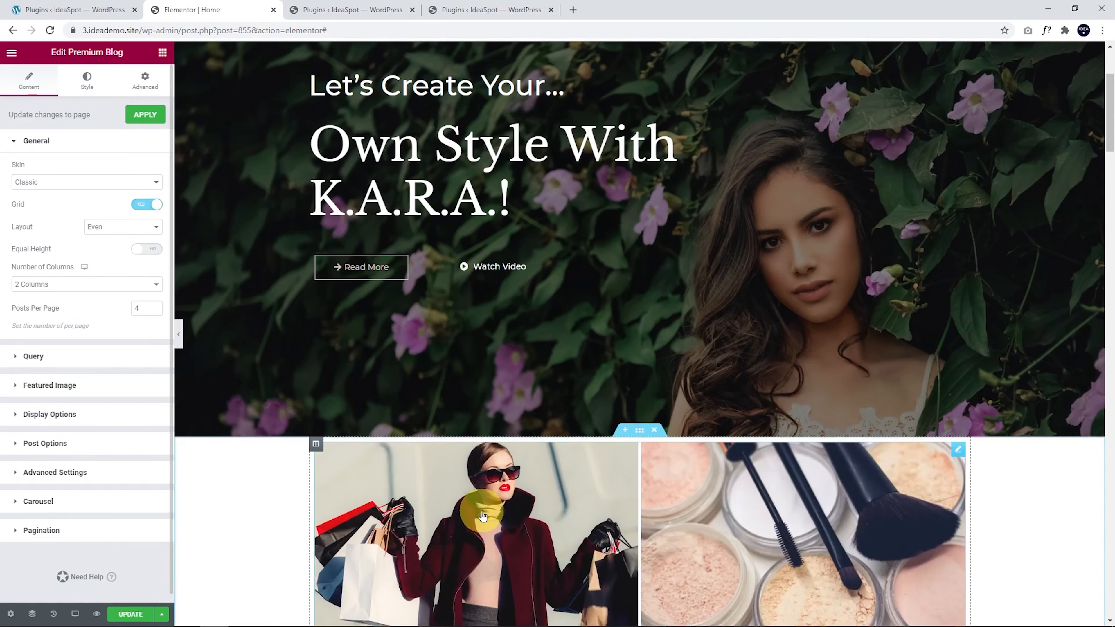
pyautogui.scroll(-3)
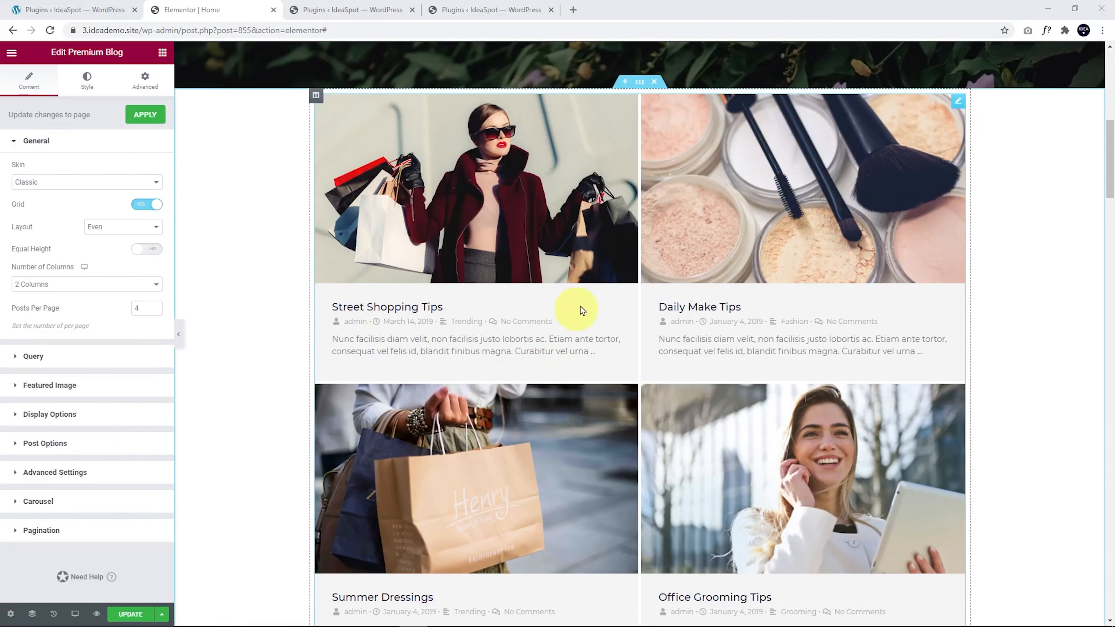
pyautogui.click(85, 182)
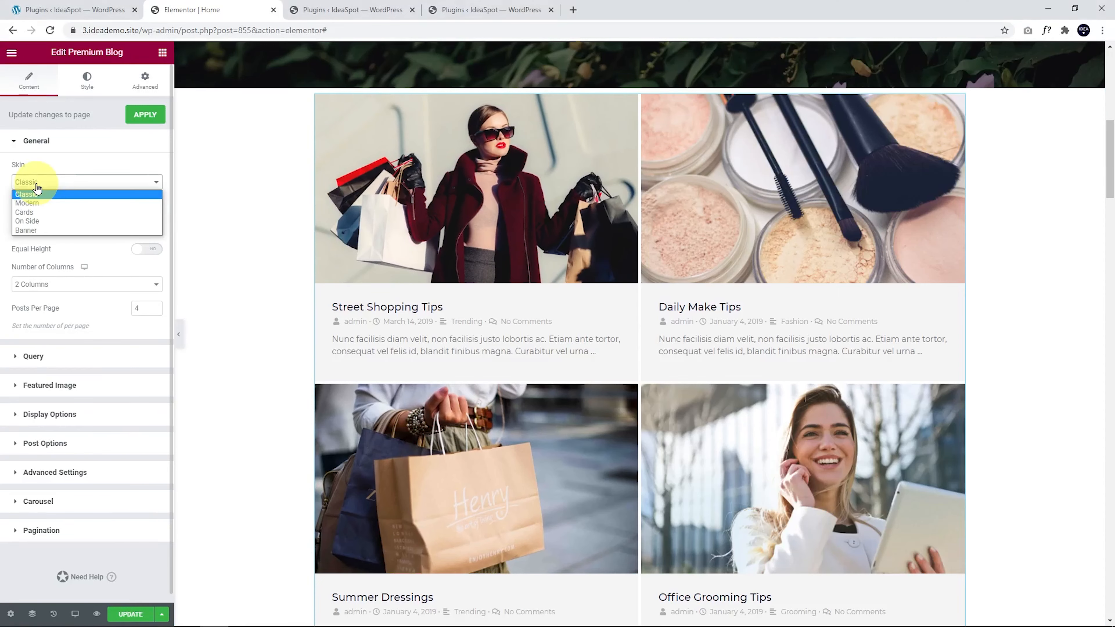
pyautogui.click(26, 203)
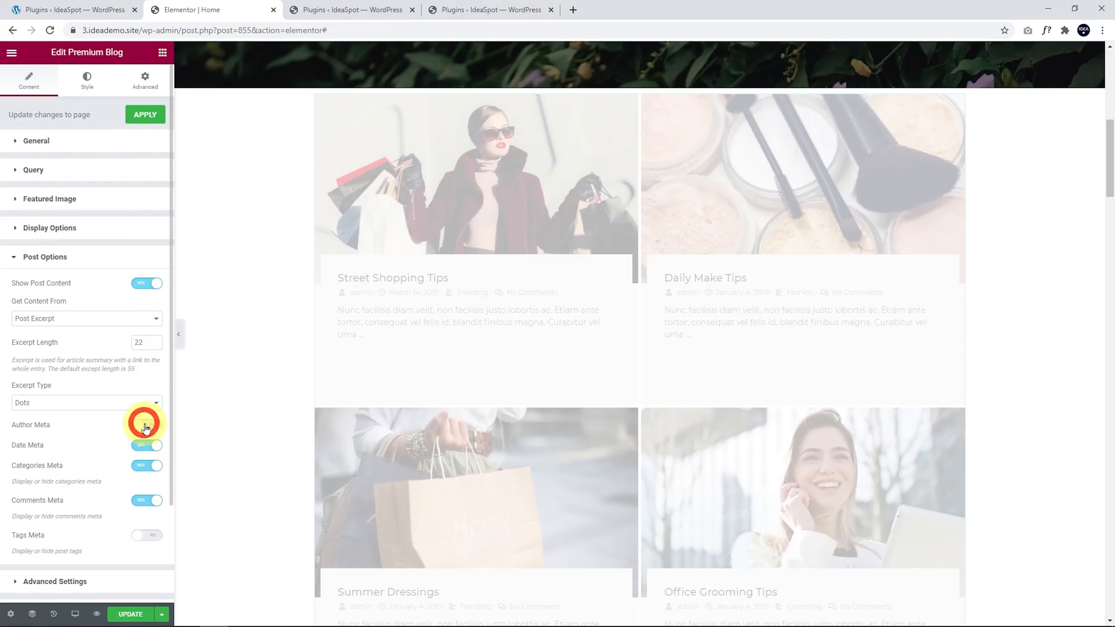
# Step: Switch off the author, date and comment meta on the post cards
pyautogui.click(147, 425)
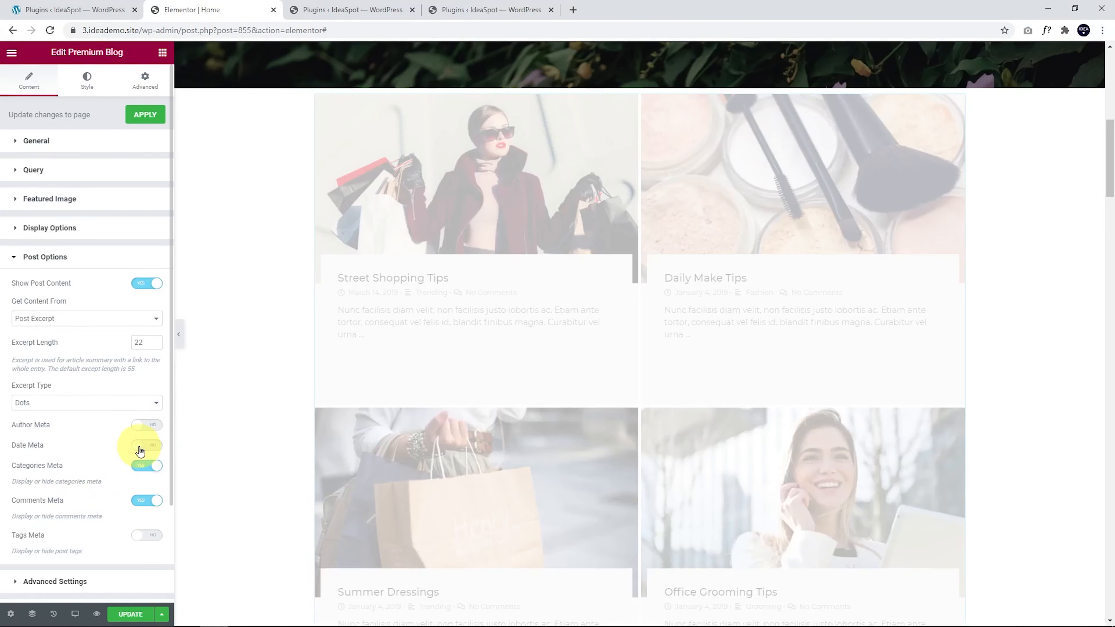
pyautogui.click(145, 465)
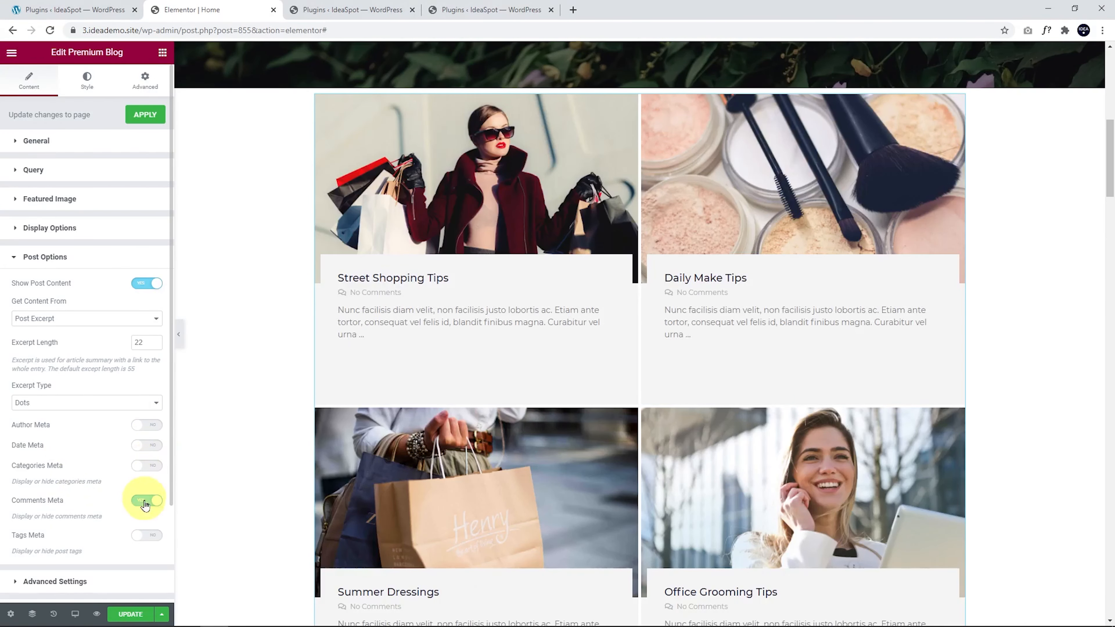
pyautogui.click(146, 500)
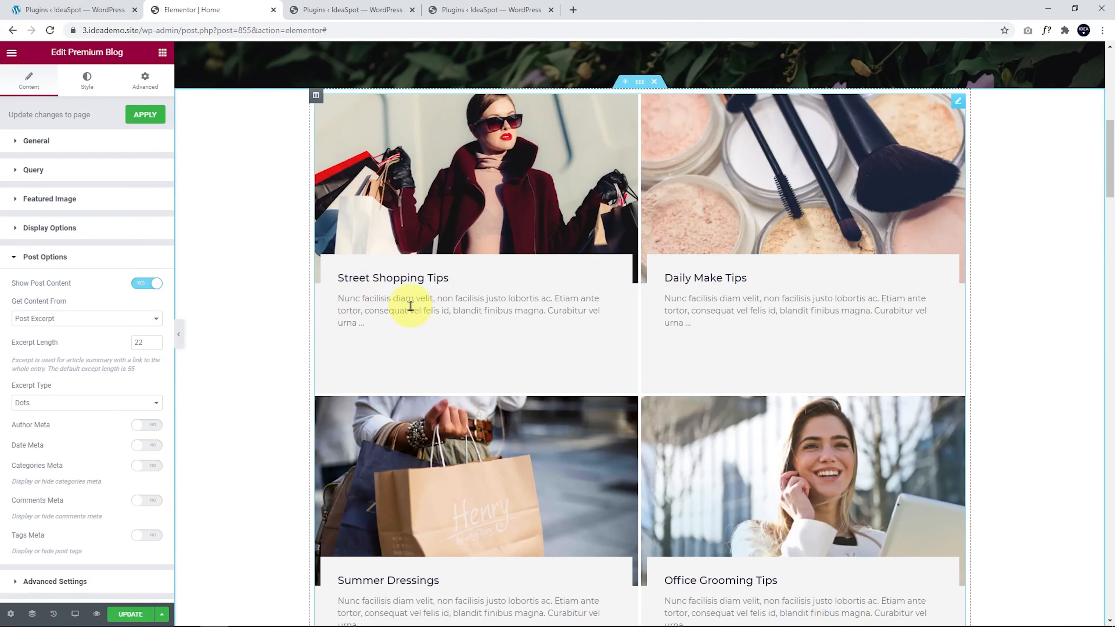
pyautogui.scroll(-3)
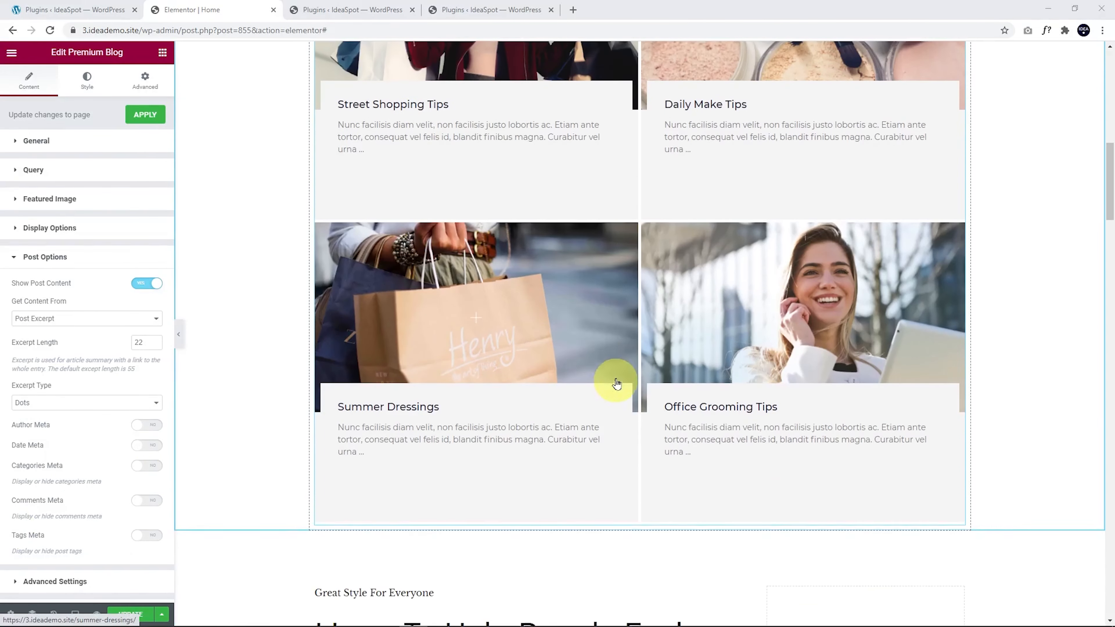
pyautogui.scroll(-3)
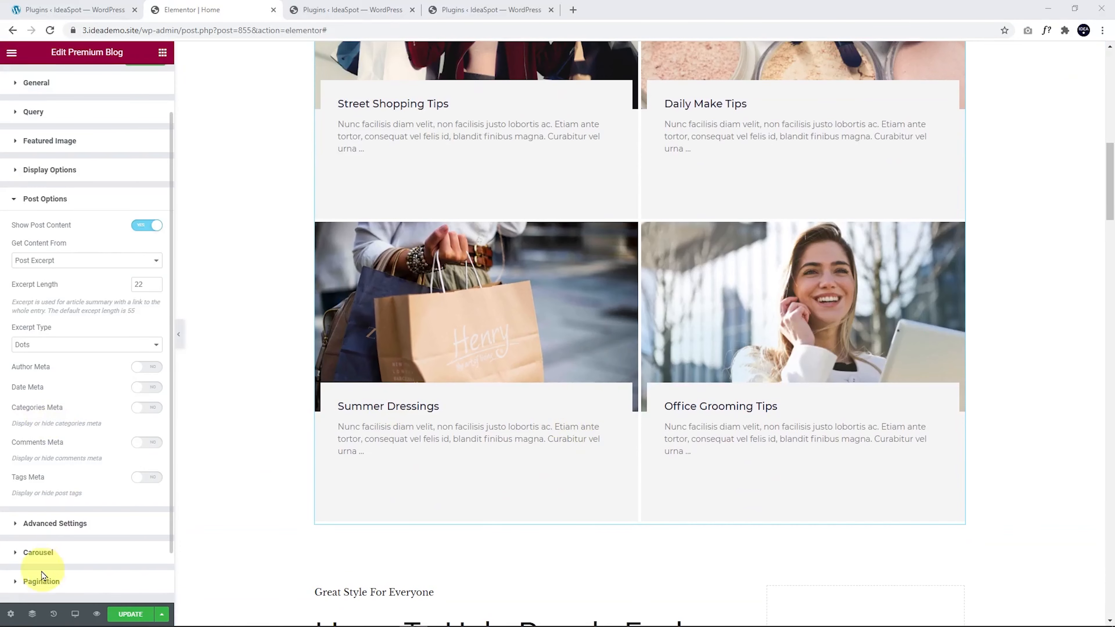
# Step: Enable pagination for the grid with the page numbers centred
pyautogui.click(41, 581)
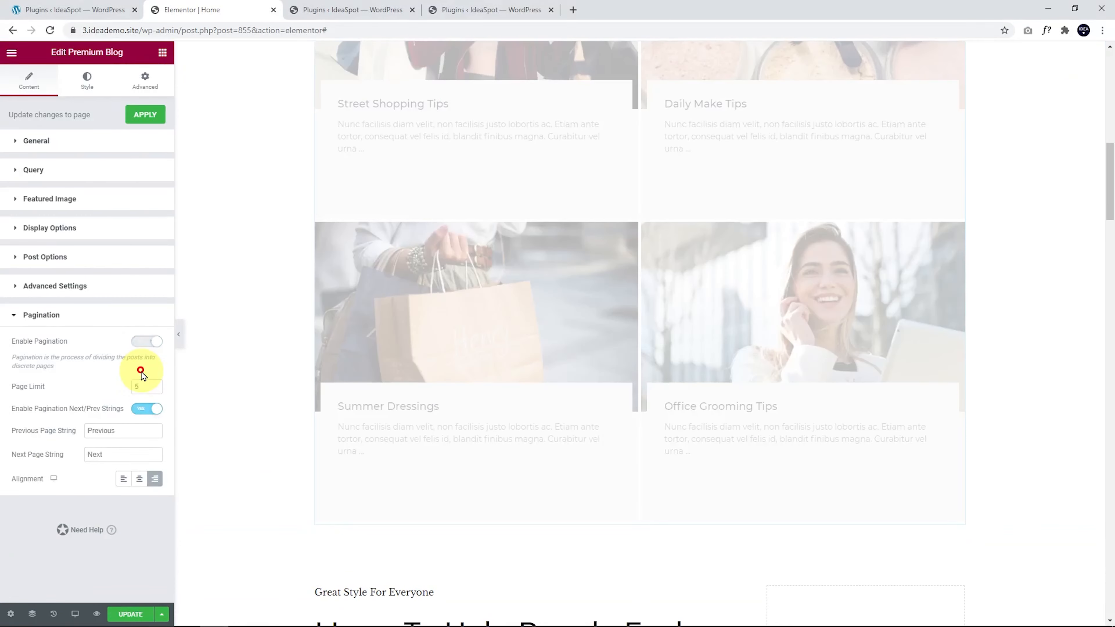
pyautogui.click(147, 342)
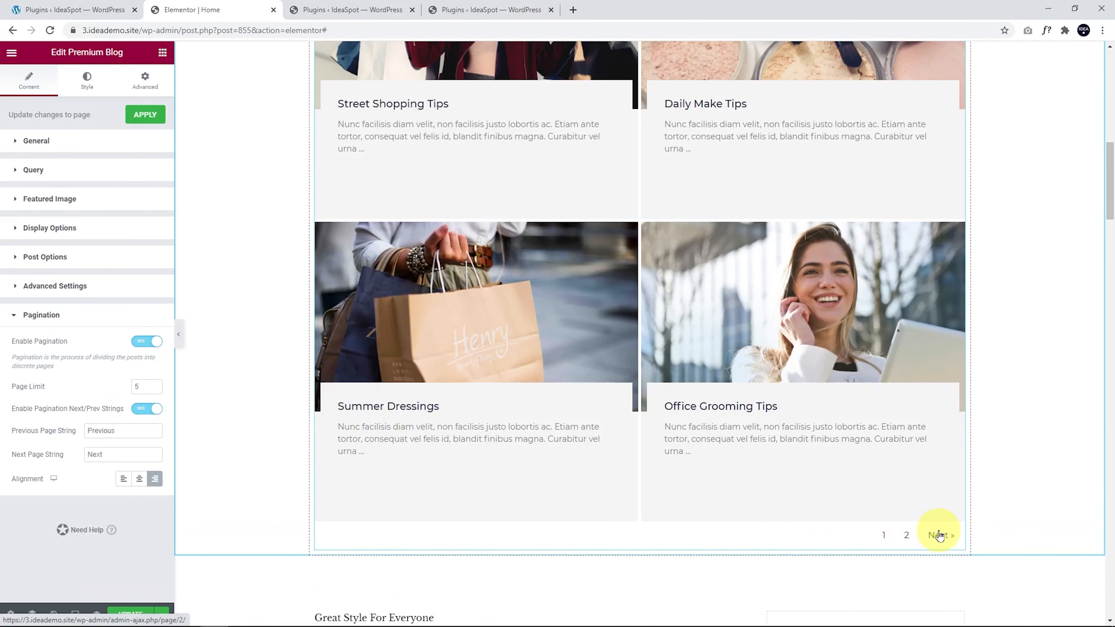
pyautogui.moveTo(138, 478)
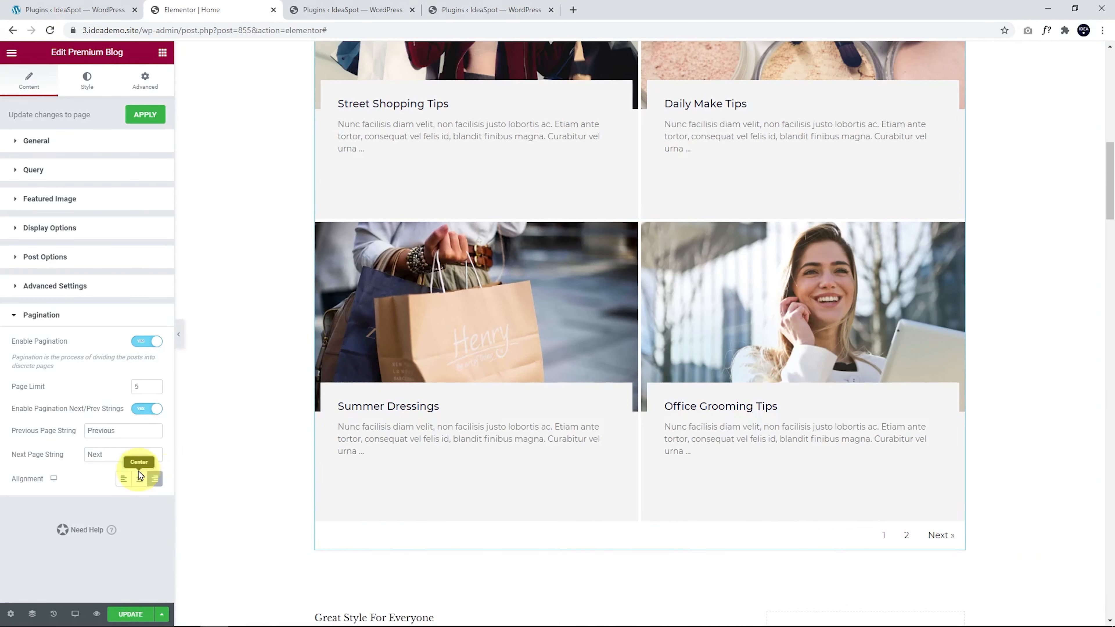
pyautogui.click(139, 478)
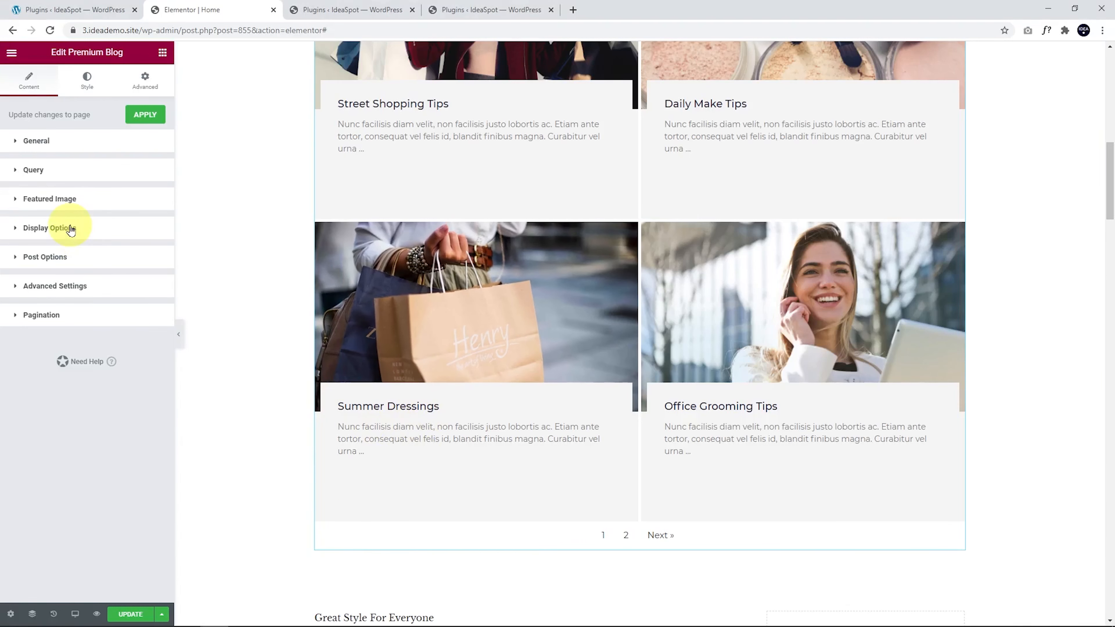
# Step: Review the grid's display and general settings, then its Query options ordered by date descending
pyautogui.click(50, 228)
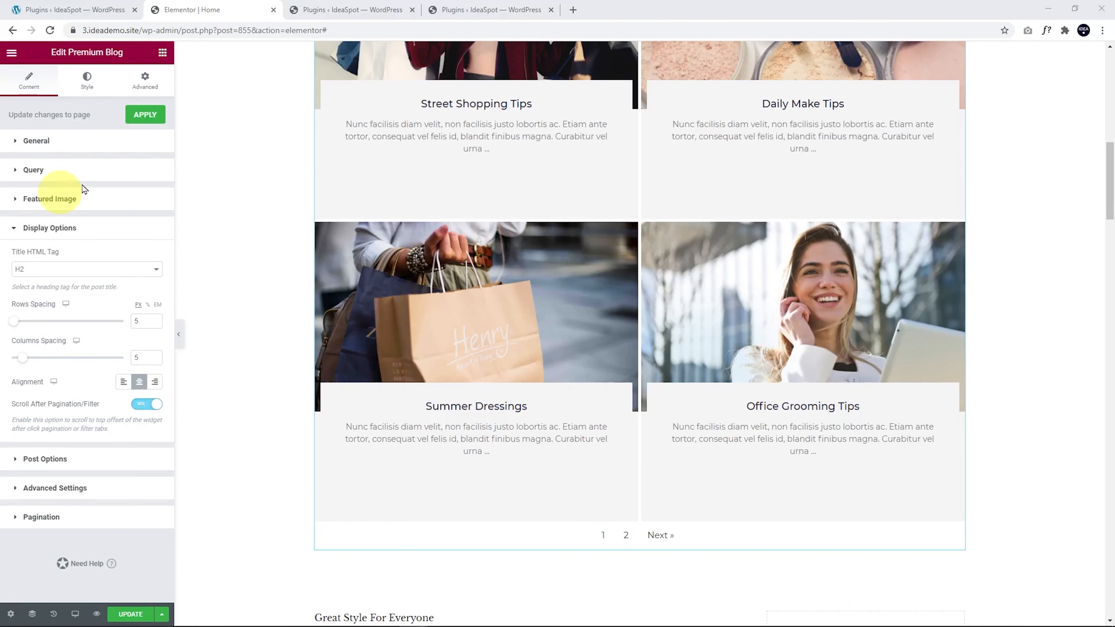
pyautogui.click(35, 140)
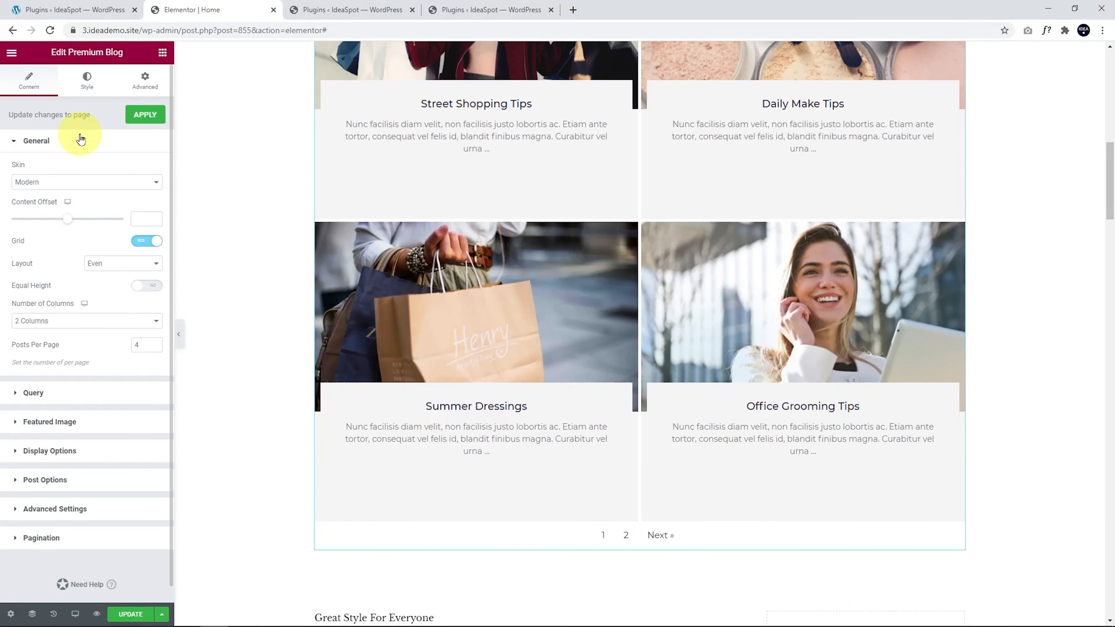
pyautogui.moveTo(140, 349)
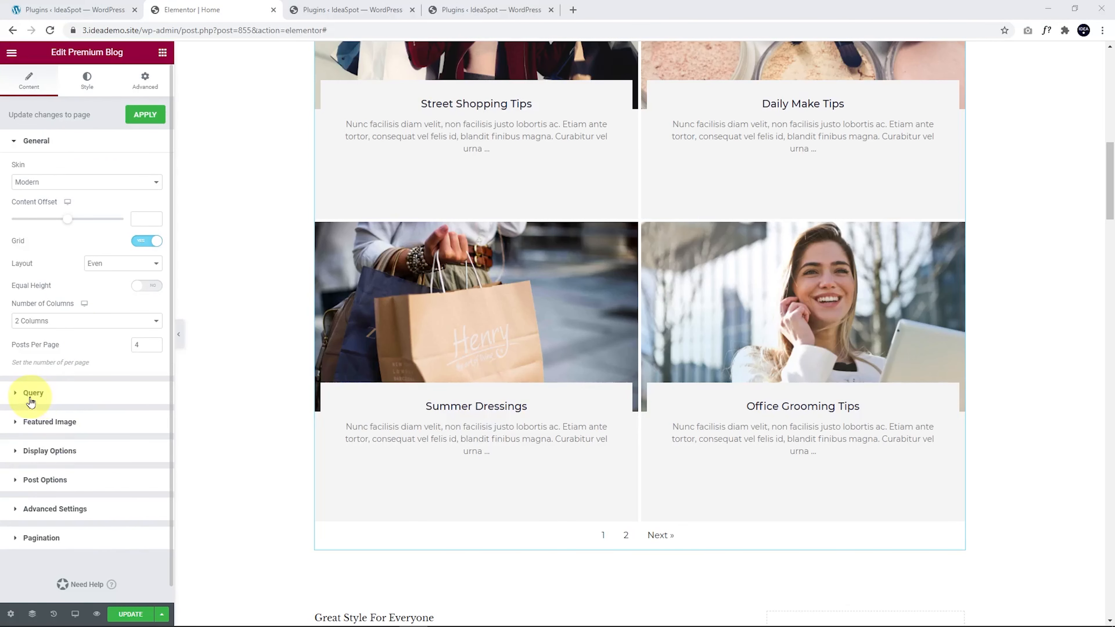
pyautogui.click(32, 393)
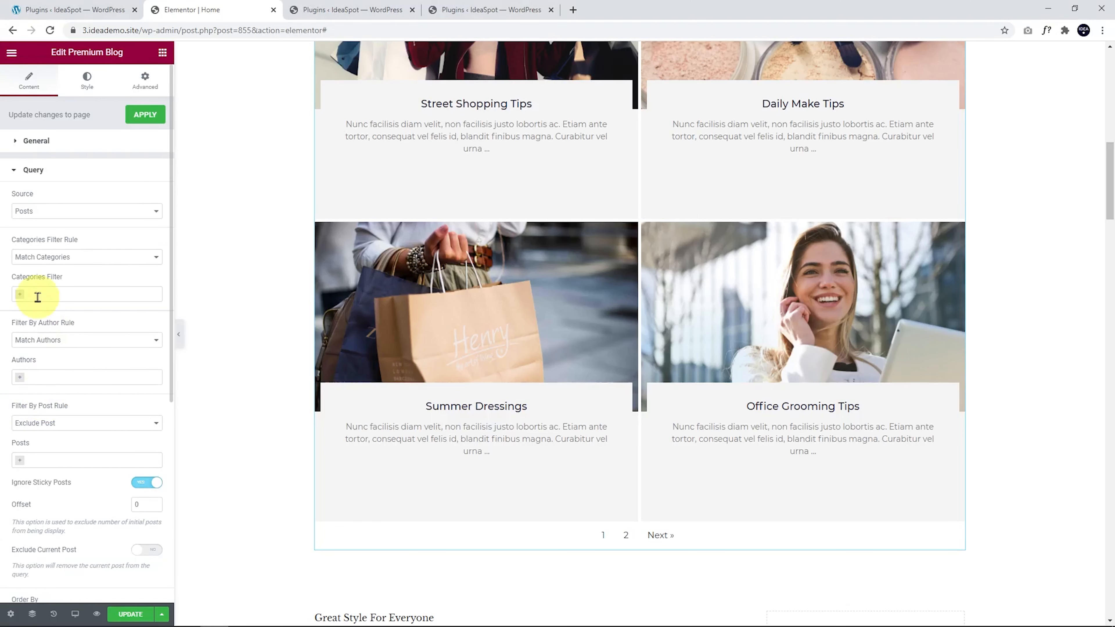
pyautogui.moveTo(86, 349)
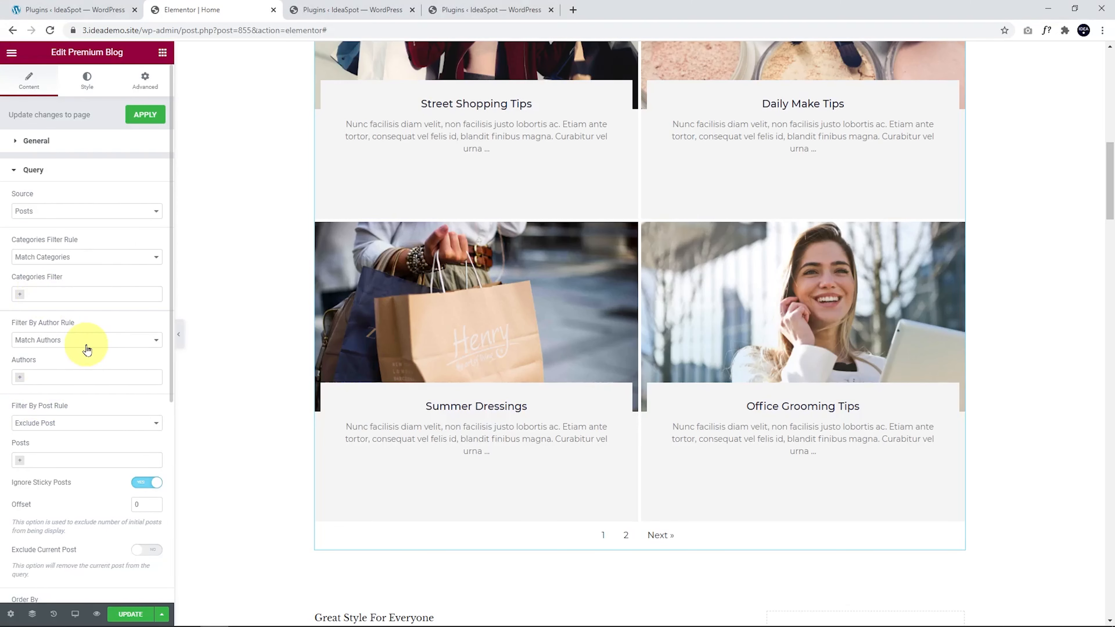
pyautogui.scroll(-3)
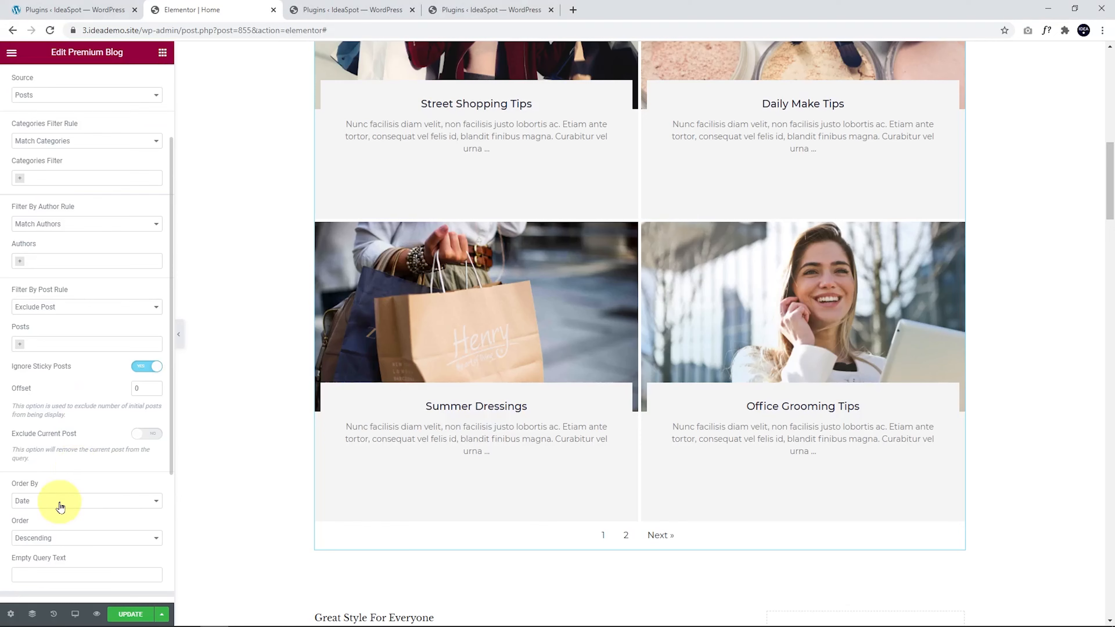
pyautogui.scroll(-3)
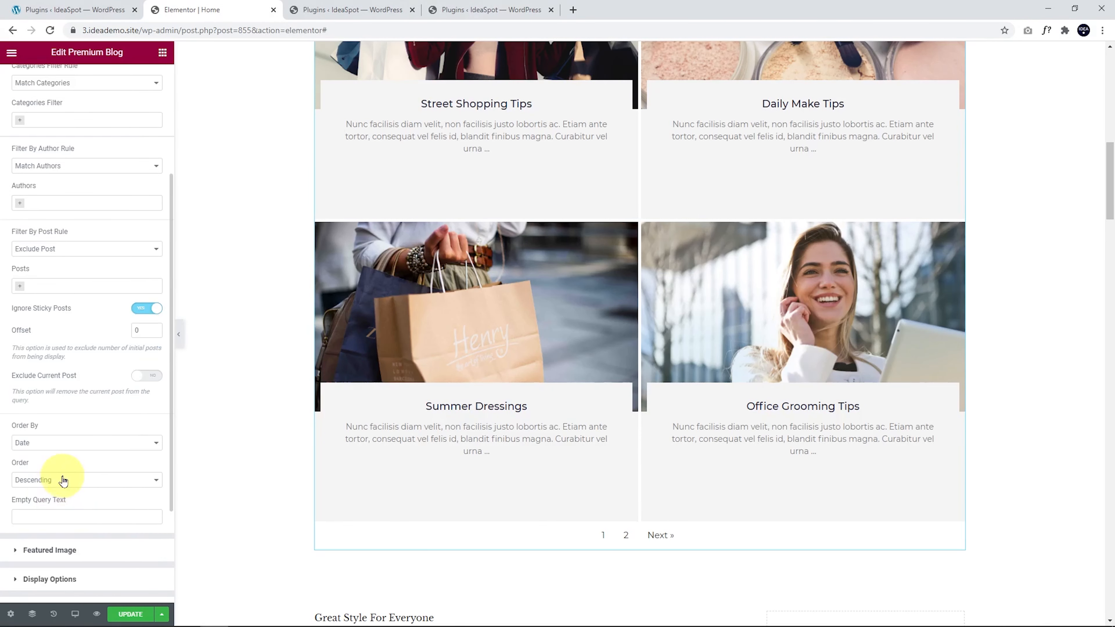
pyautogui.moveTo(93, 485)
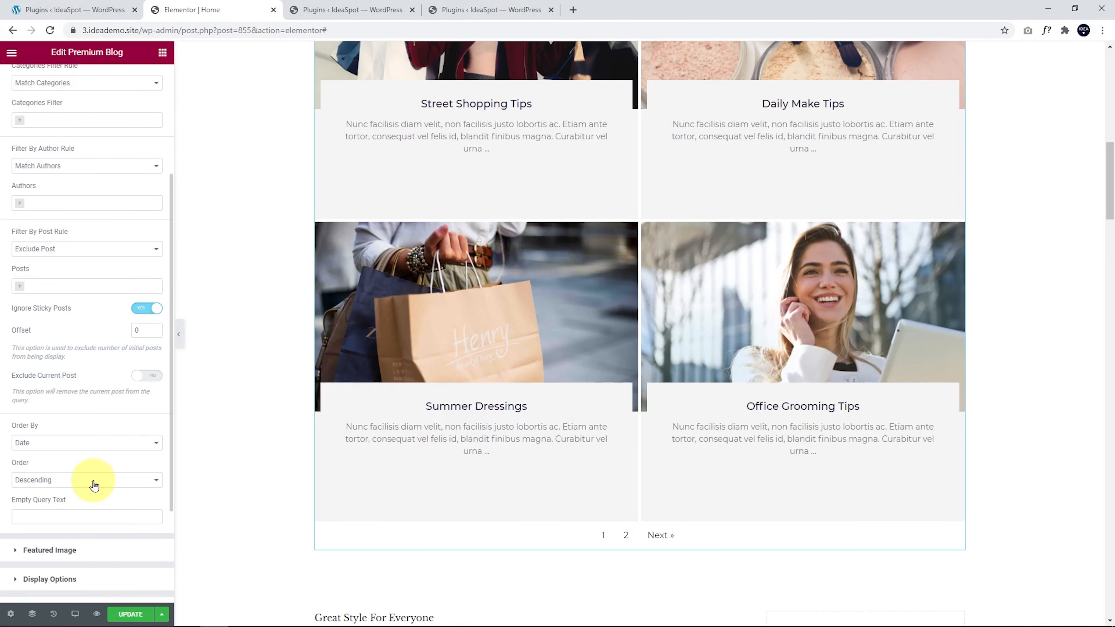
pyautogui.moveTo(102, 455)
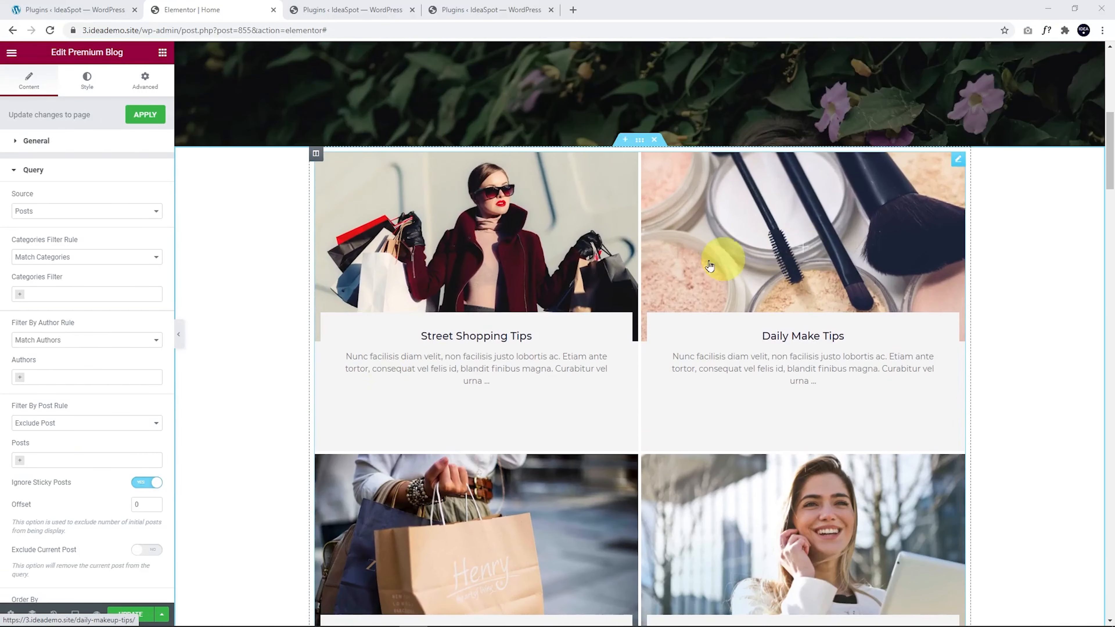
# Step: Bring up the Image style settings and the plus-sign colour control for the grid
pyautogui.click(86, 80)
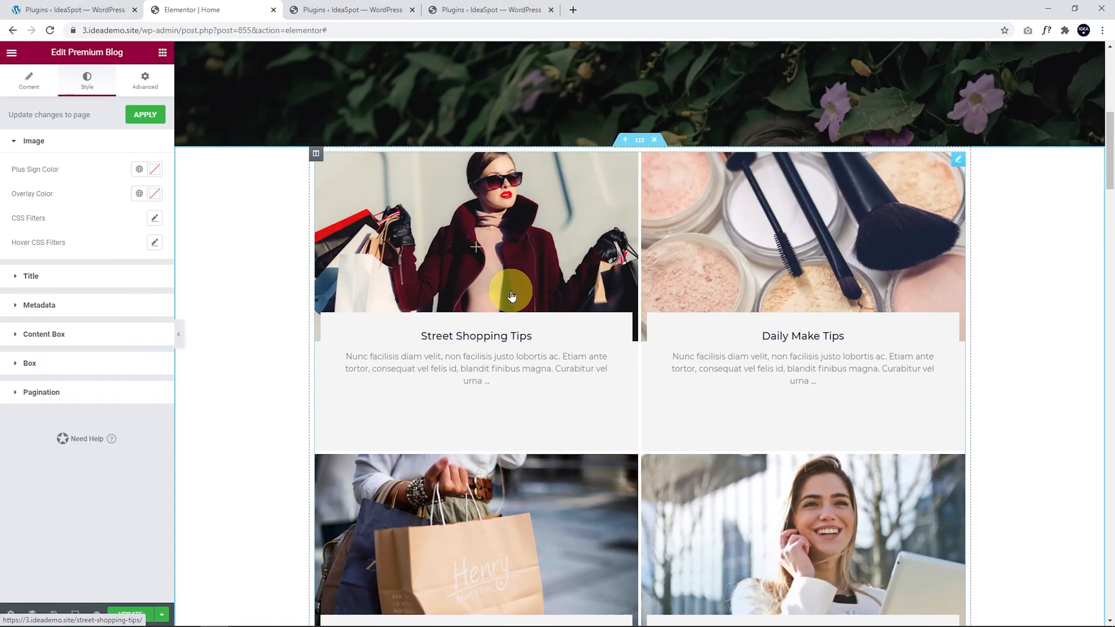
pyautogui.moveTo(742, 246)
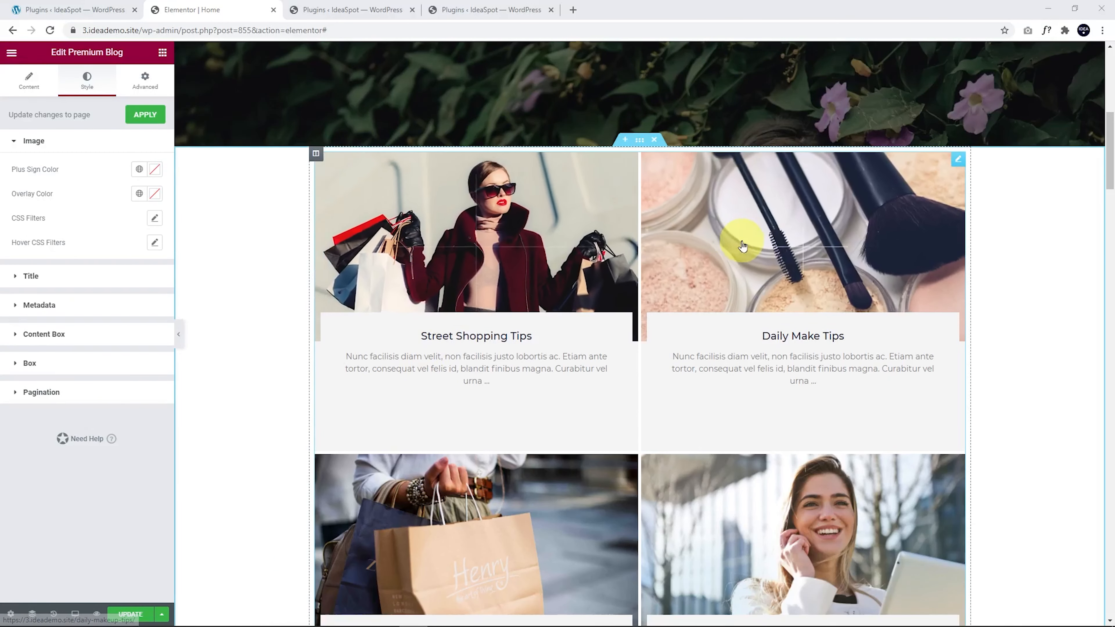
pyautogui.moveTo(475, 253)
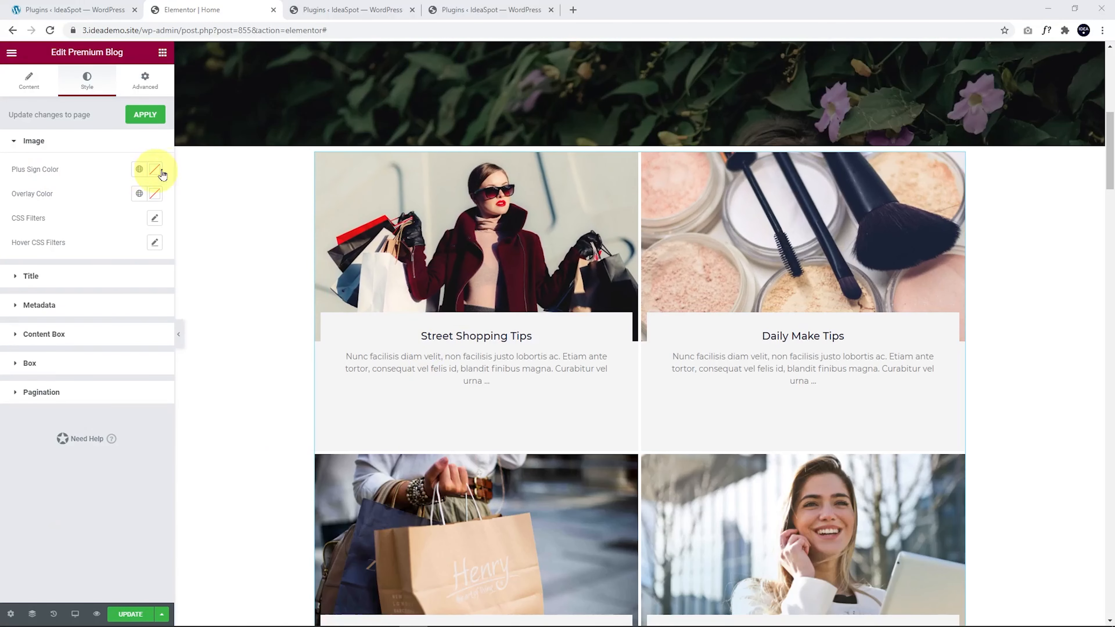
pyautogui.click(140, 169)
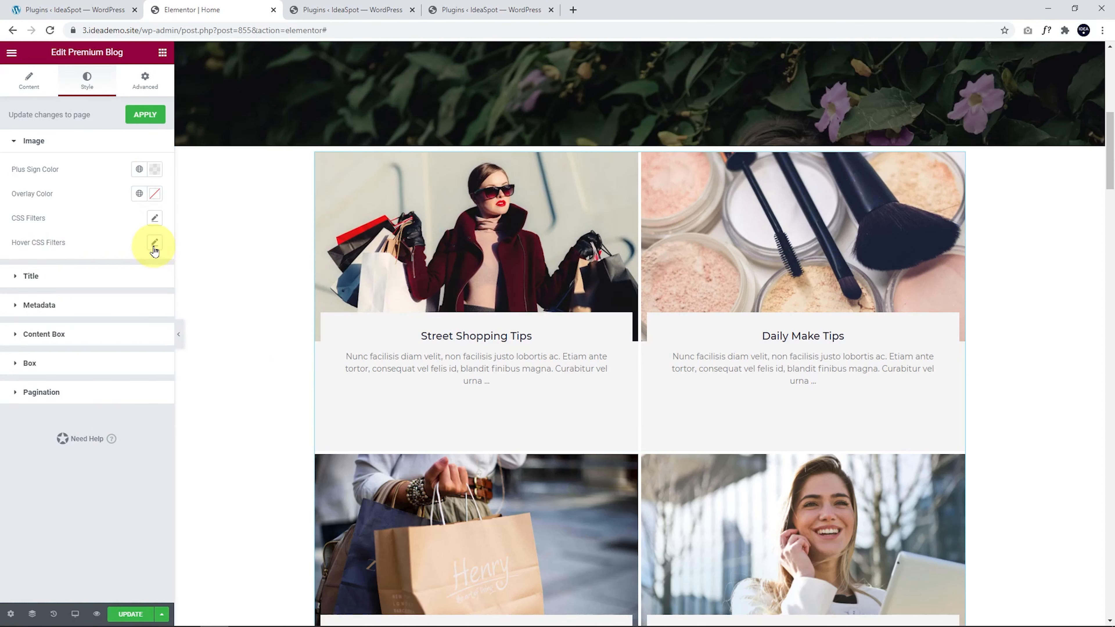
# Step: Raise the images' hover brightness filter from 100 to about 118
pyautogui.click(154, 244)
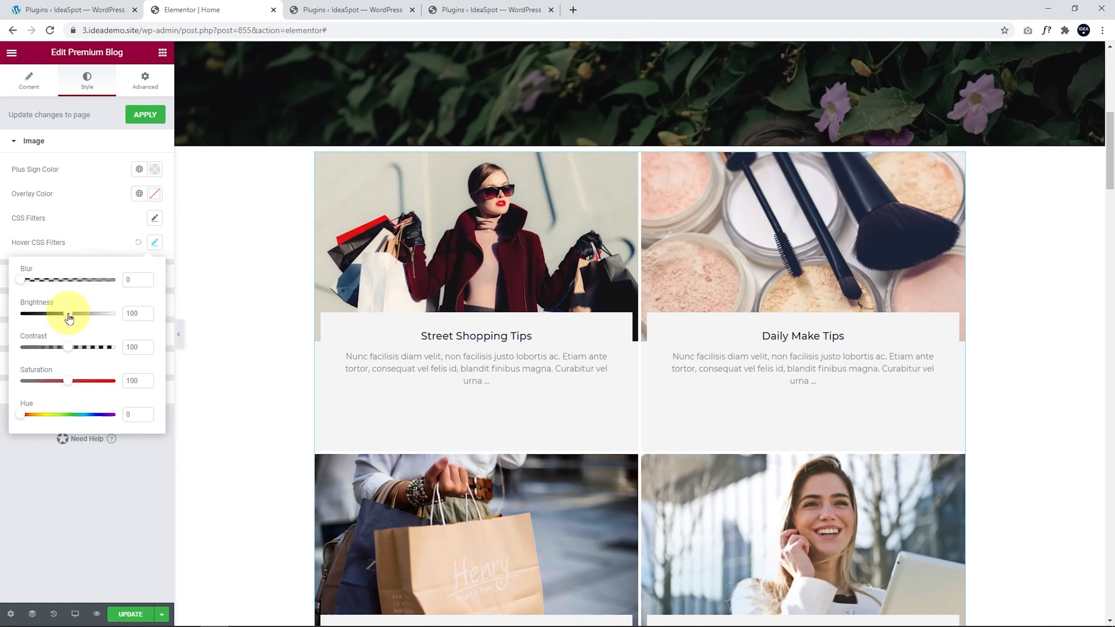
pyautogui.moveTo(66, 314); pyautogui.dragTo(77, 314)
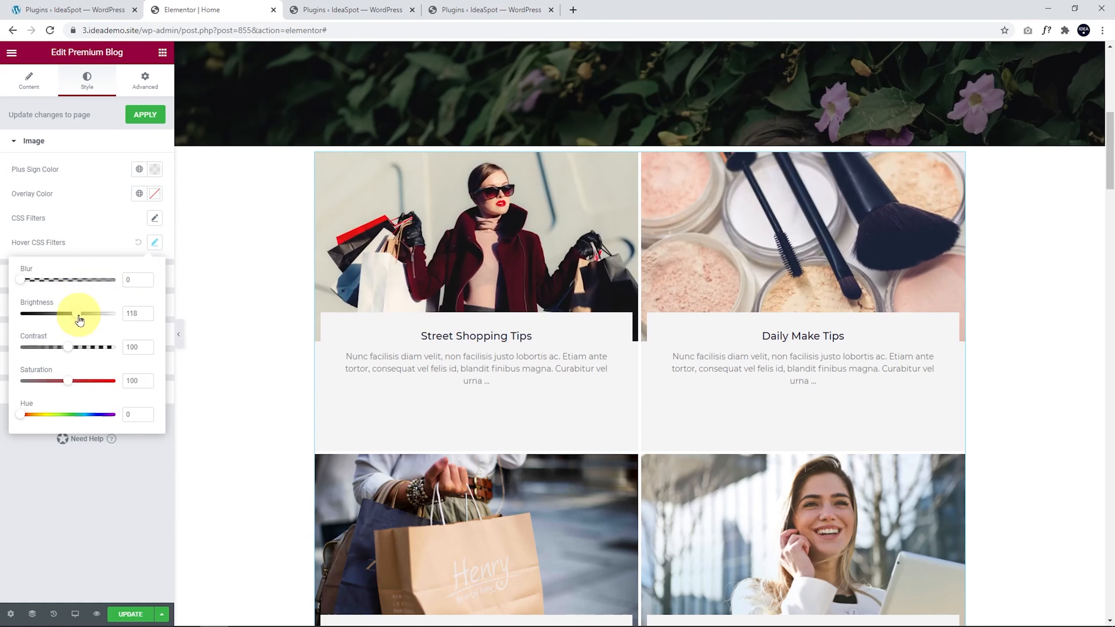
pyautogui.moveTo(75, 314); pyautogui.dragTo(83, 313)
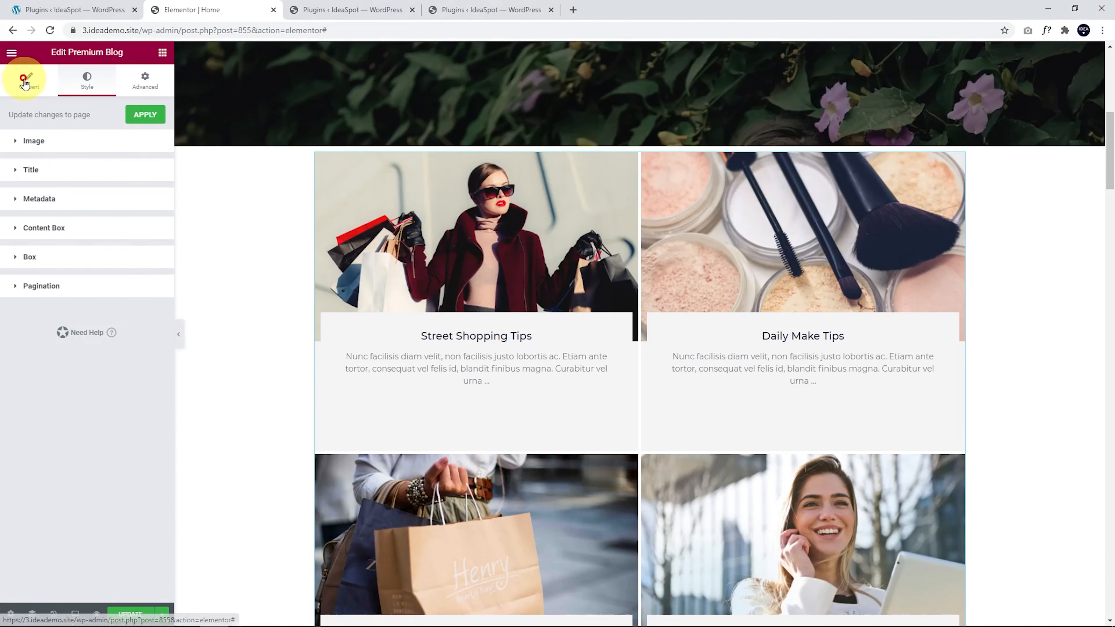
# Step: Set the featured image Hover Effect to None in the Content settings
pyautogui.click(28, 78)
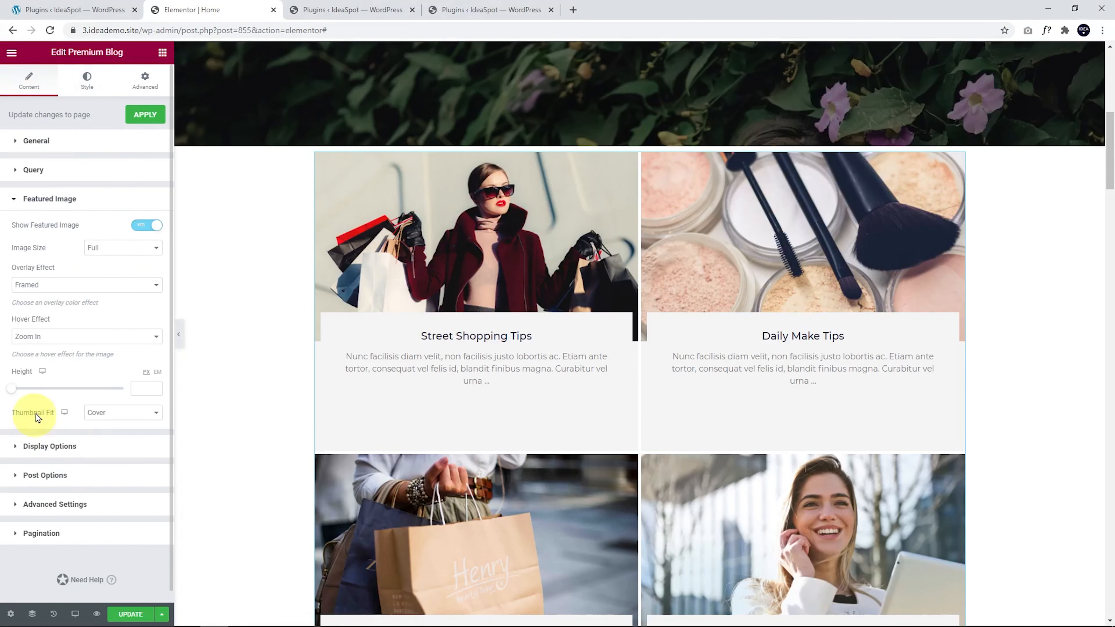
pyautogui.click(85, 335)
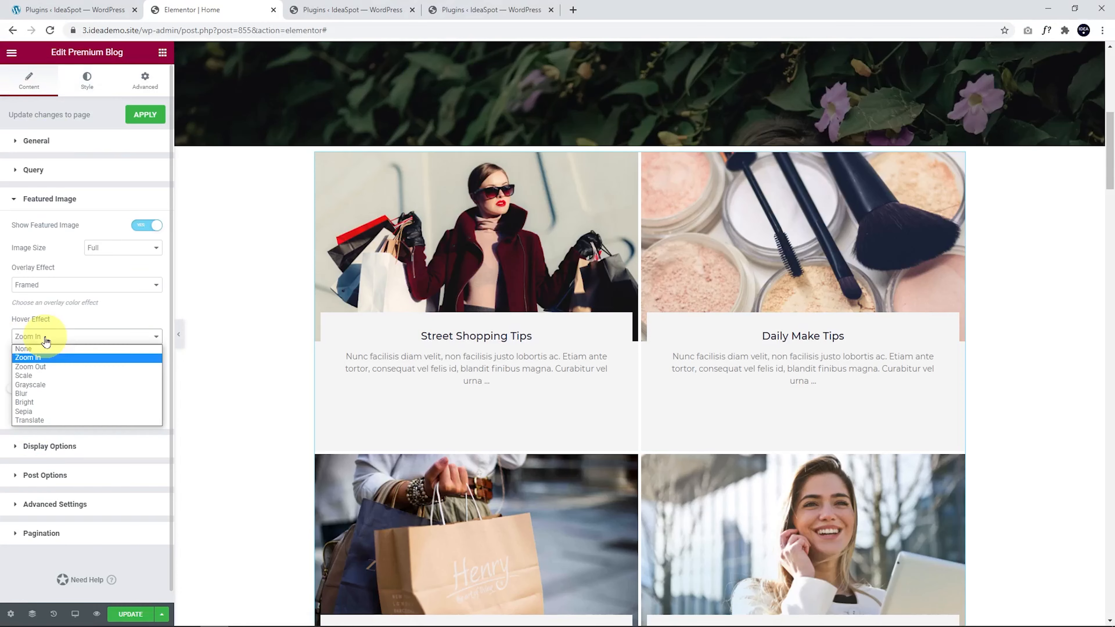
pyautogui.click(22, 348)
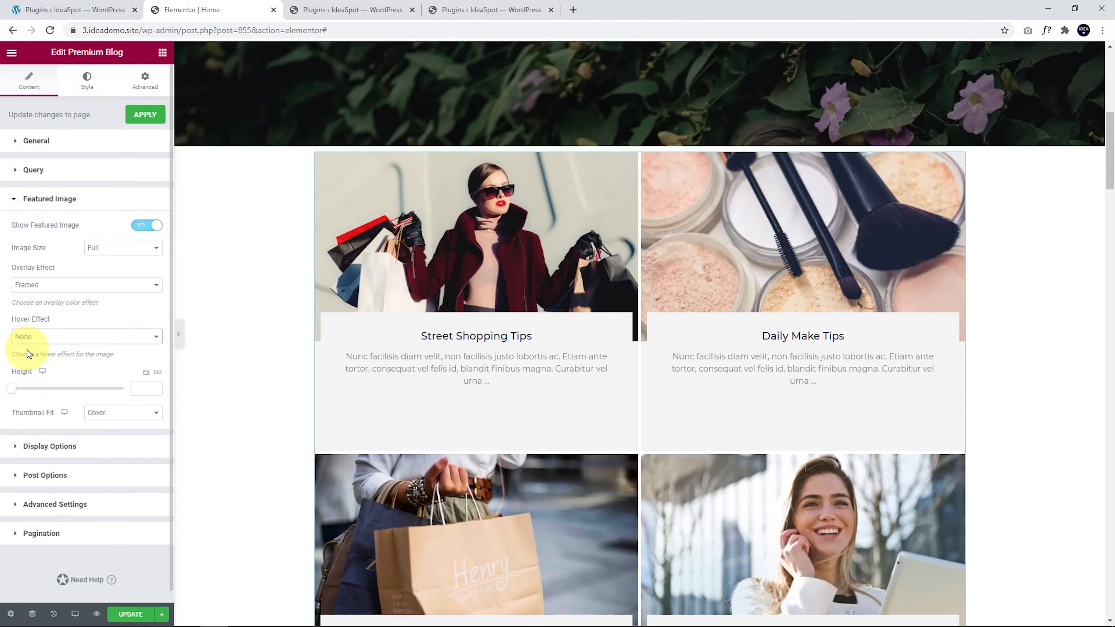
pyautogui.click(86, 336)
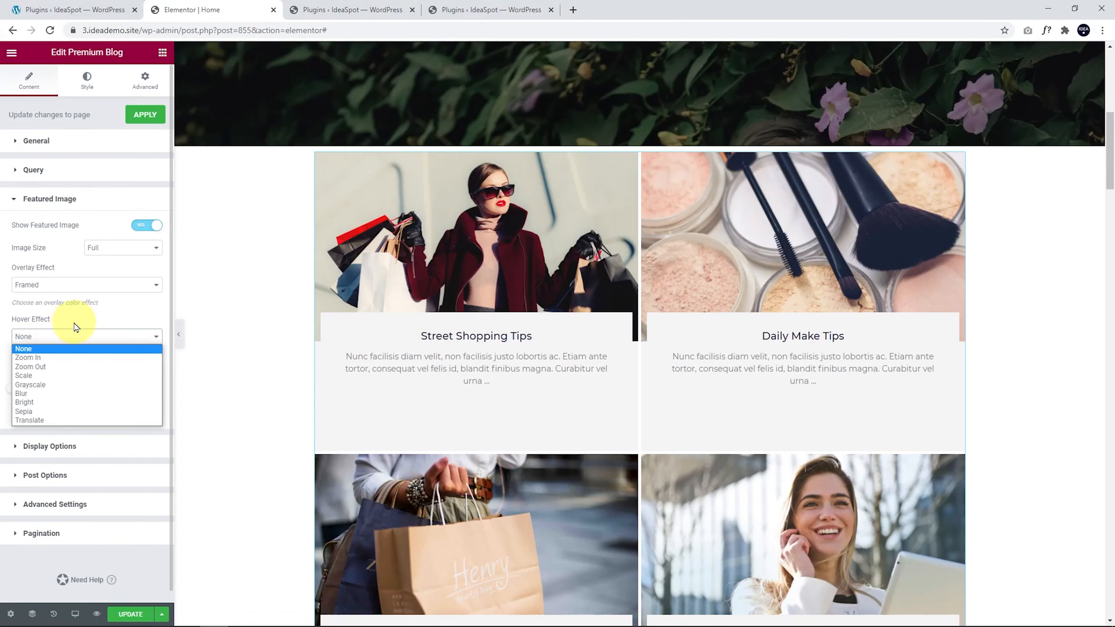
pyautogui.click(86, 79)
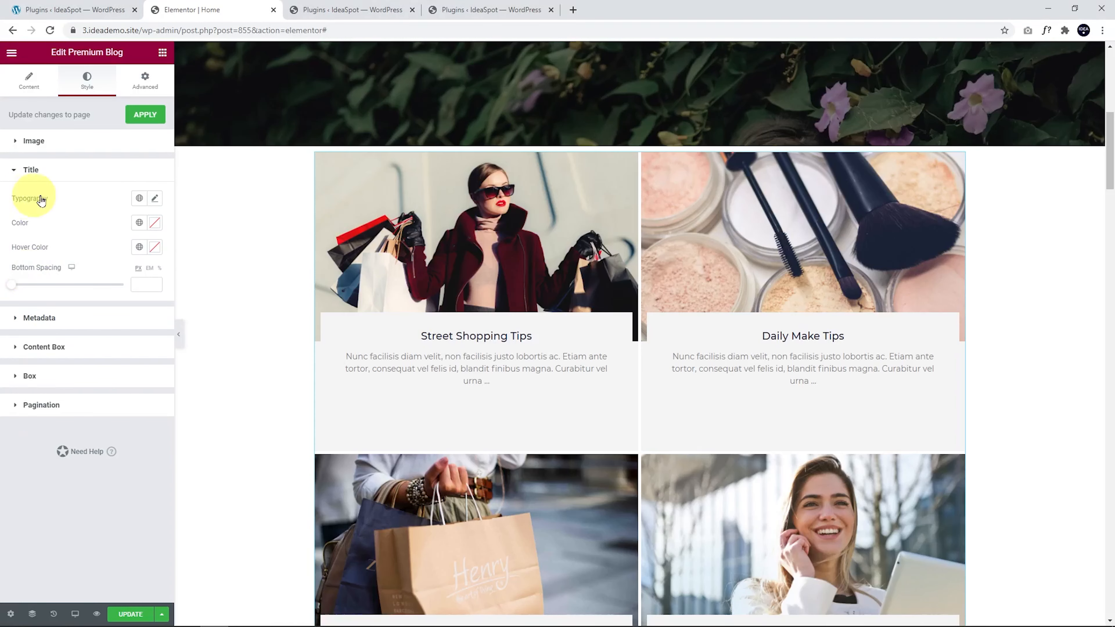
# Step: Set the grid post title typography size to 24
pyautogui.click(154, 199)
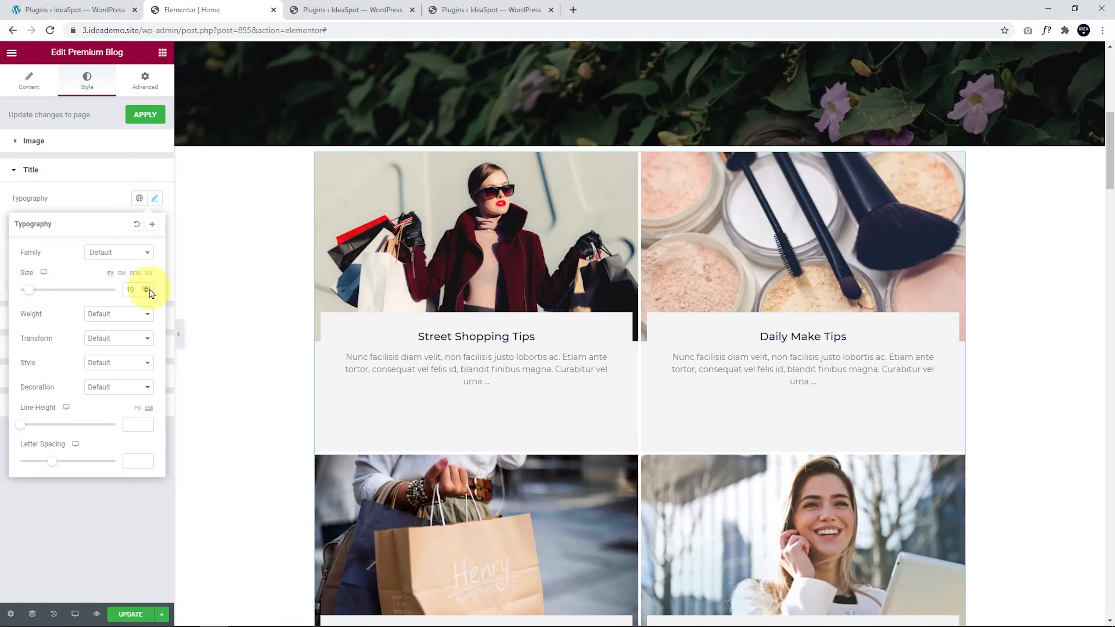
pyautogui.click(149, 287)
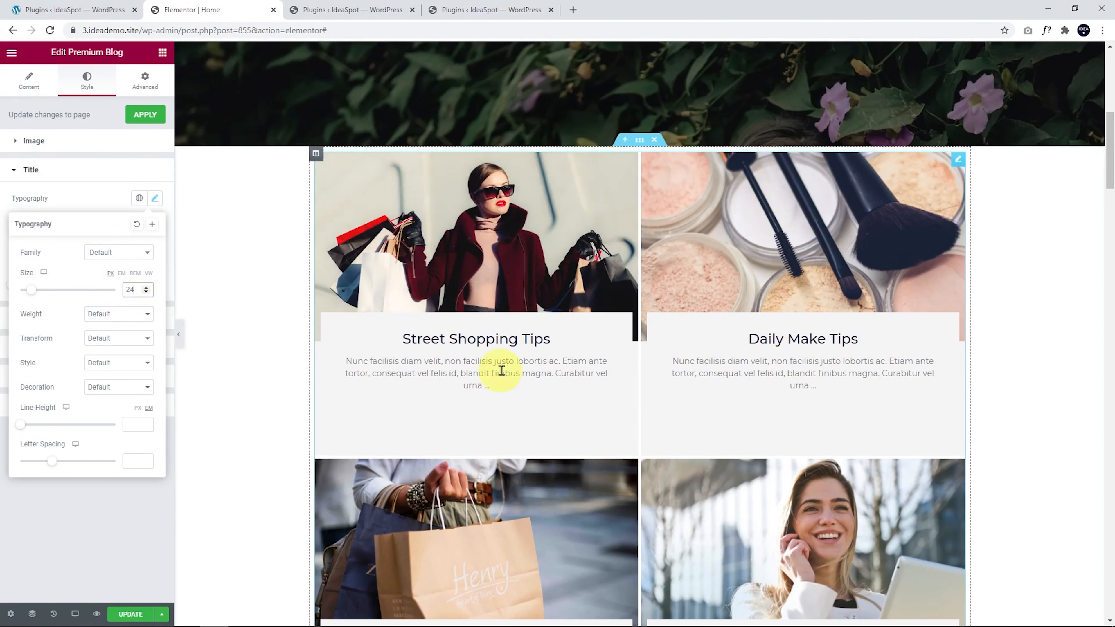
pyautogui.click(154, 197)
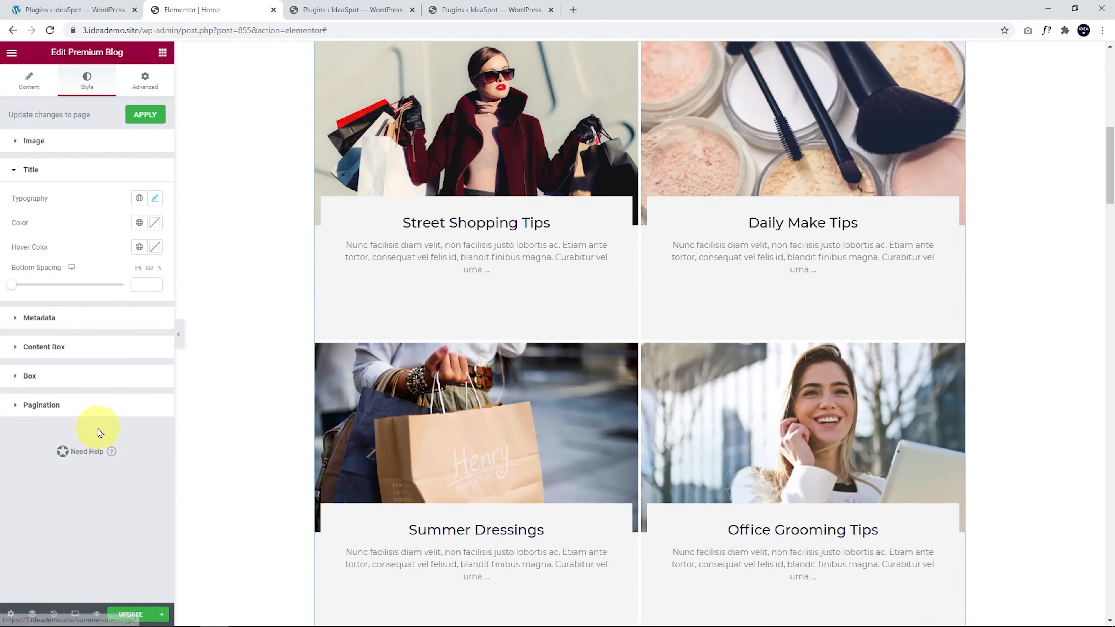
# Step: Enlarge the pagination numbers via the Pagination typography size slider
pyautogui.click(41, 405)
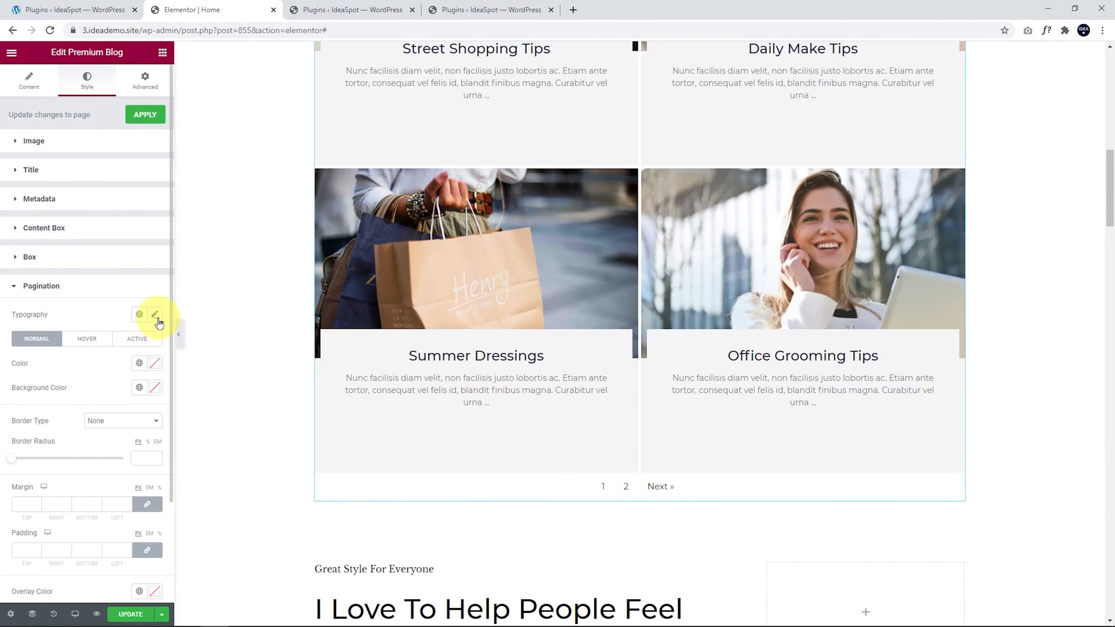
pyautogui.click(154, 314)
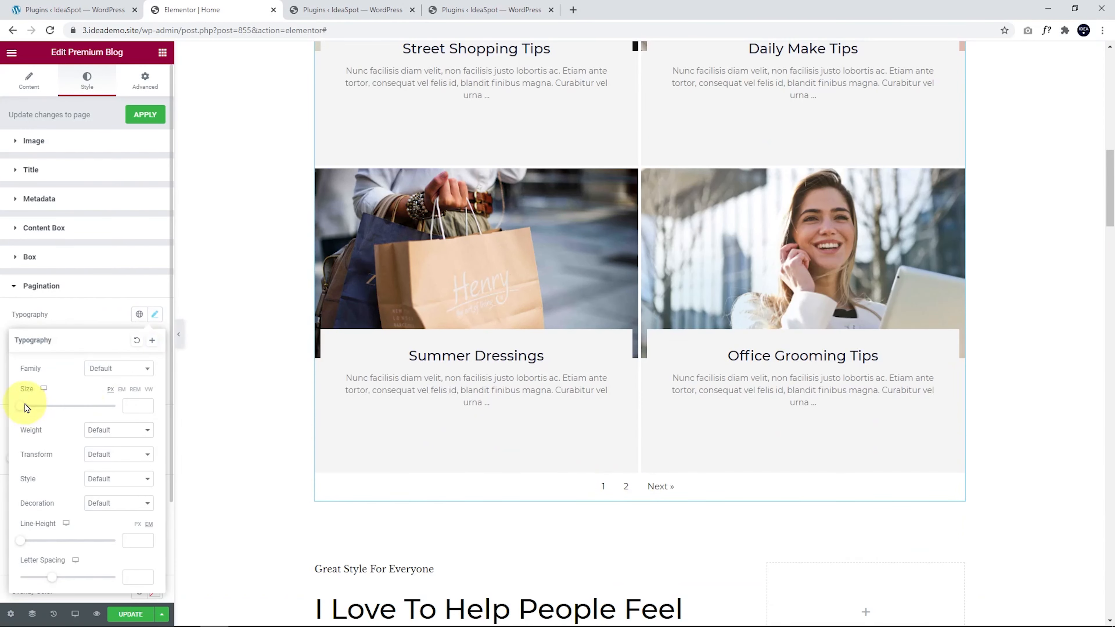
pyautogui.moveTo(22, 405); pyautogui.dragTo(43, 406)
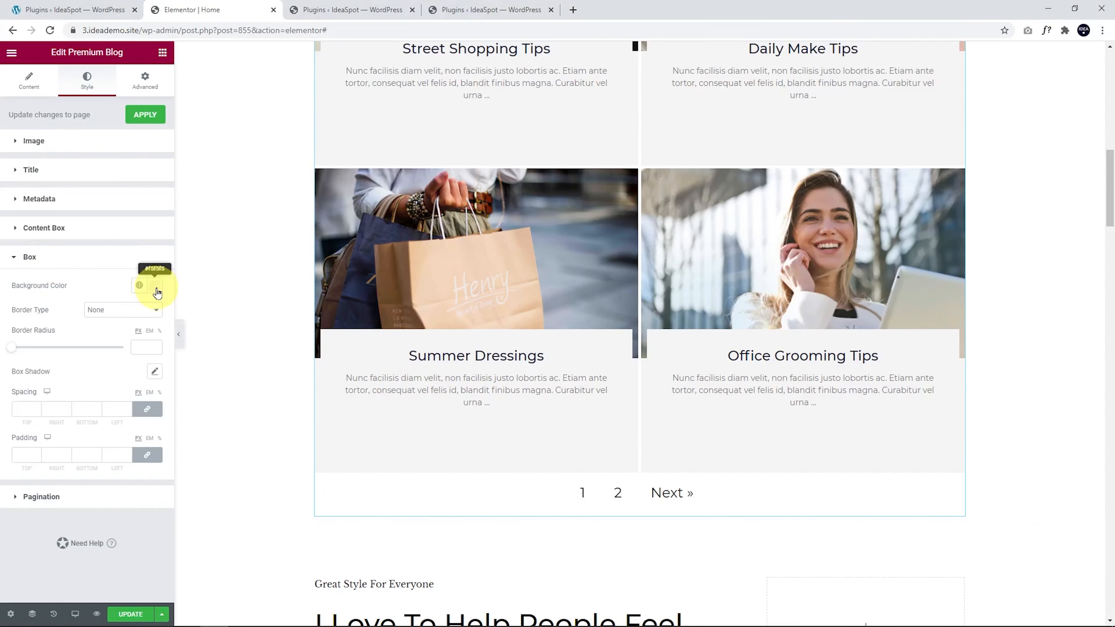
# Step: Try background colour #F8DADA on the post boxes, clear it, and expand Content Box styling
pyautogui.click(155, 285)
pyautogui.write('#FBDADA')
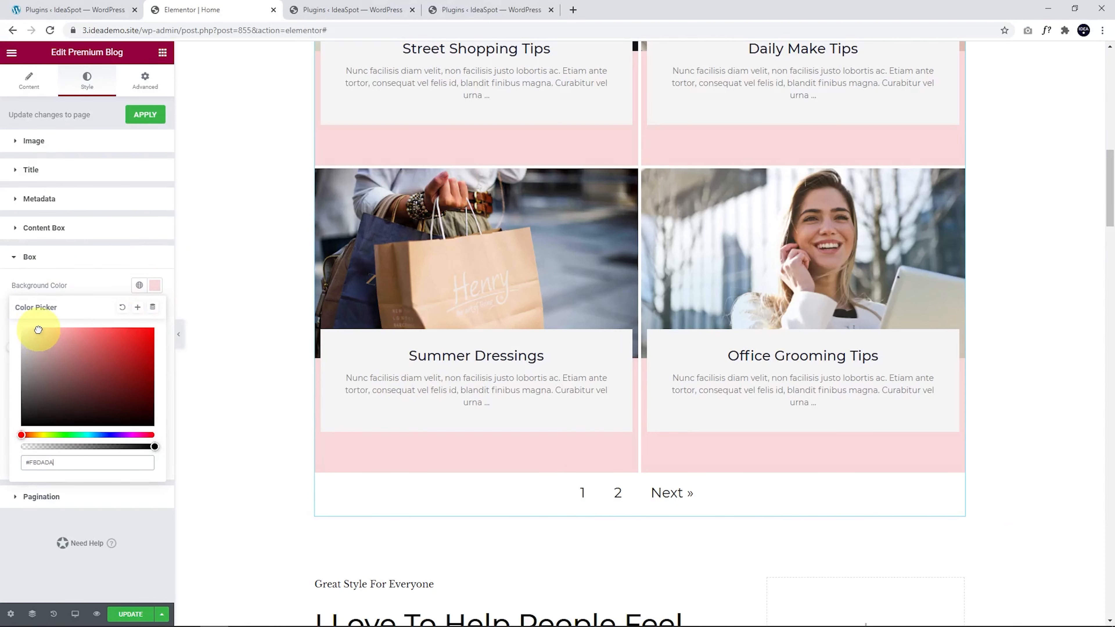
pyautogui.moveTo(39, 330); pyautogui.dragTo(33, 327)
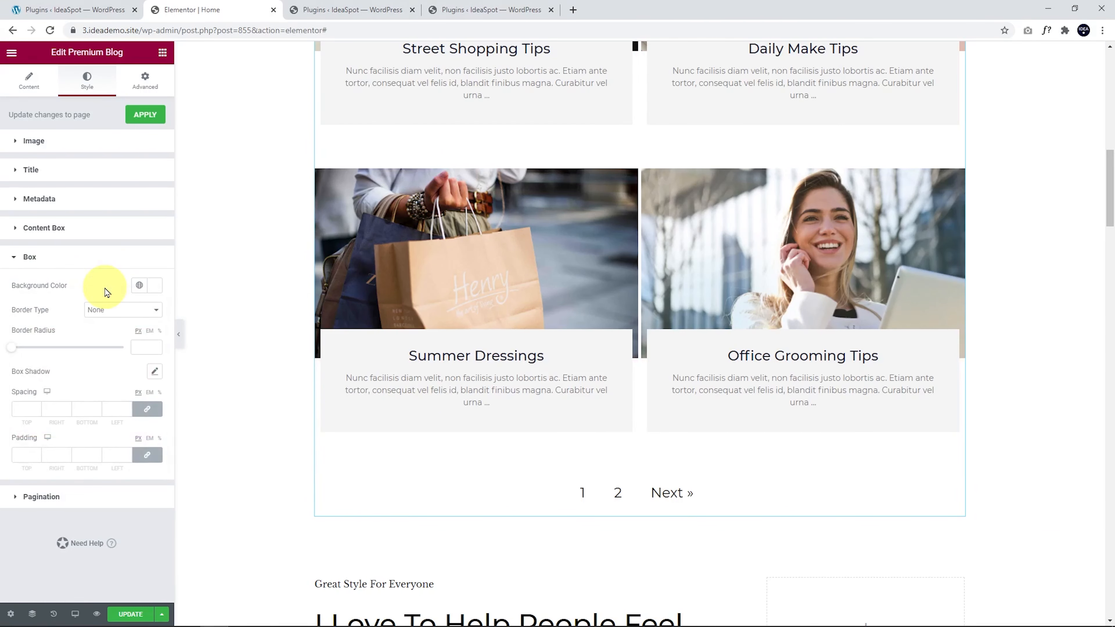
pyautogui.click(44, 227)
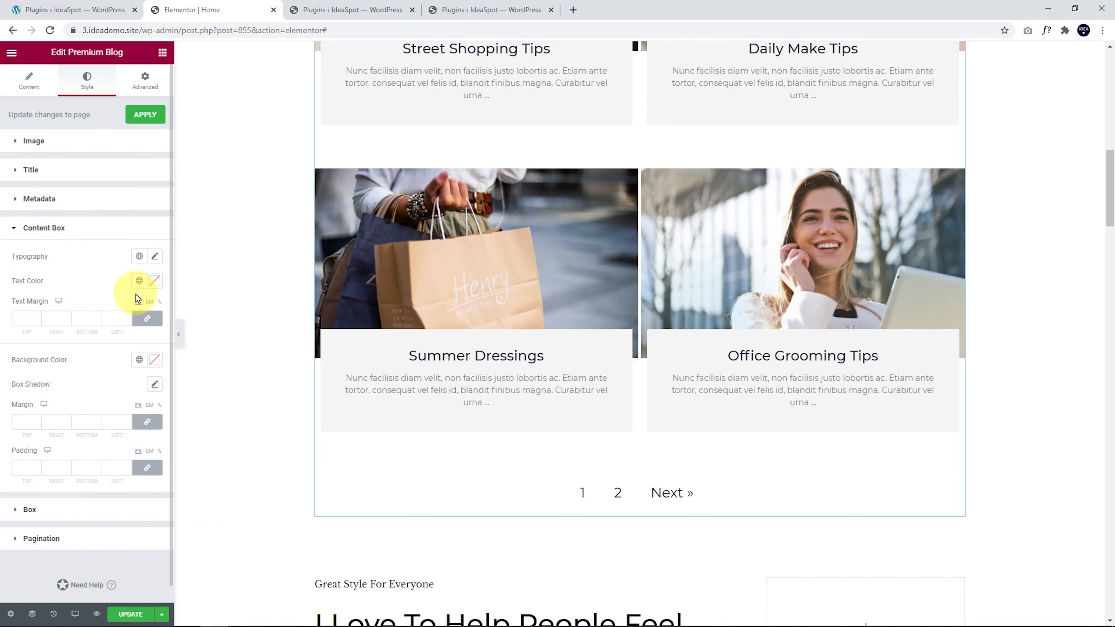
# Step: Give the content boxes a box shadow with horizontal 2, vertical 4 and blur 10
pyautogui.click(155, 360)
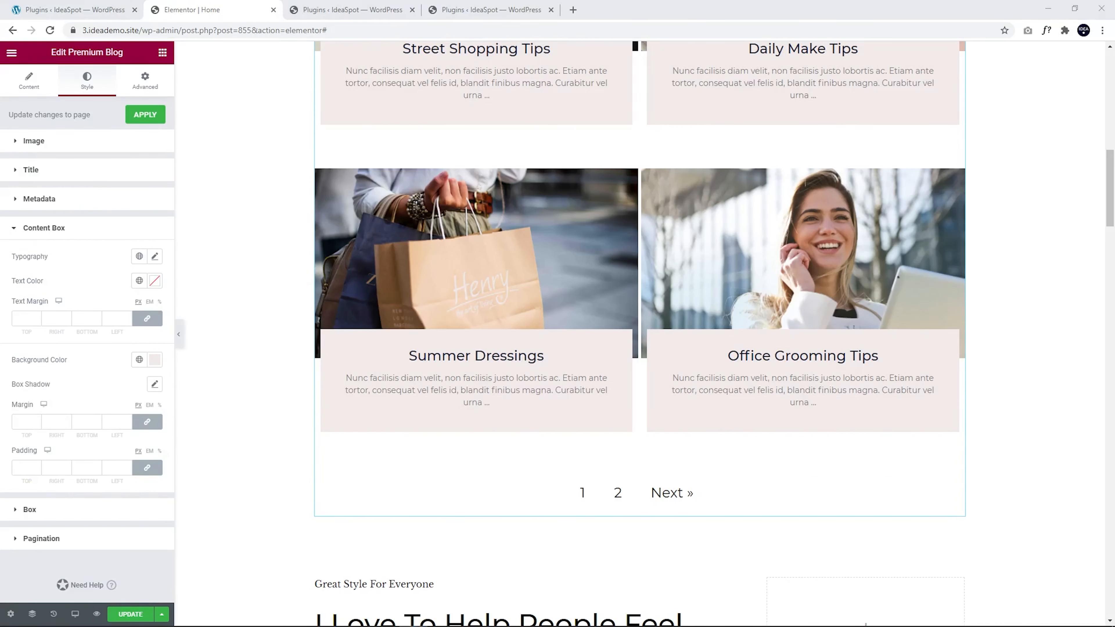
pyautogui.click(154, 383)
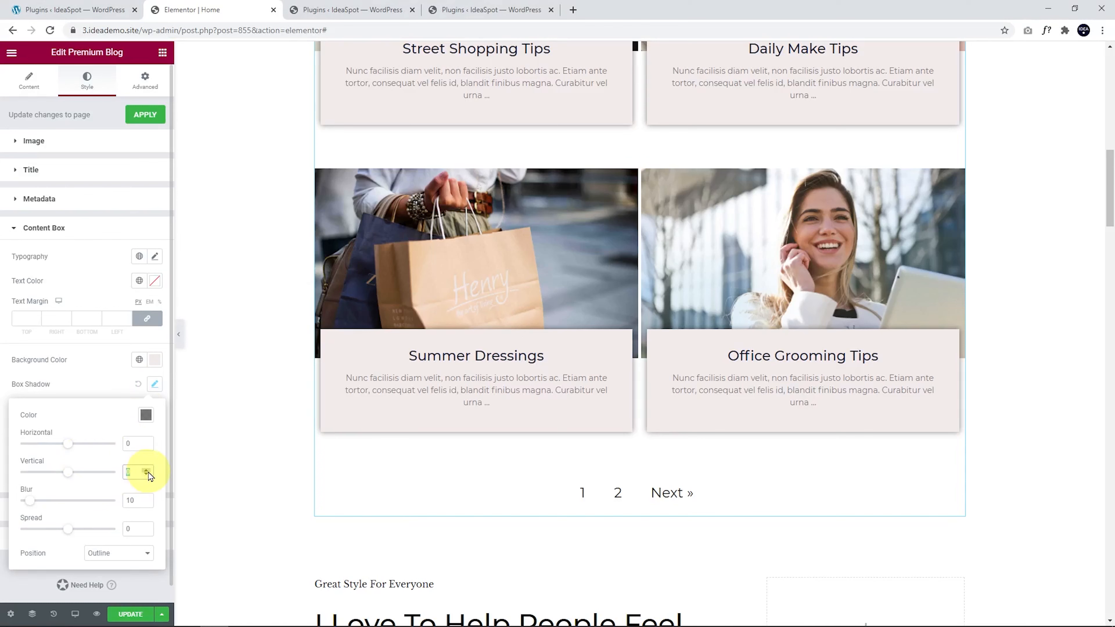
pyautogui.click(147, 472)
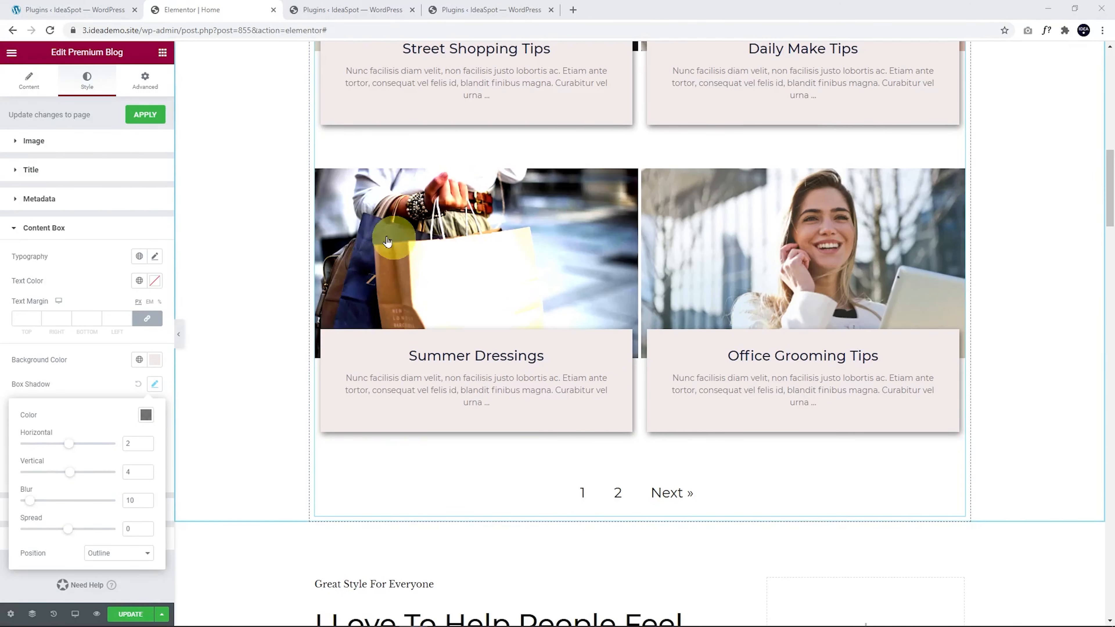
pyautogui.click(34, 140)
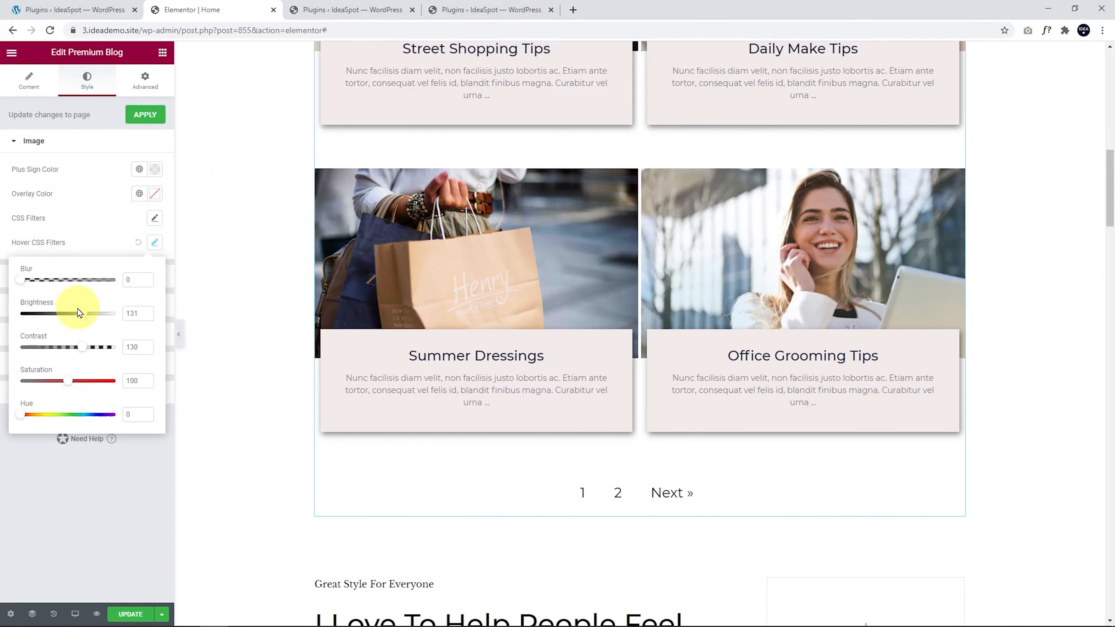
# Step: Set image hover filters to brightness 116 and contrast 119, apply them and update the page
pyautogui.moveTo(80, 313); pyautogui.dragTo(70, 314)
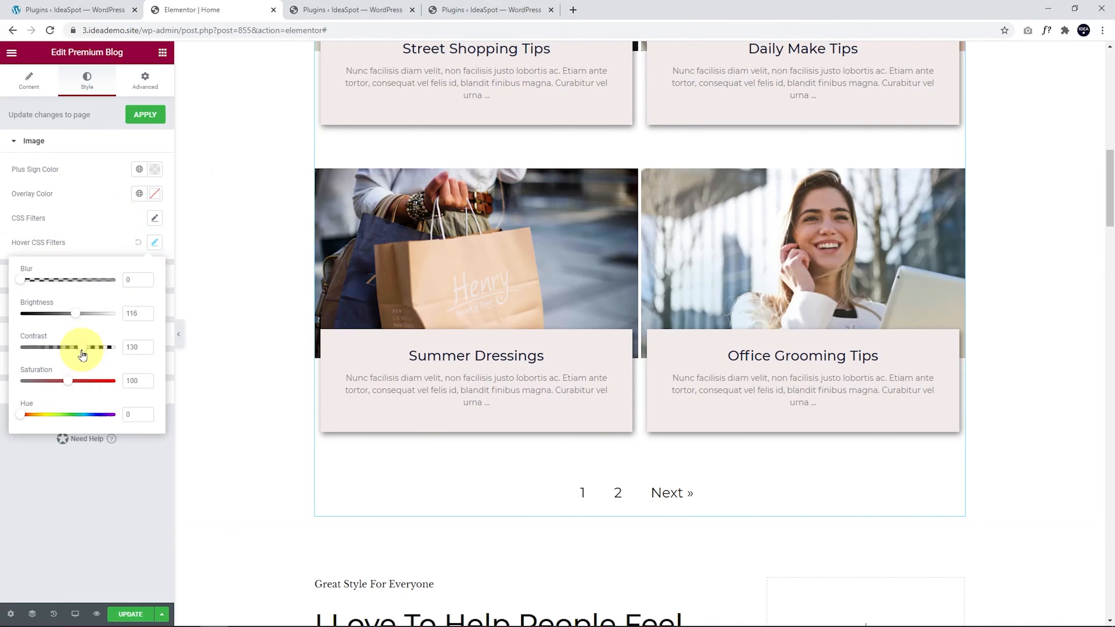
pyautogui.moveTo(82, 348); pyautogui.dragTo(76, 348)
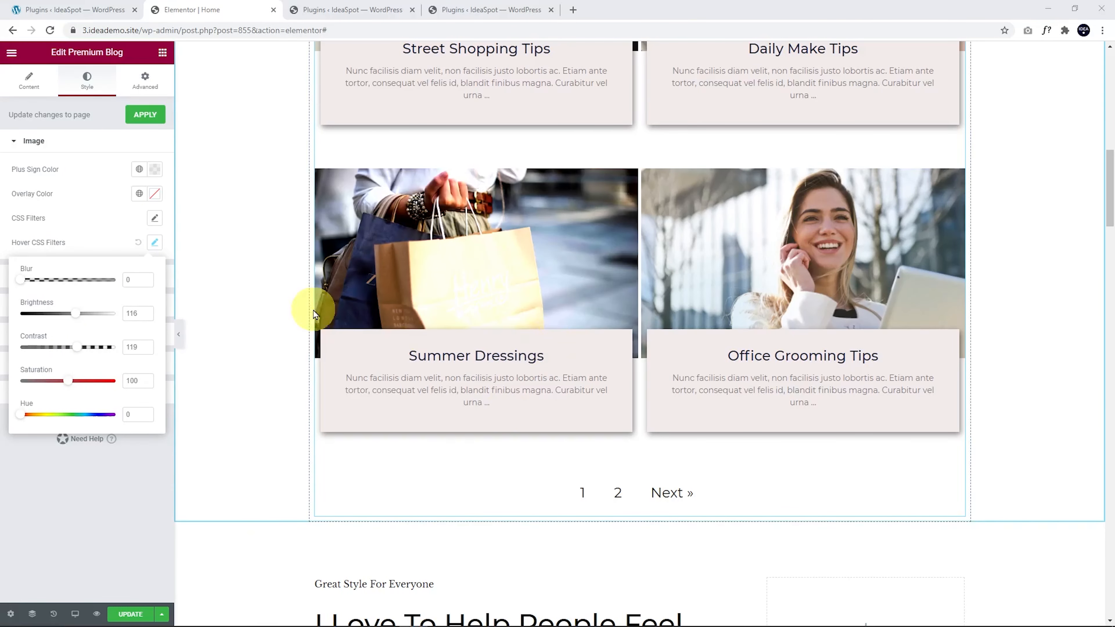
pyautogui.moveTo(416, 311)
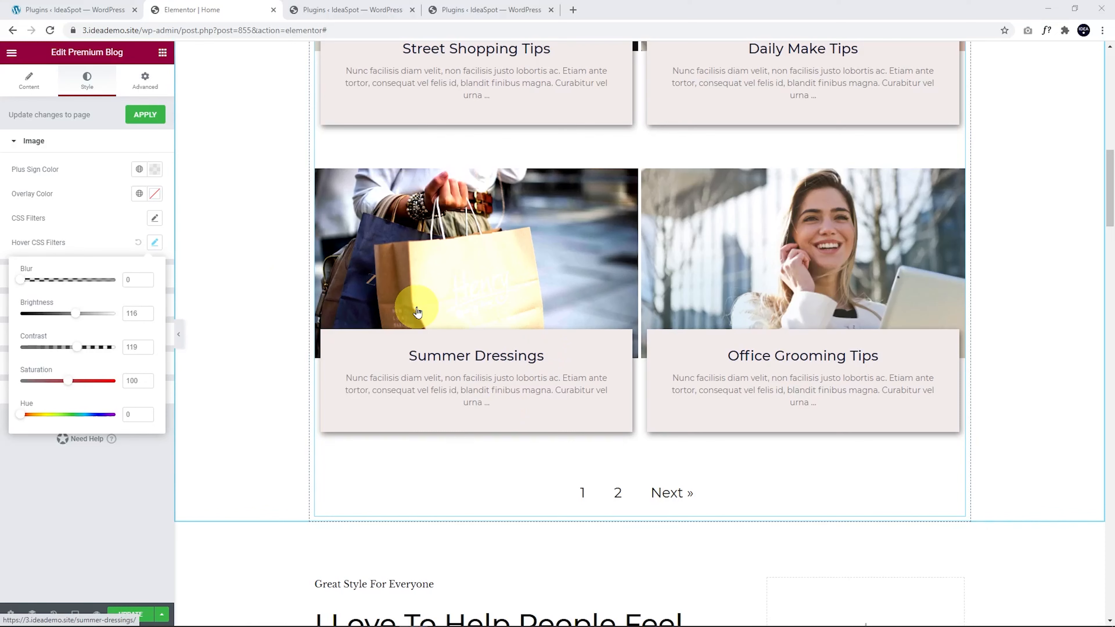
pyautogui.click(146, 114)
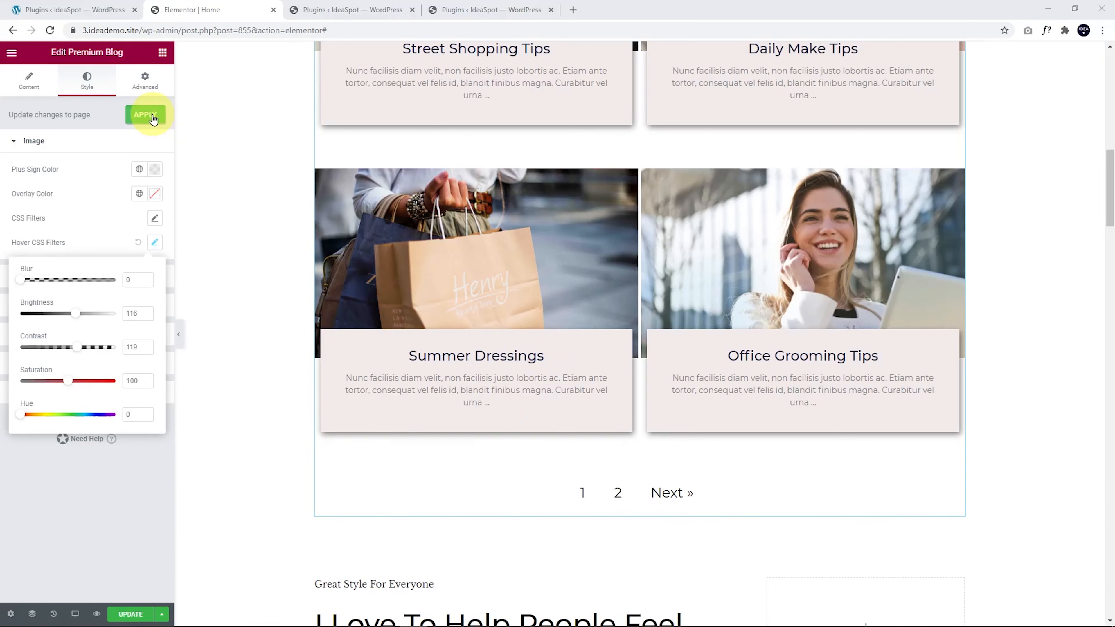
pyautogui.click(145, 115)
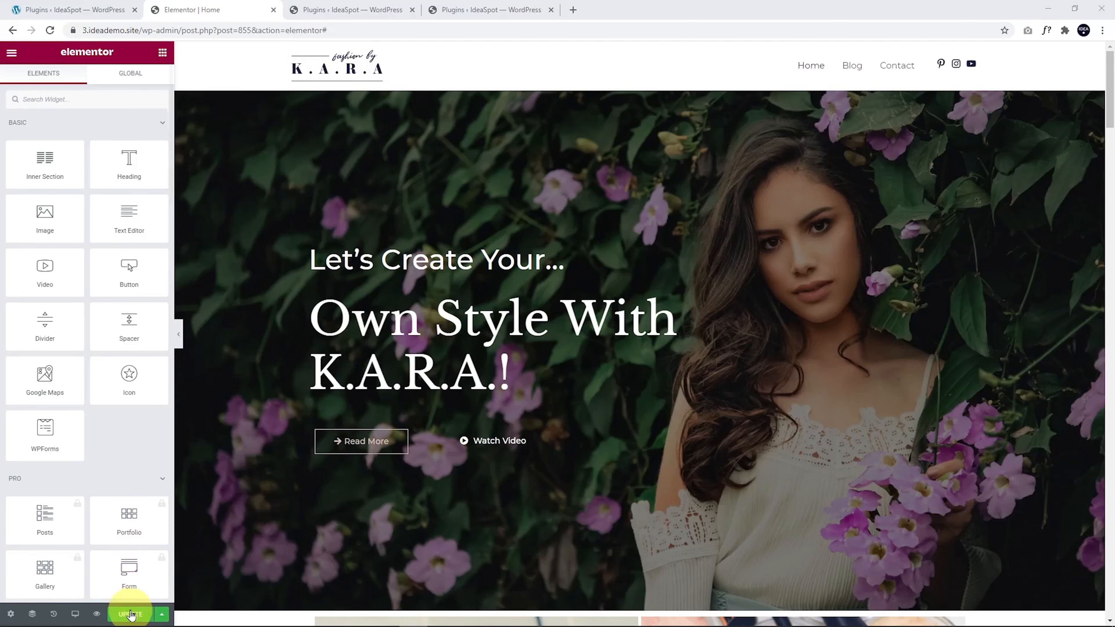
# Step: Add a Heading widget above the post grid titled 'Our Blog'
pyautogui.scroll(-3)
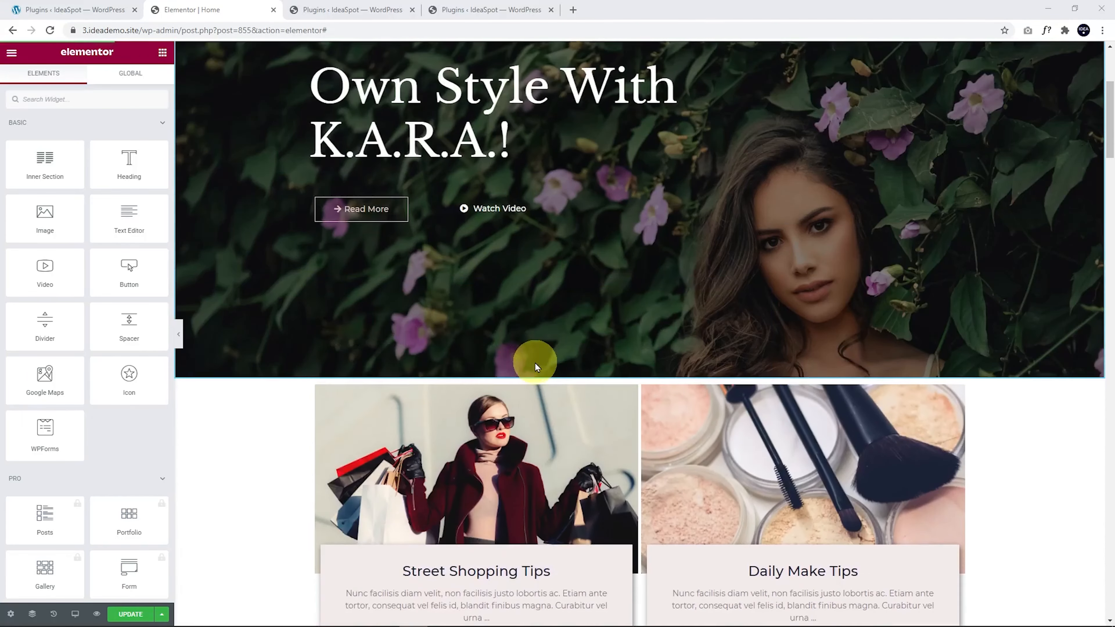
pyautogui.scroll(-3)
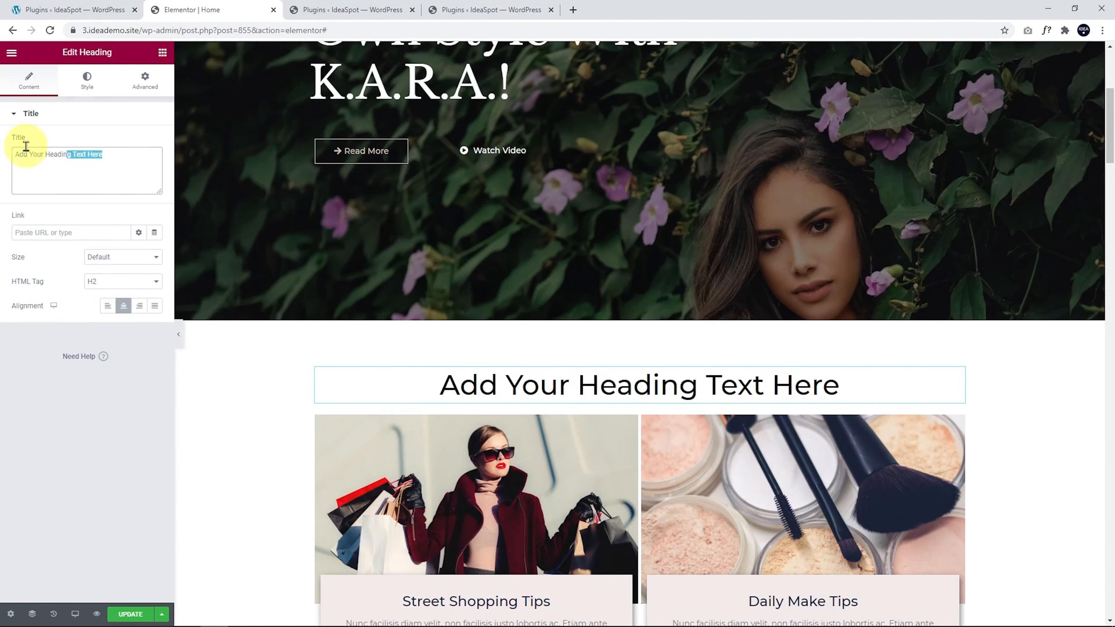
pyautogui.write('Our Blog')
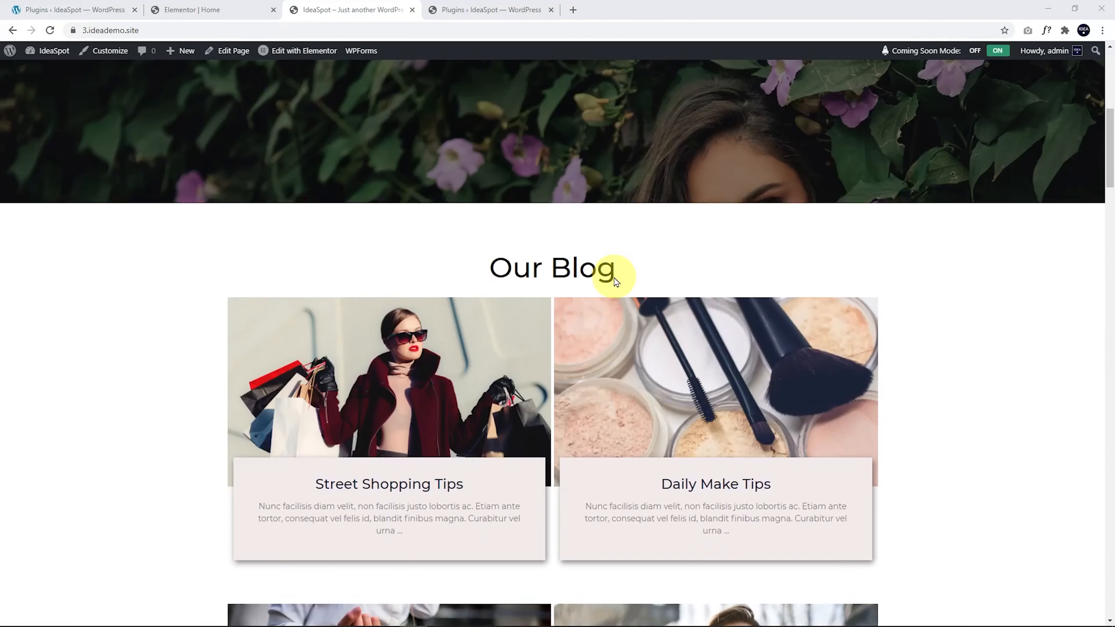
# Step: Scroll the live homepage to the Our Blog grid and bring up the page context menu
pyautogui.scroll(-3)
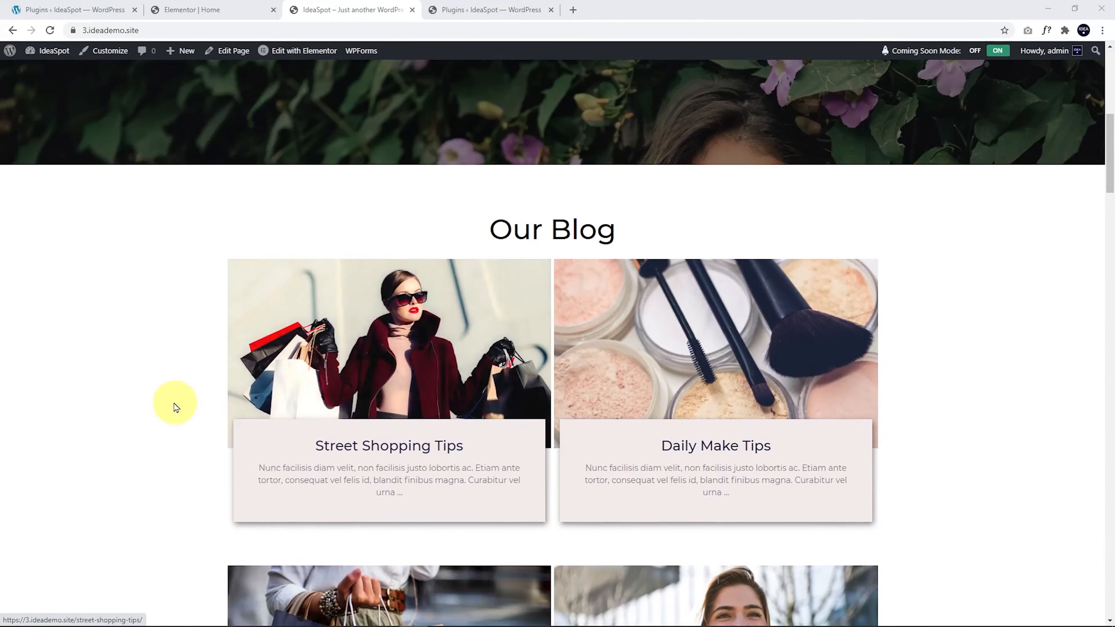
pyautogui.rightClick(175, 403)
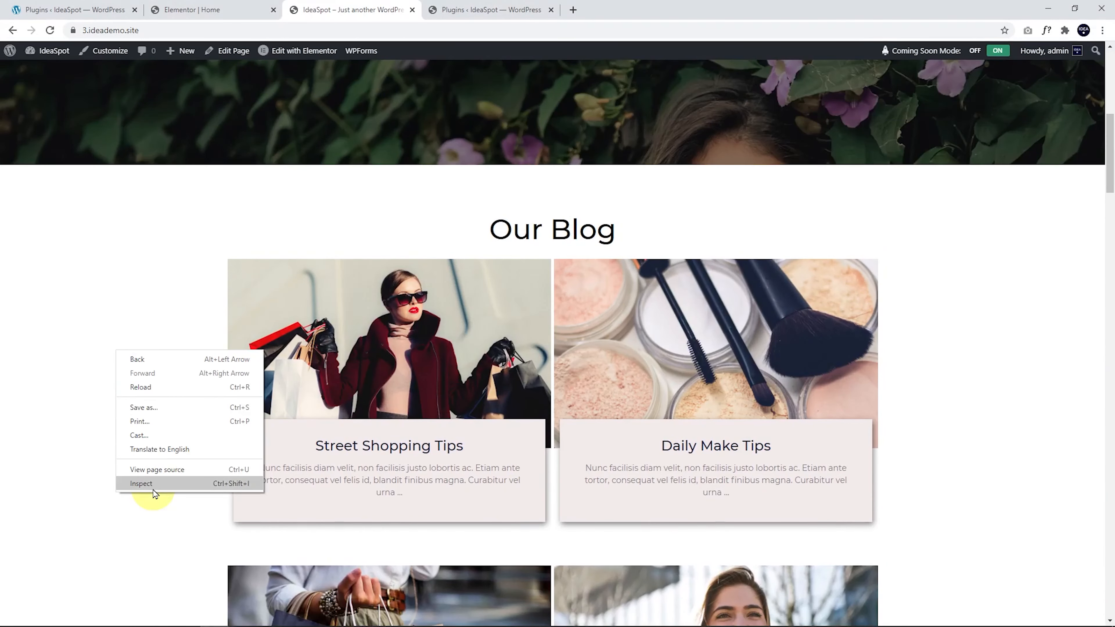
# Step: Inspect the page in DevTools and preview the Our Blog grid at iPhone X size
pyautogui.click(140, 484)
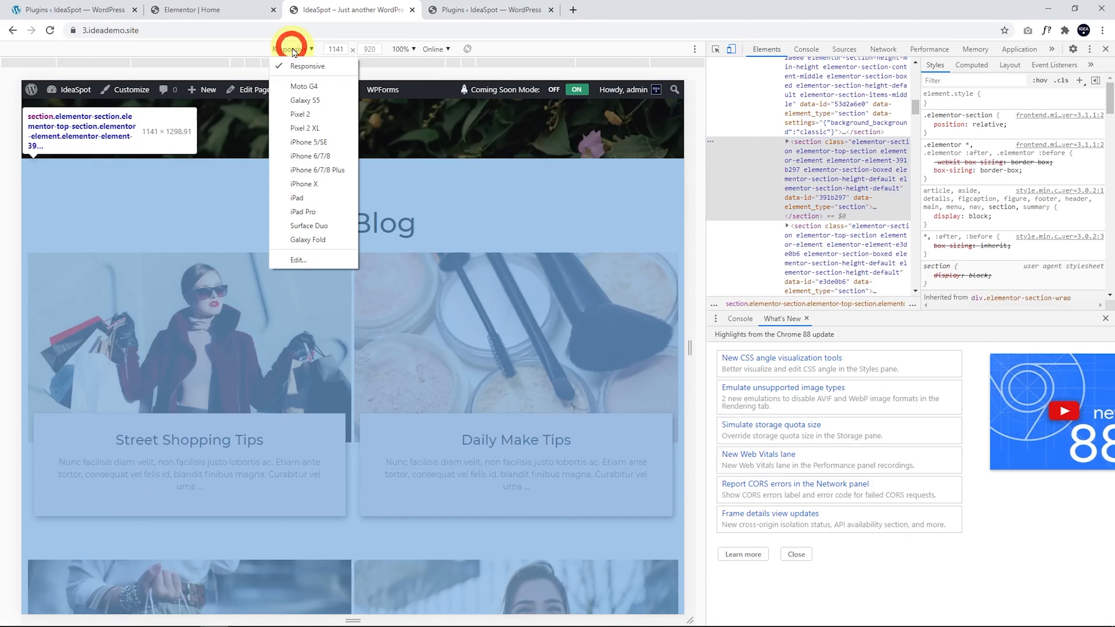
pyautogui.click(304, 184)
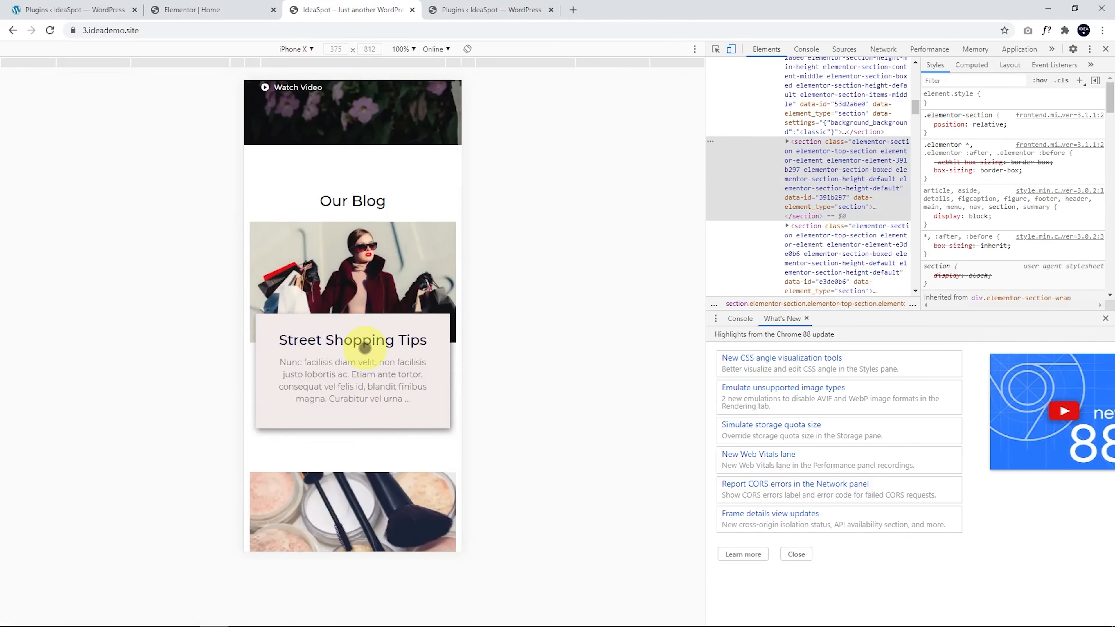
pyautogui.scroll(-3)
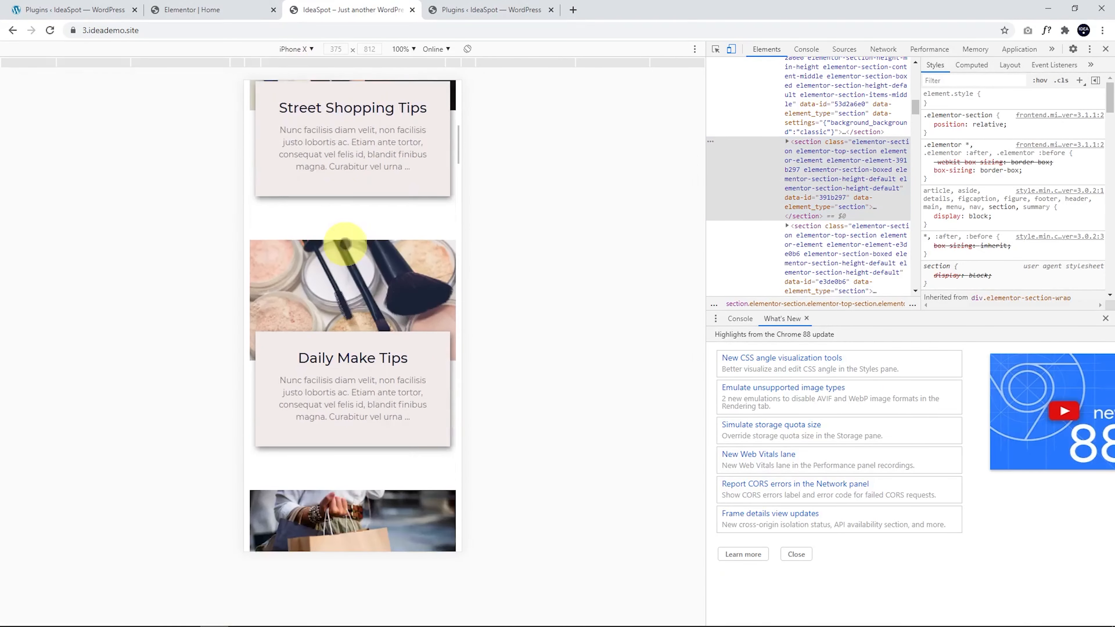
pyautogui.scroll(-3)
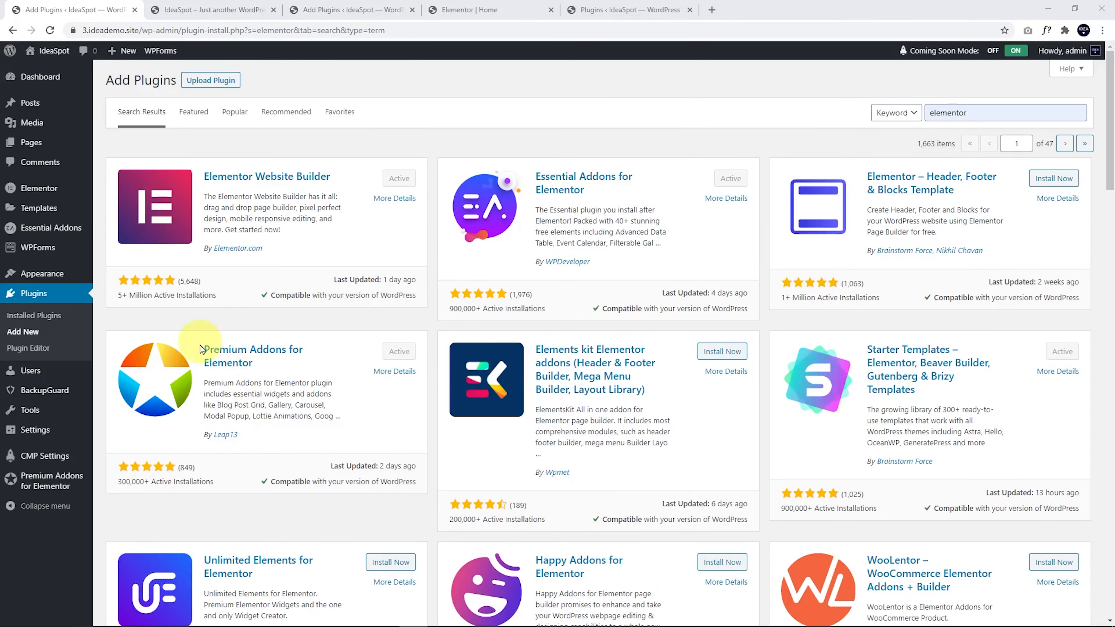
pyautogui.moveTo(221, 354)
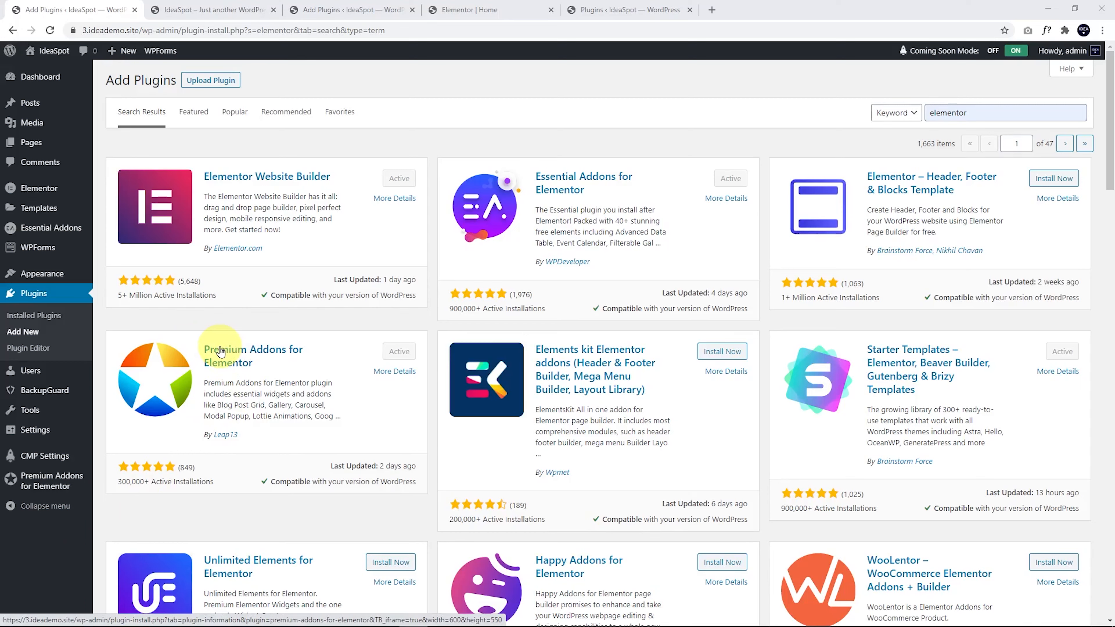
pyautogui.moveTo(558, 183)
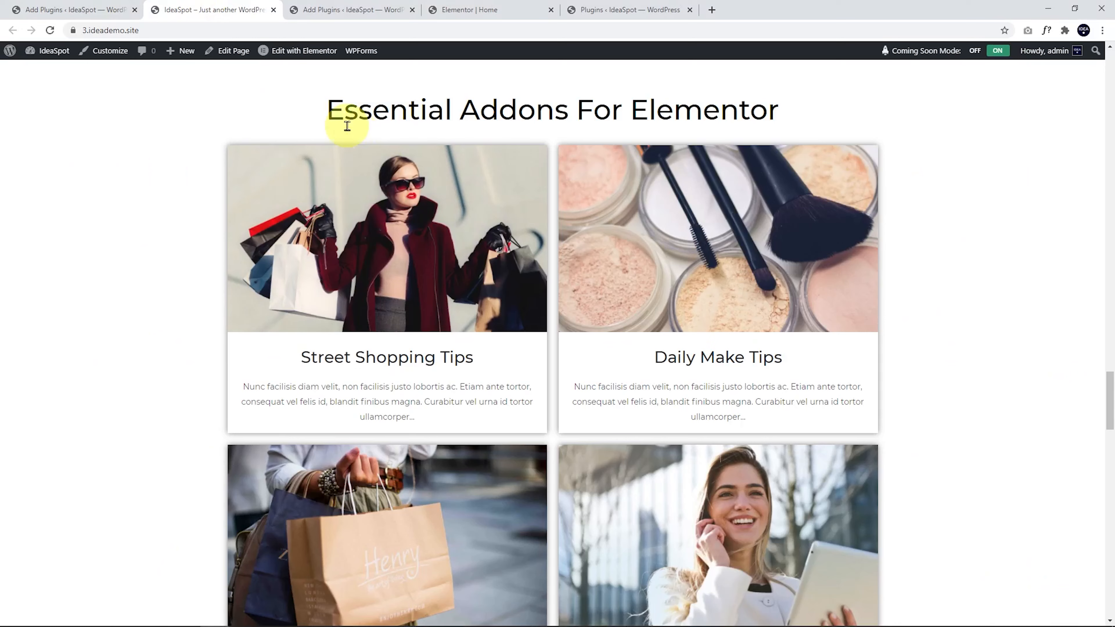
pyautogui.moveTo(708, 231)
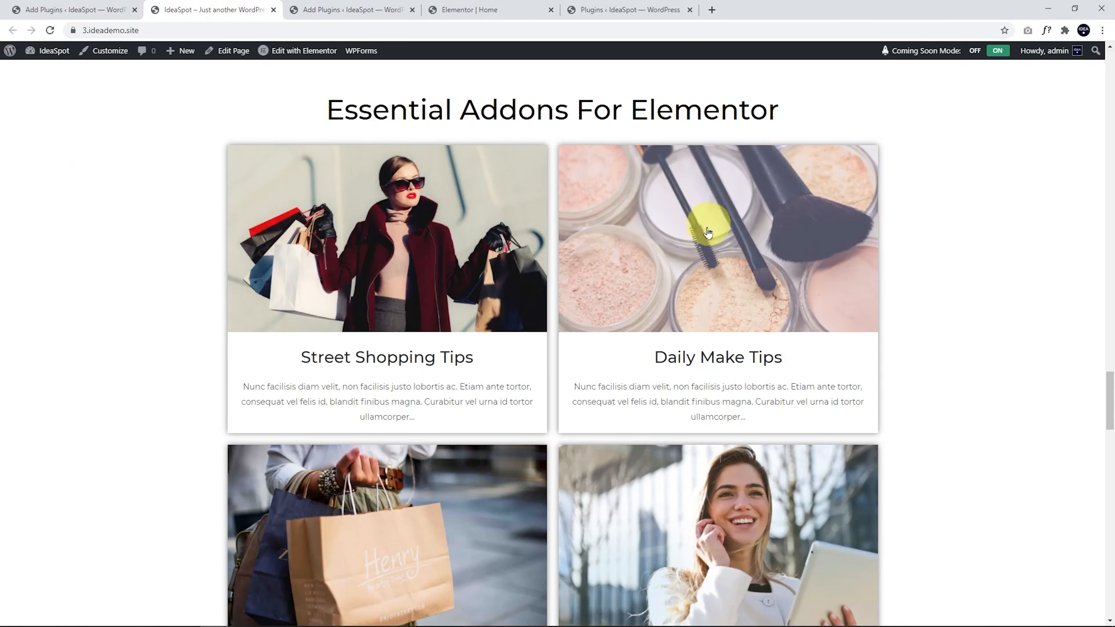
# Step: Use Load More on the Essential Addons grid to reveal Be Simply Stylish and Quick Eye Makeup
pyautogui.scroll(-3)
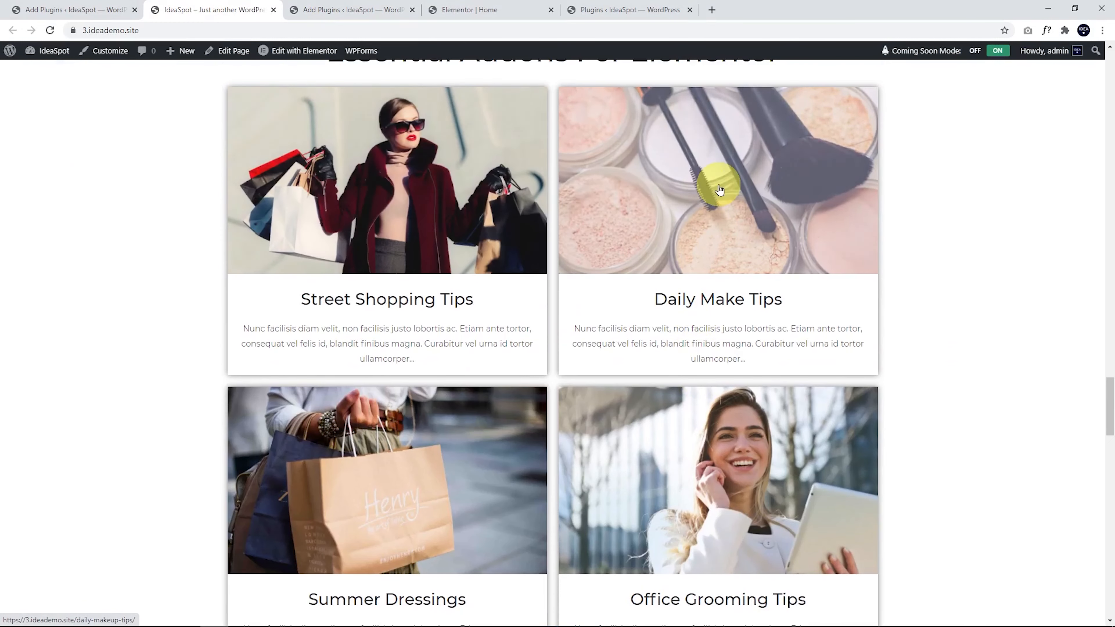
pyautogui.scroll(-3)
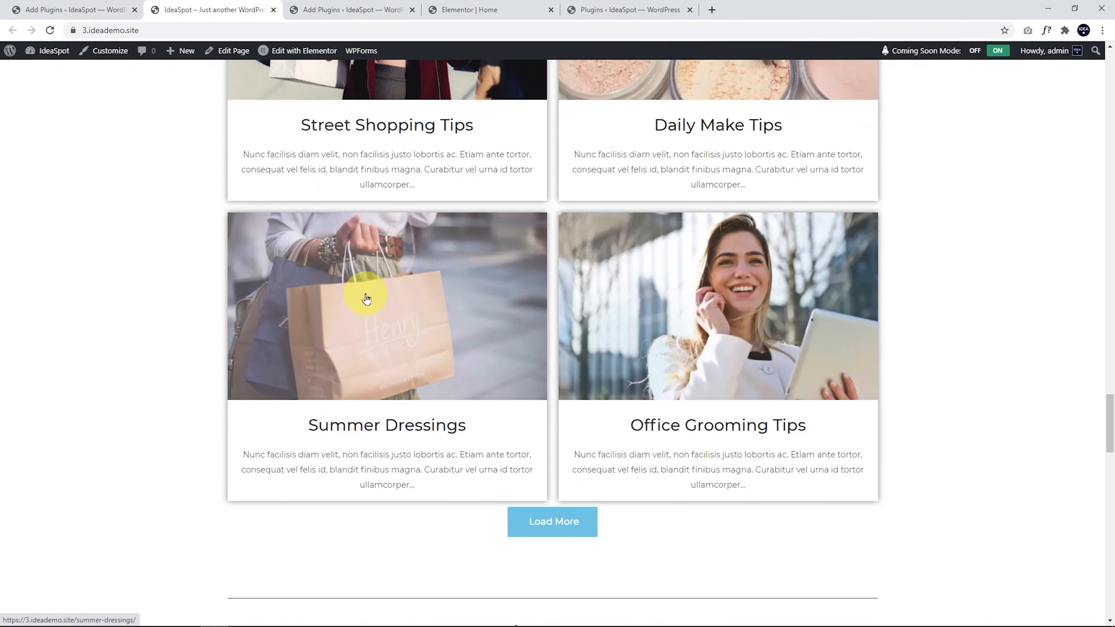
pyautogui.moveTo(552, 521)
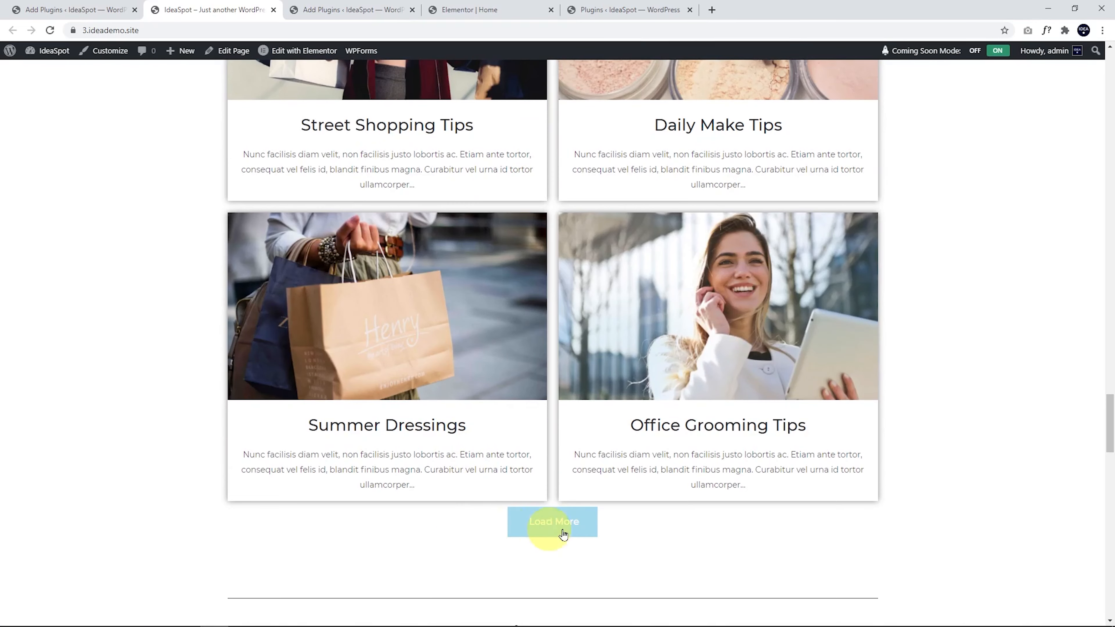
pyautogui.click(552, 521)
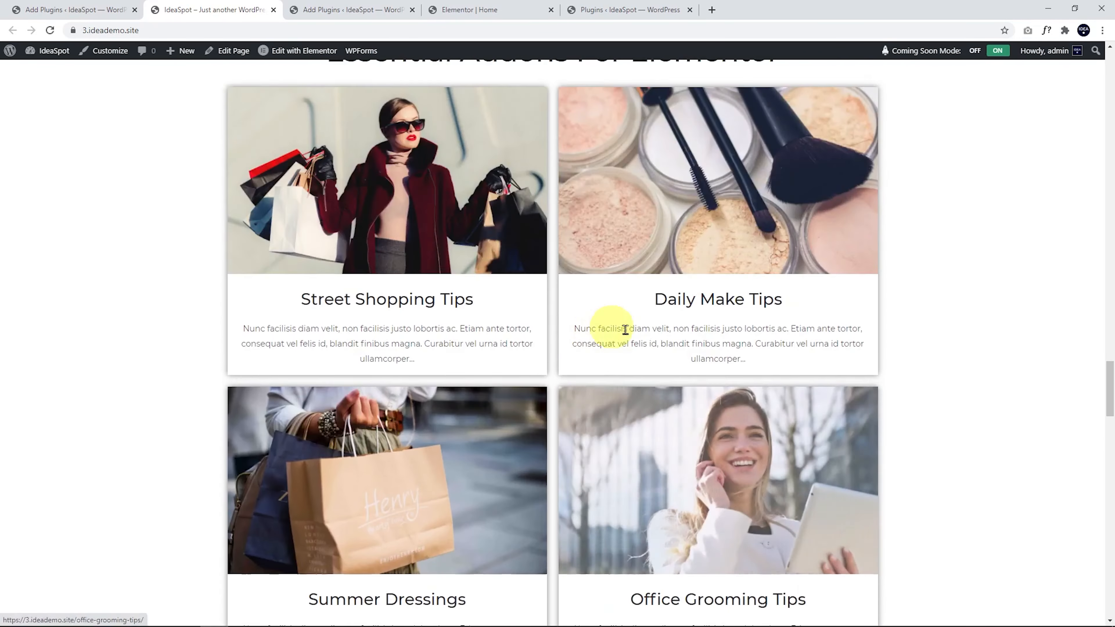
pyautogui.scroll(-3)
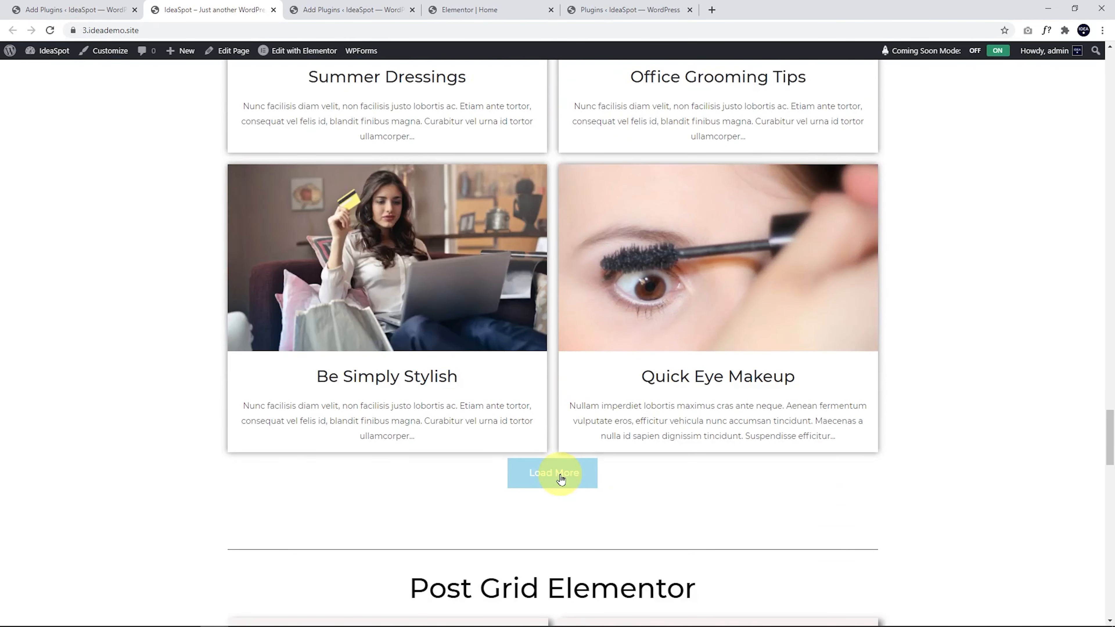
pyautogui.click(348, 9)
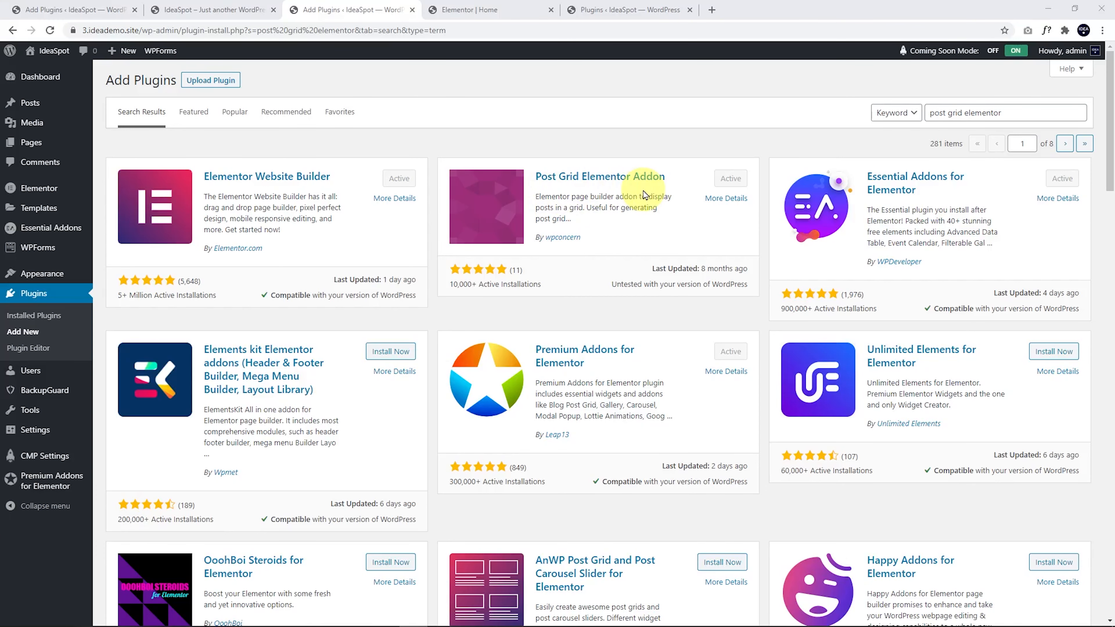
pyautogui.click(210, 9)
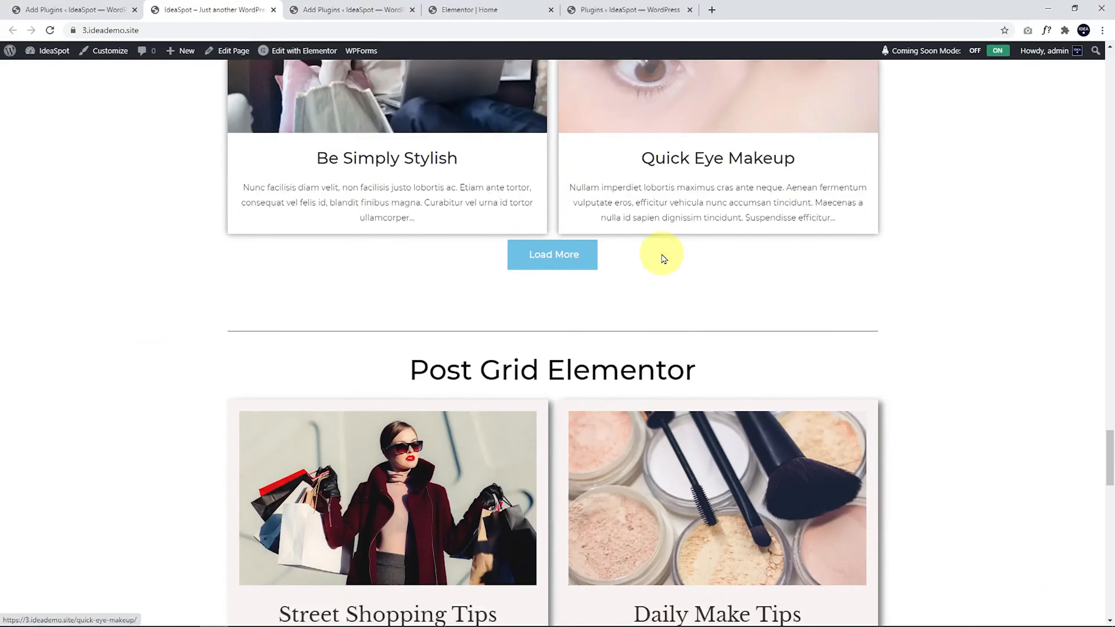
pyautogui.scroll(-3)
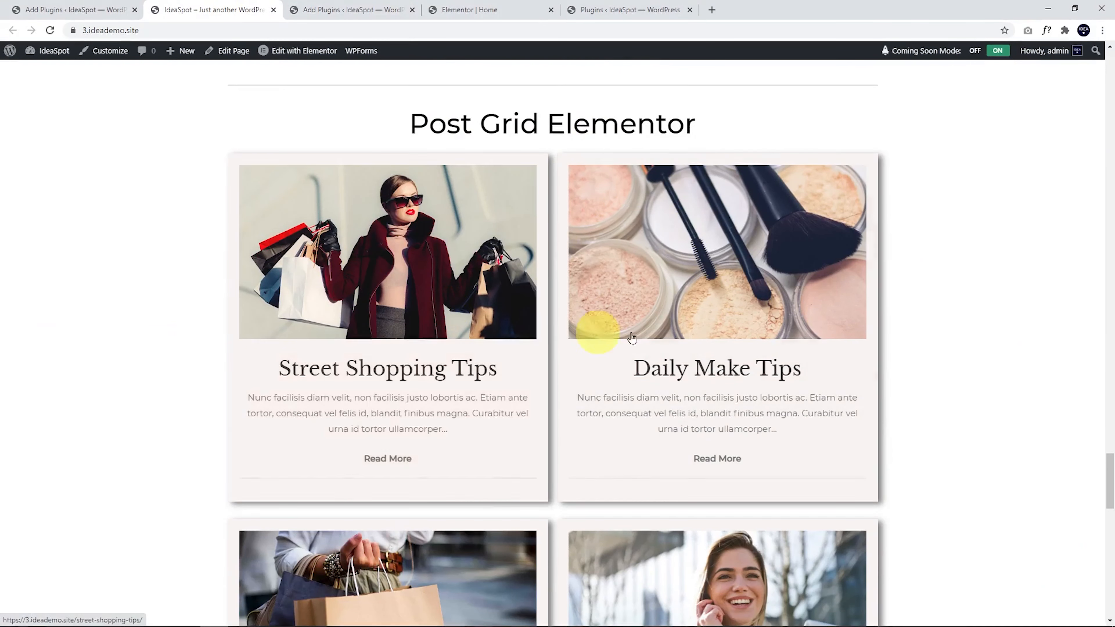
pyautogui.moveTo(692, 348)
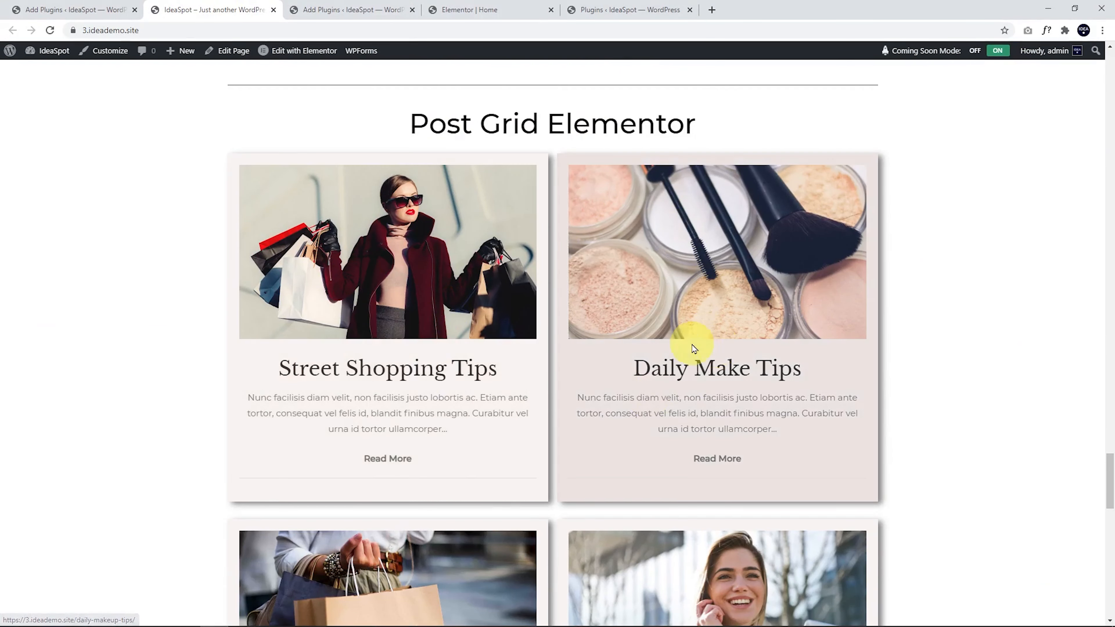
pyautogui.moveTo(387, 459)
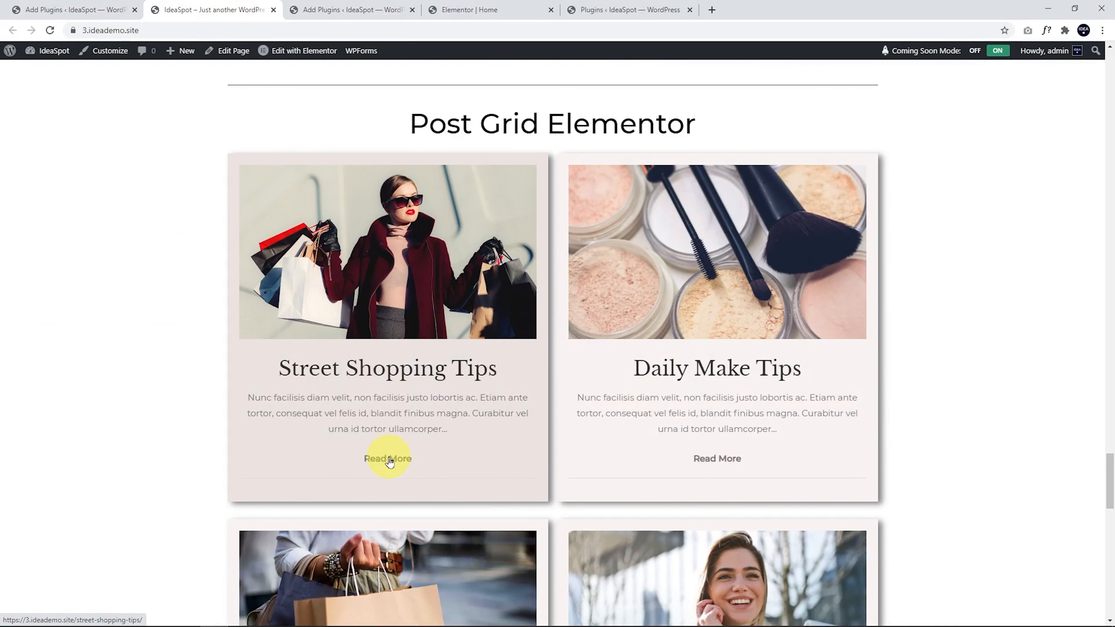
pyautogui.moveTo(621, 375)
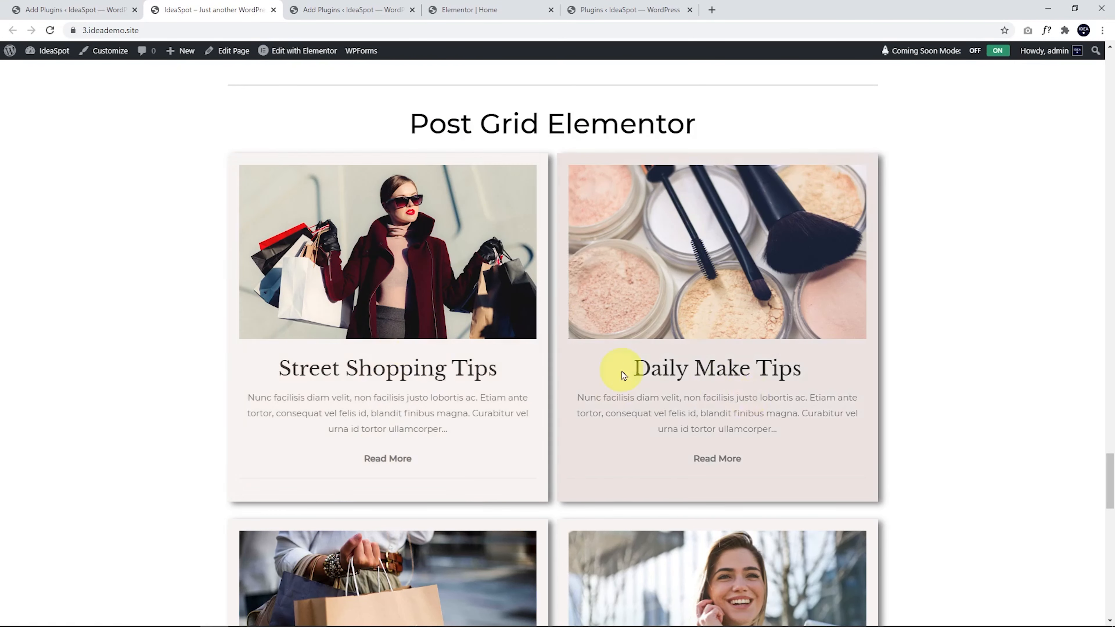
pyautogui.moveTo(551, 488)
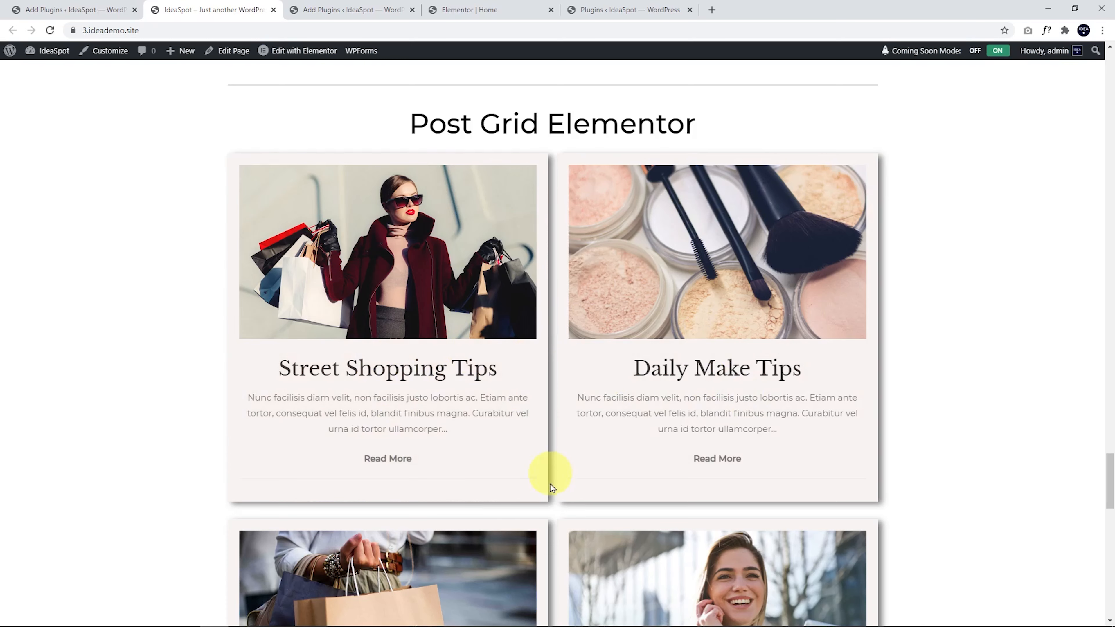
pyautogui.scroll(-3)
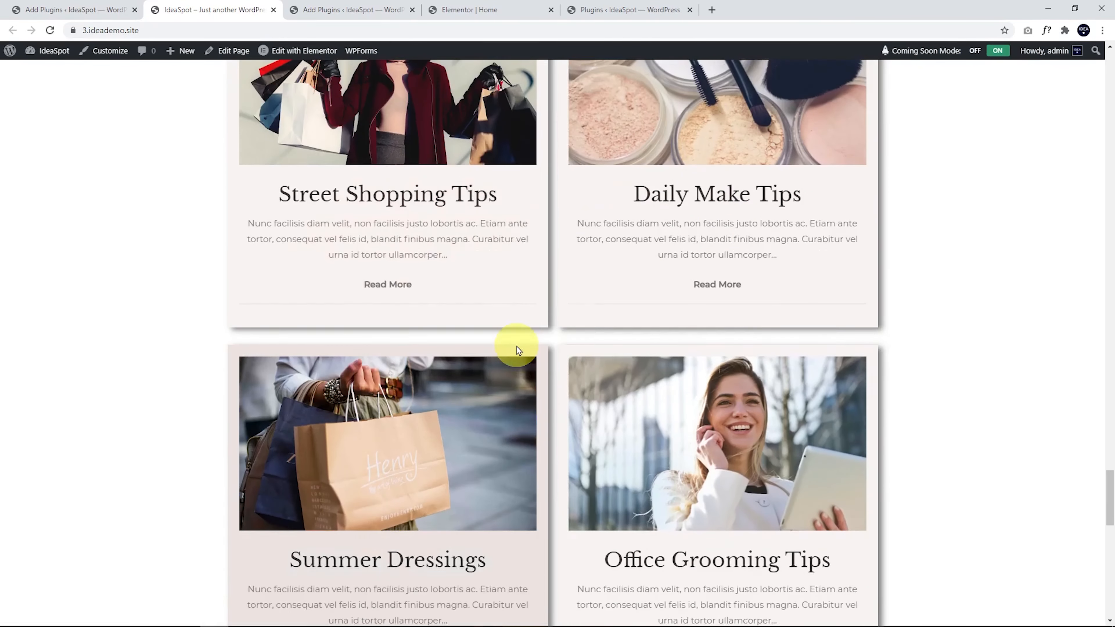
pyautogui.scroll(-3)
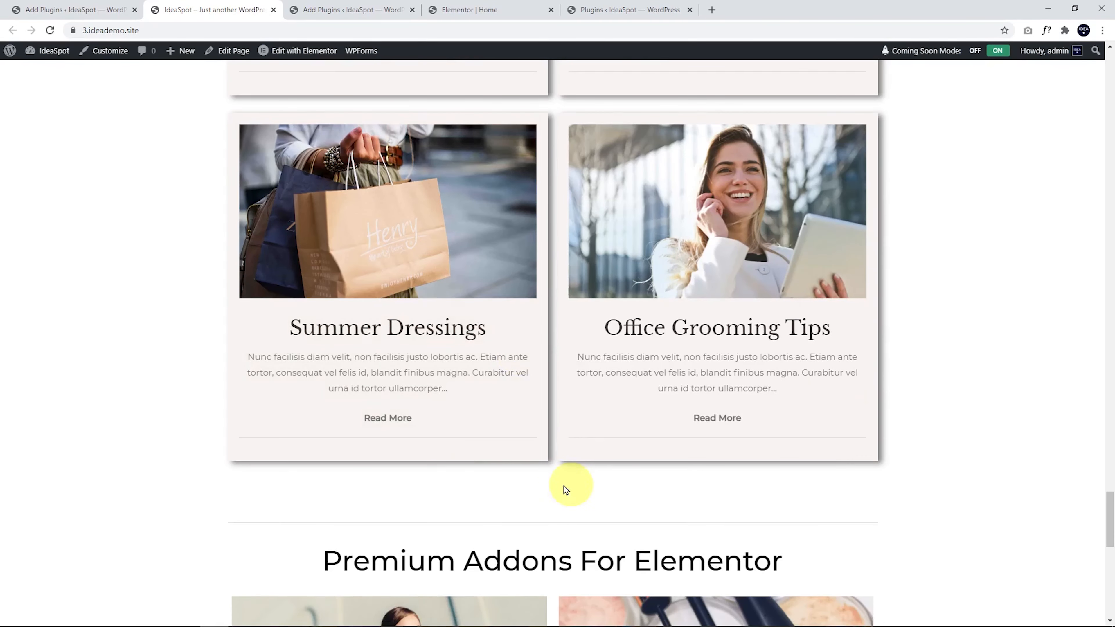
pyautogui.moveTo(519, 488)
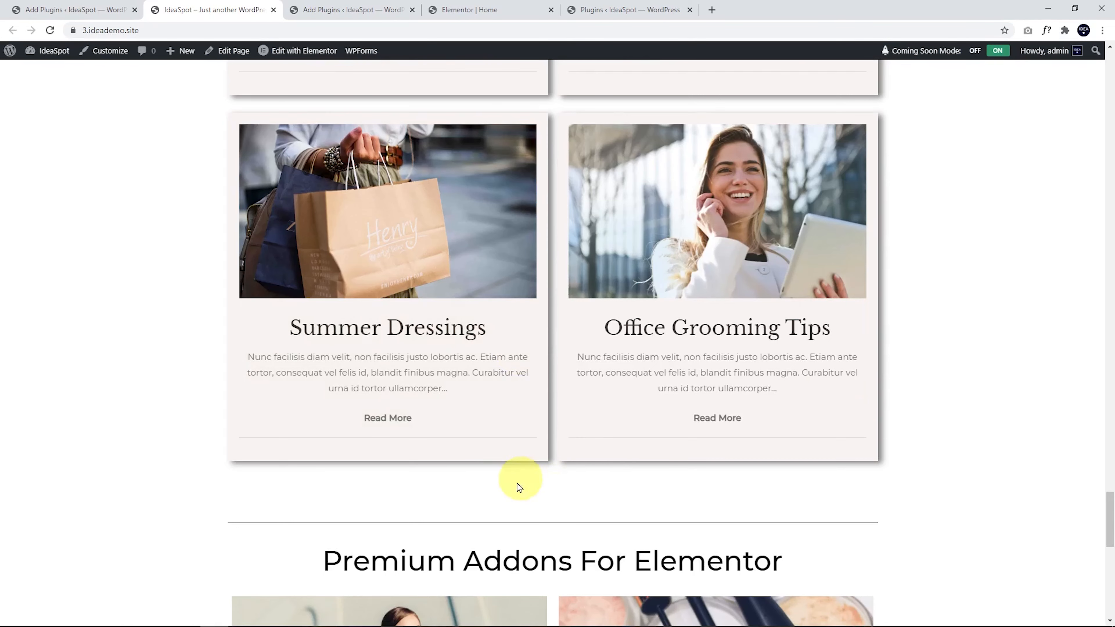
pyautogui.moveTo(575, 504)
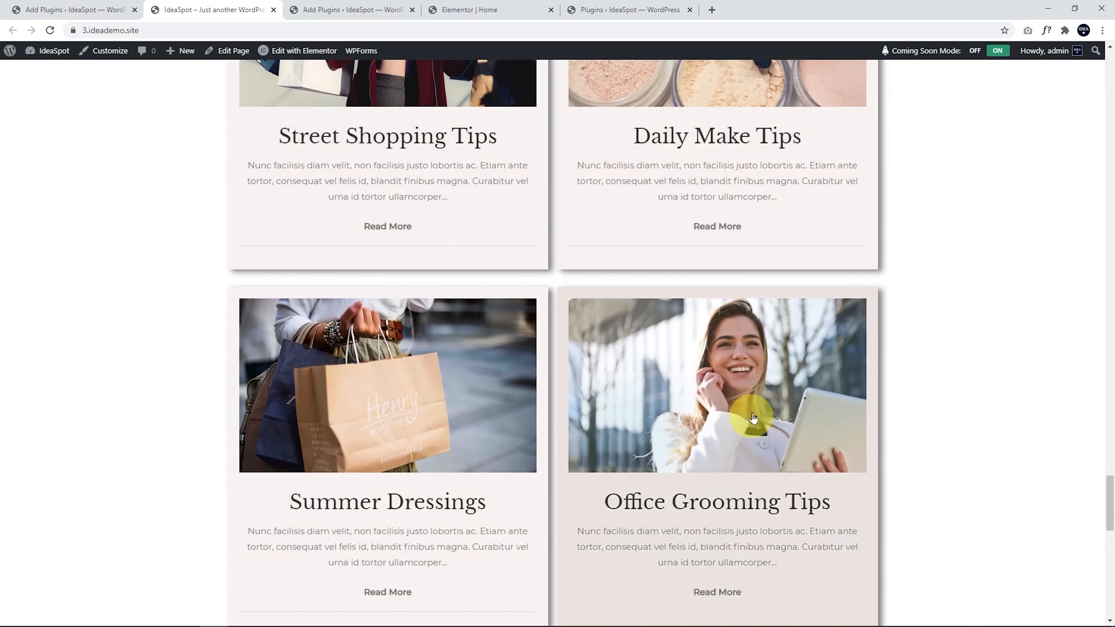
pyautogui.scroll(-3)
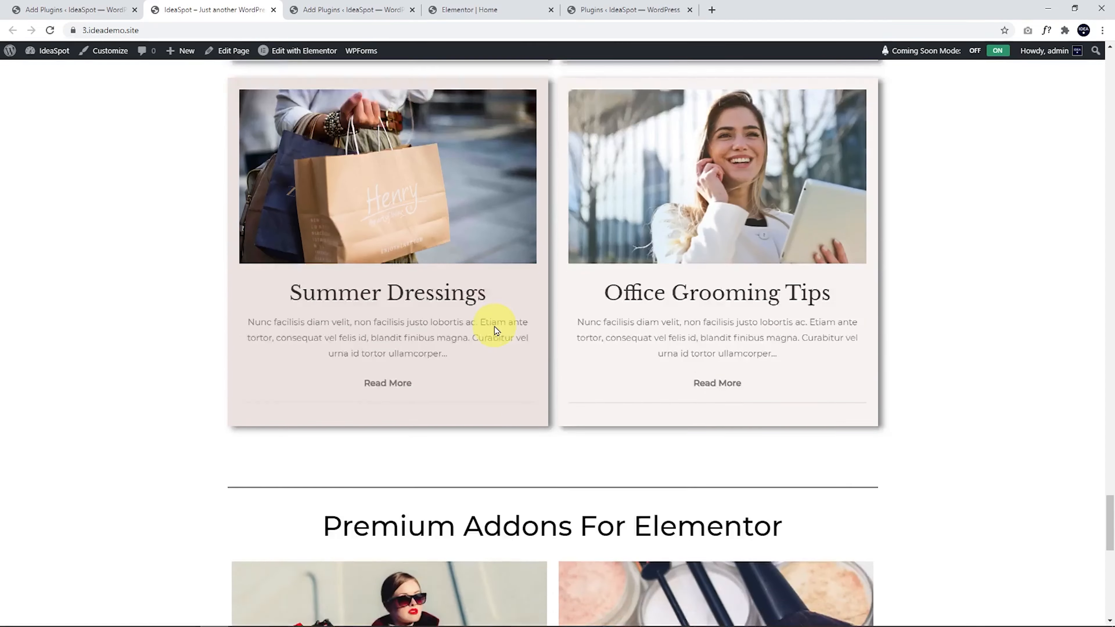
pyautogui.scroll(-3)
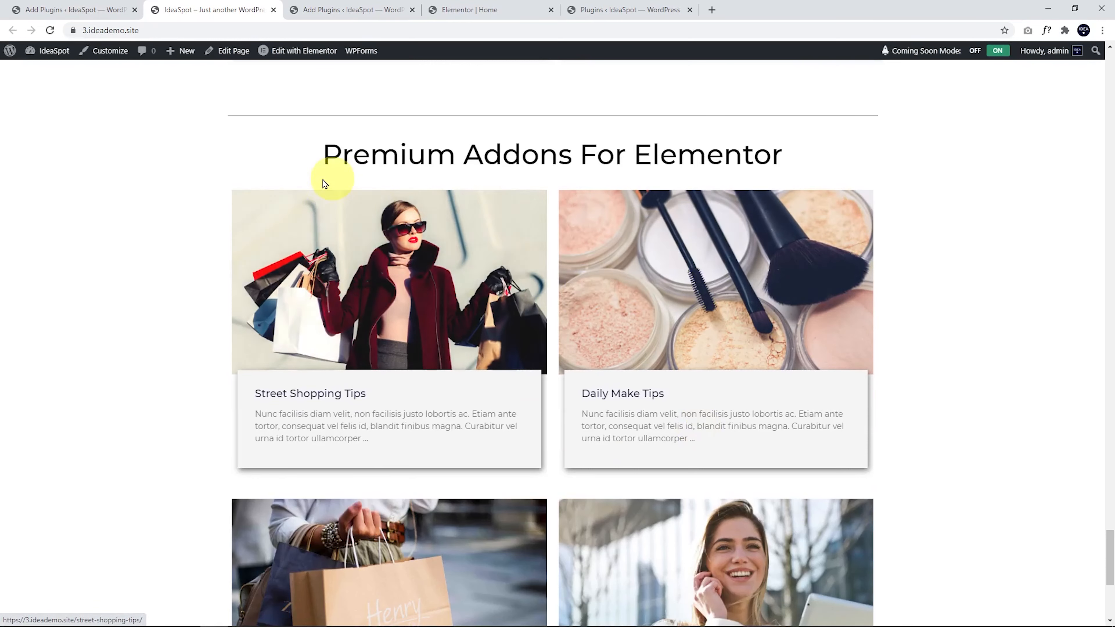
pyautogui.scroll(-3)
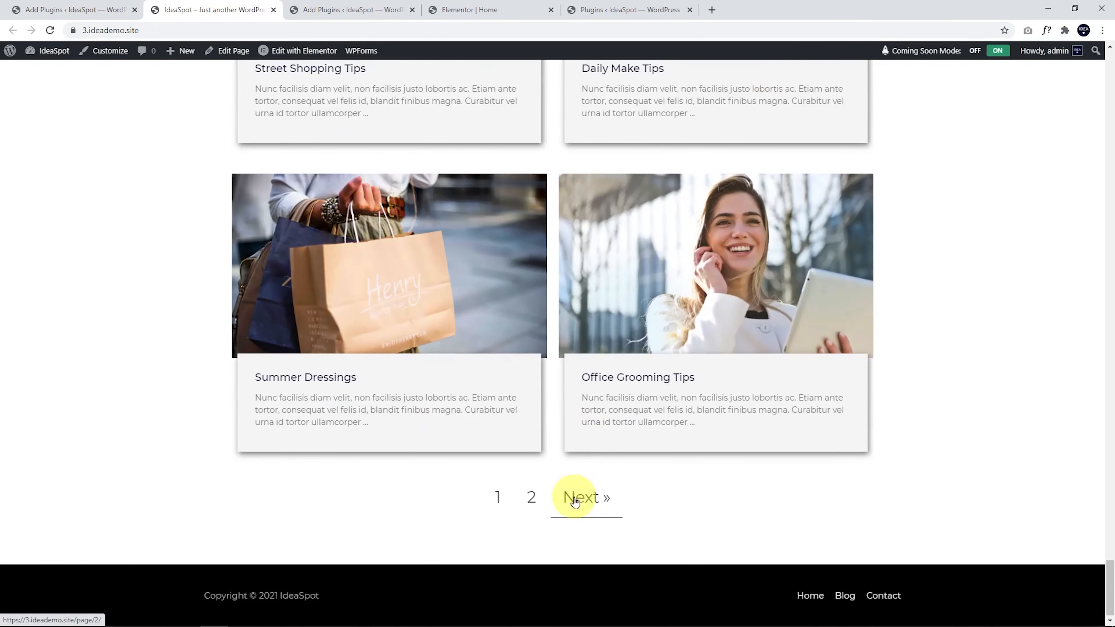
pyautogui.moveTo(531, 497)
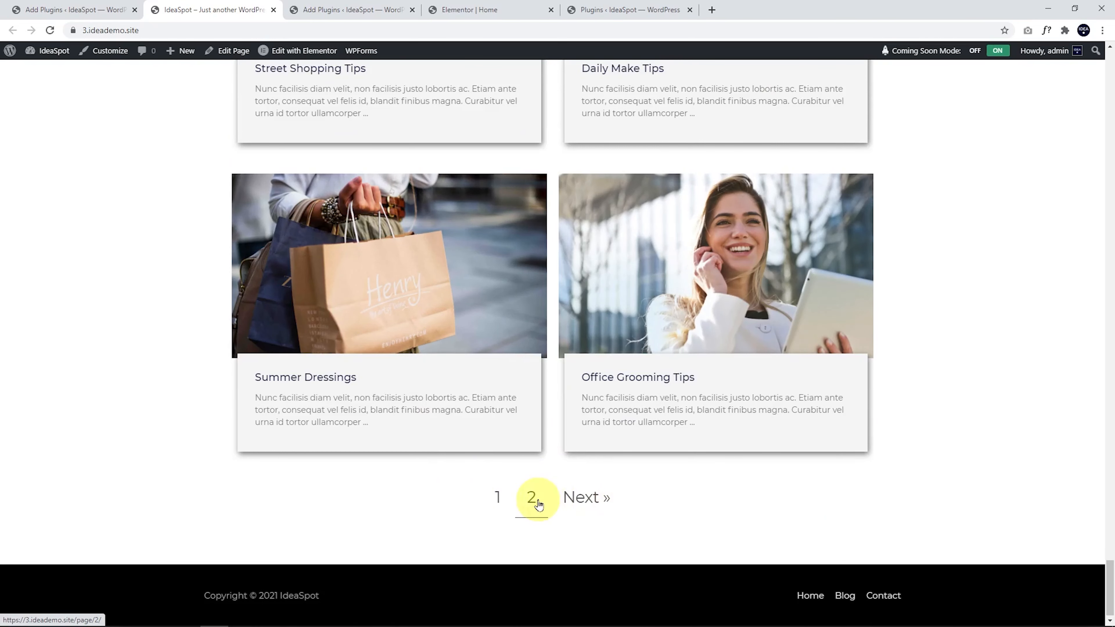
pyautogui.moveTo(497, 497)
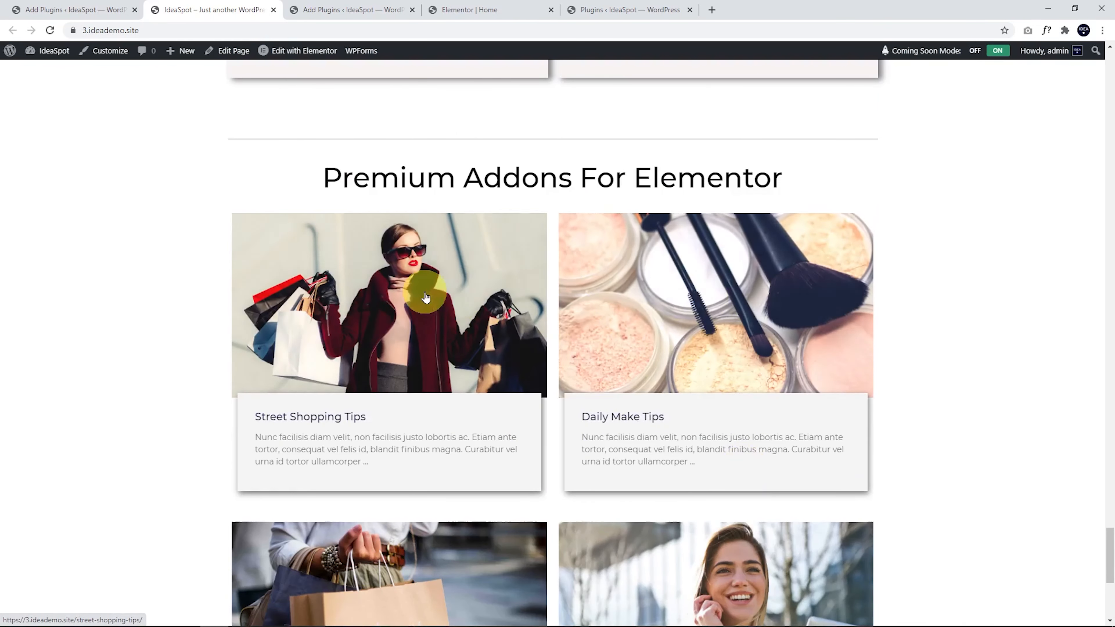
pyautogui.moveTo(683, 190)
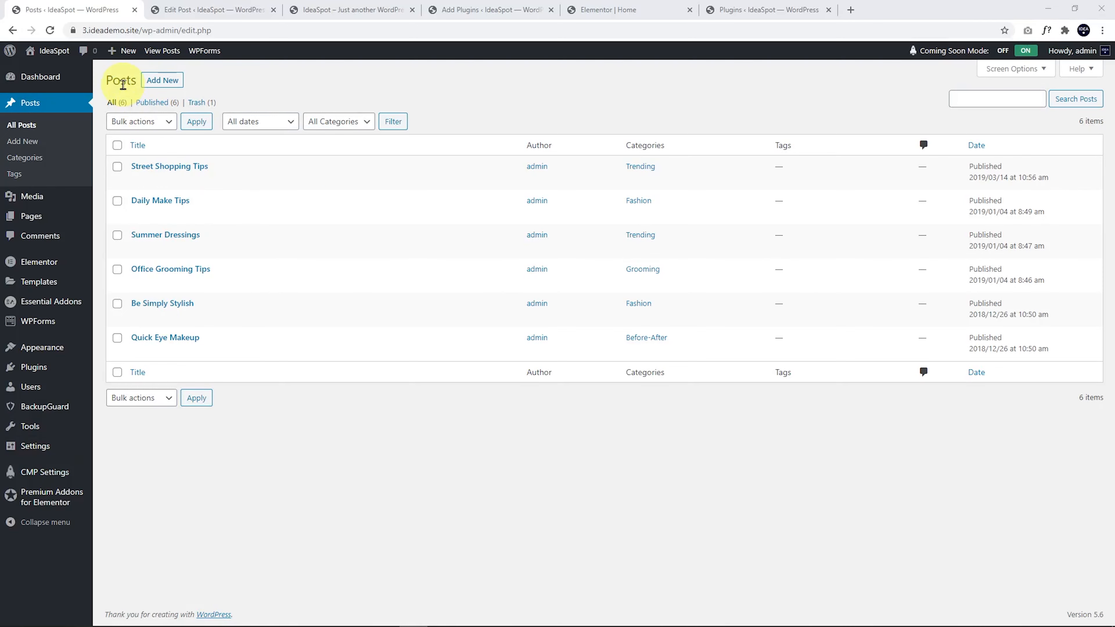
pyautogui.moveTo(29, 103)
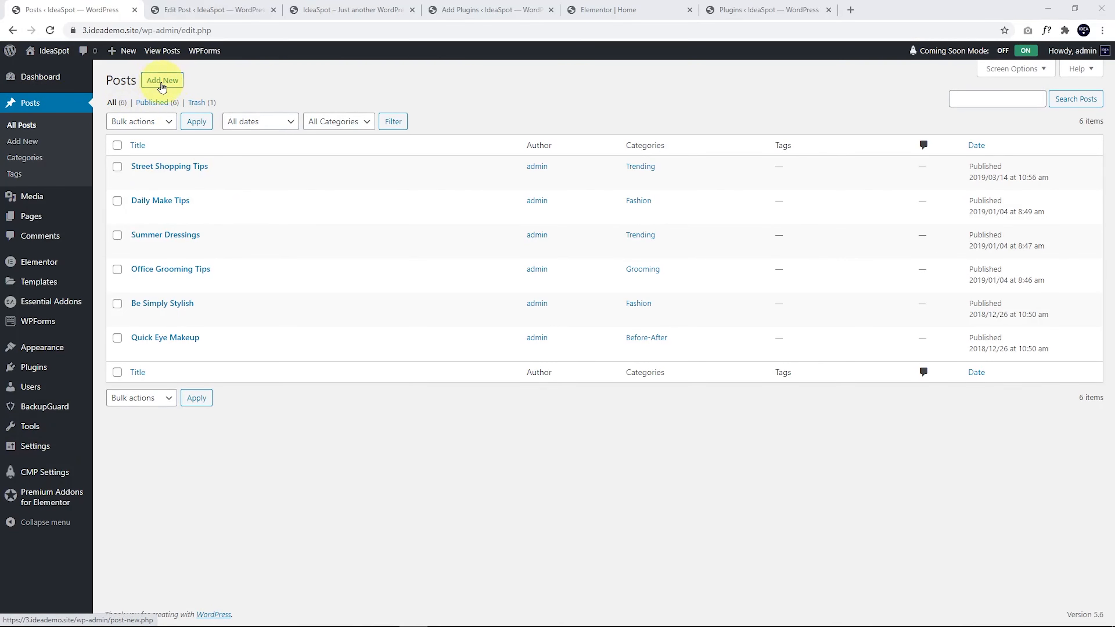
# Step: Create a new post titled 'Shopping' with placeholder body text and show its Post settings
pyautogui.click(162, 80)
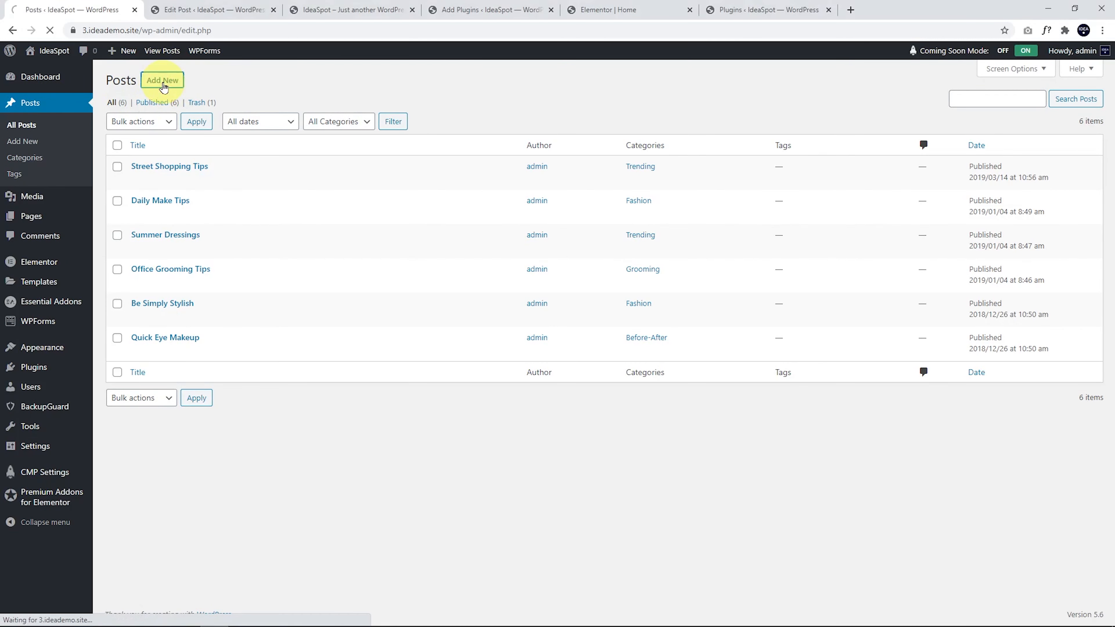
pyautogui.click(162, 80)
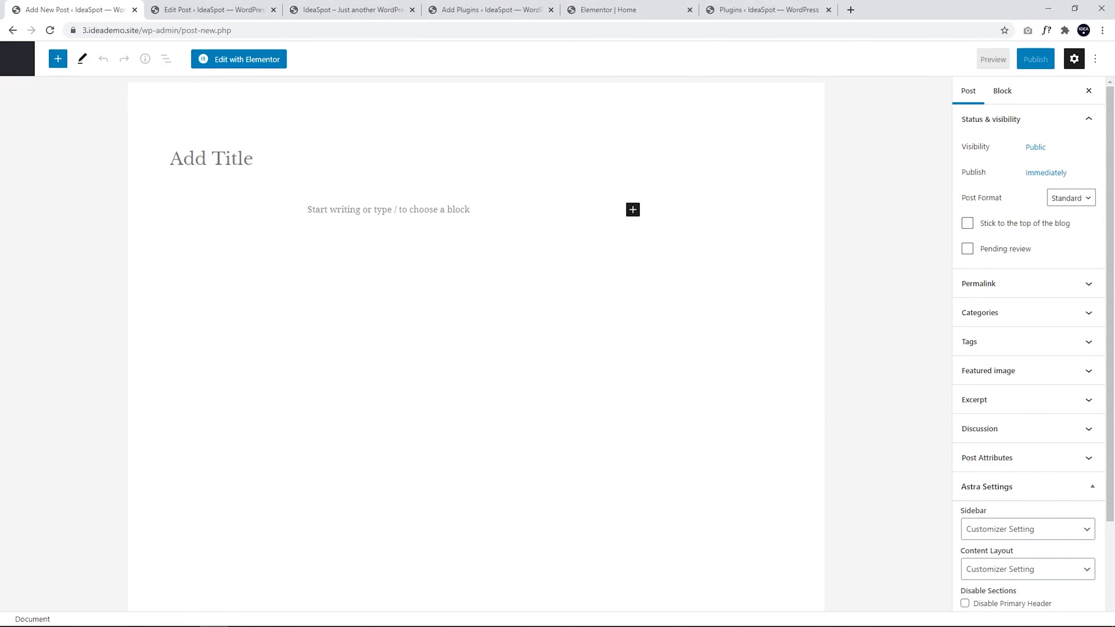
pyautogui.click(210, 158)
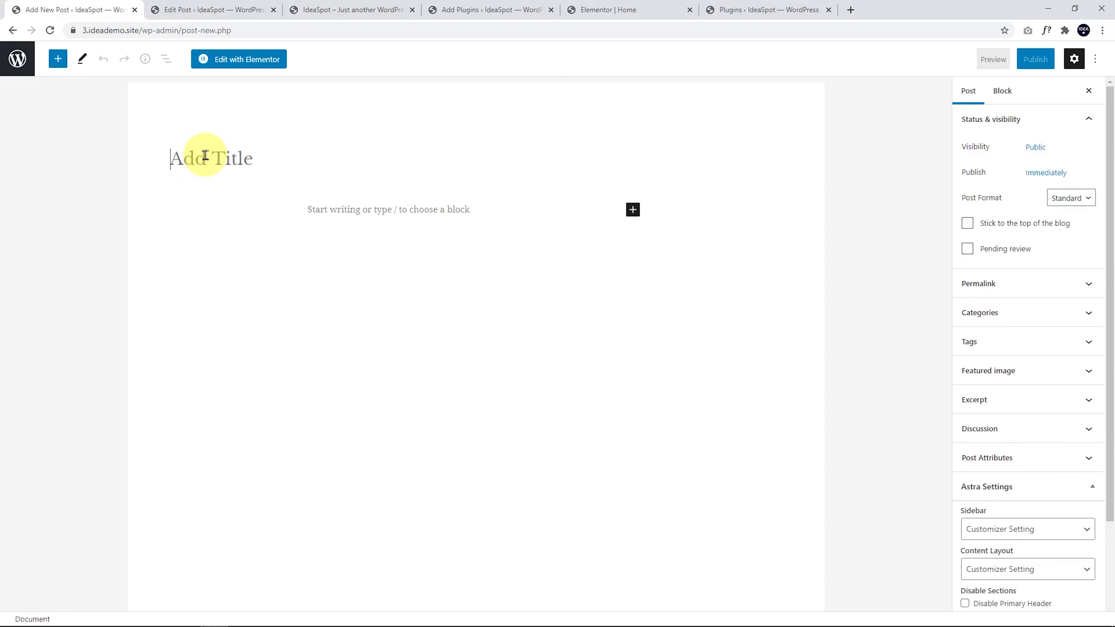
pyautogui.write('Shopping')
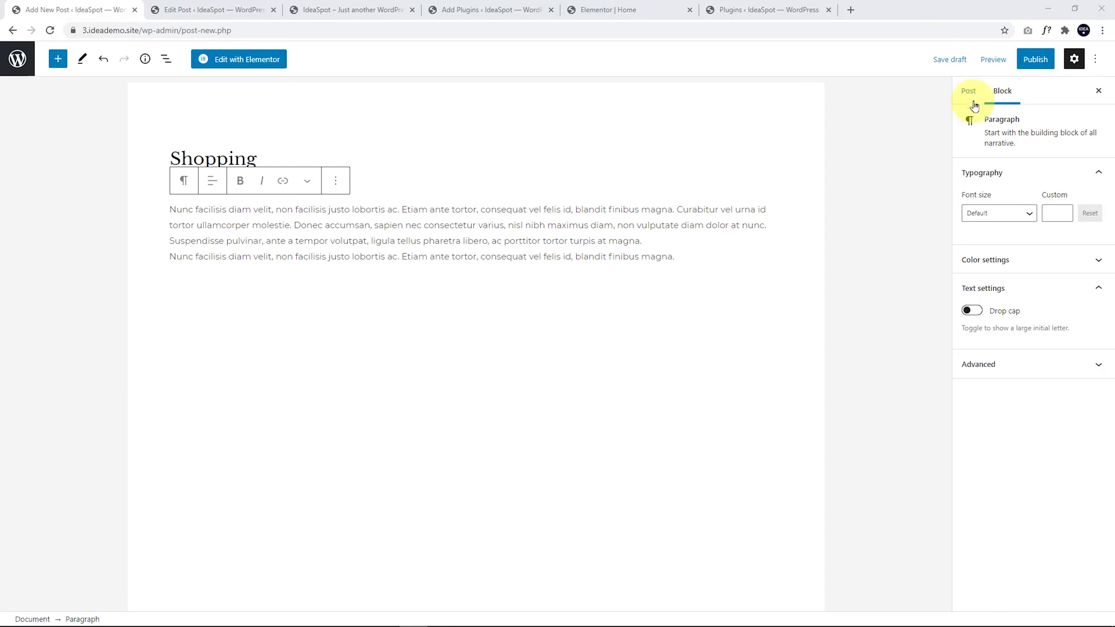
pyautogui.click(969, 90)
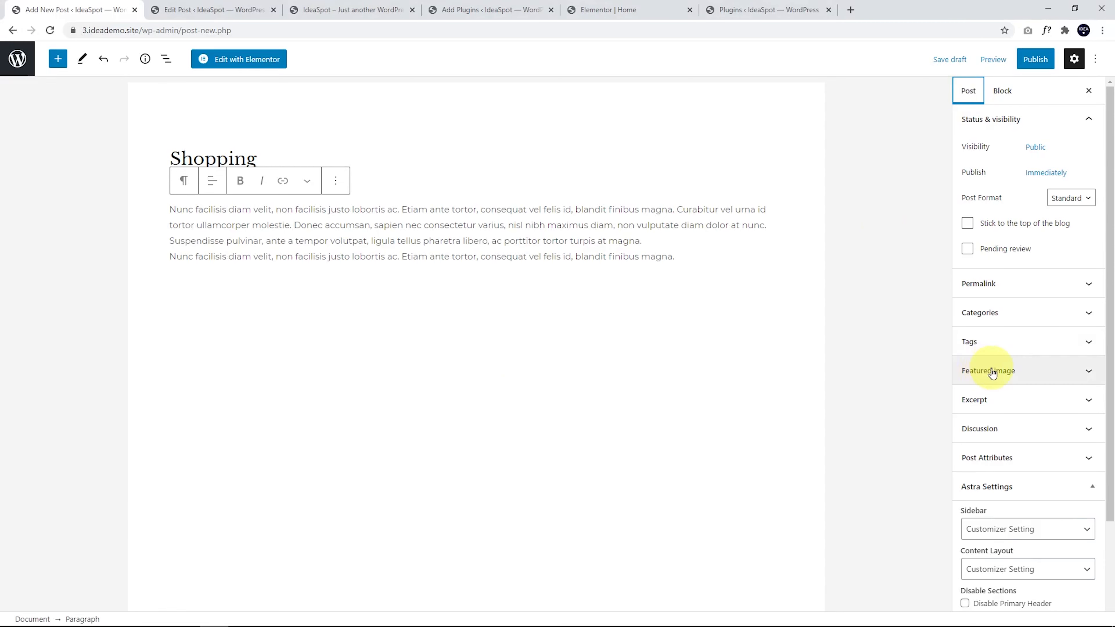
# Step: Set the office-groom-tips woman-with-tablet photo from the Media Library as featured image
pyautogui.click(988, 370)
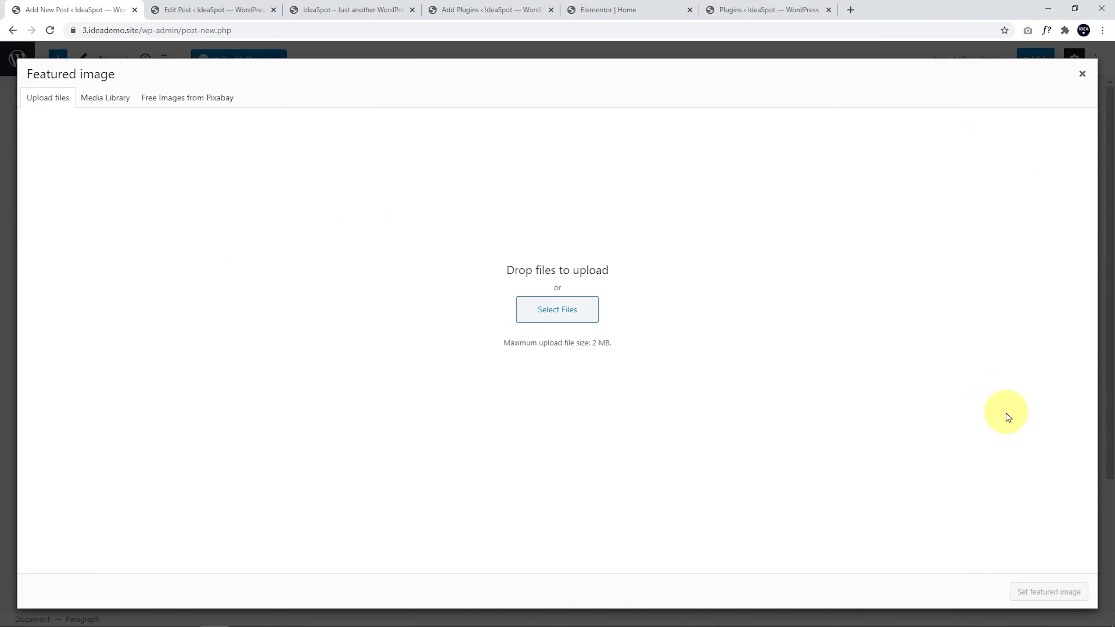
pyautogui.click(105, 98)
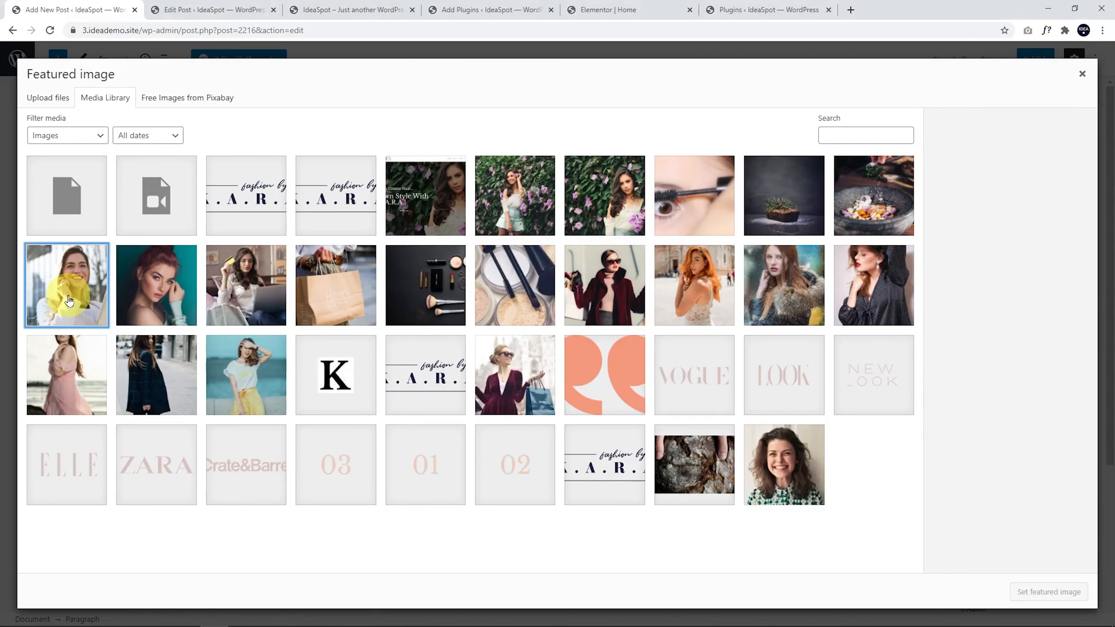
pyautogui.click(66, 285)
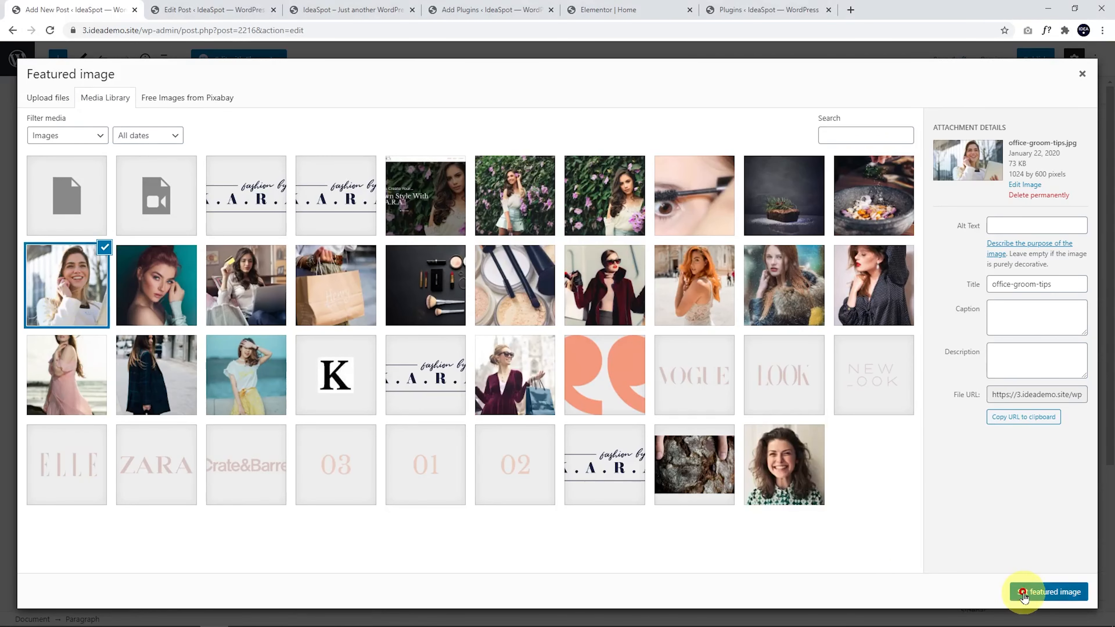
pyautogui.click(1052, 592)
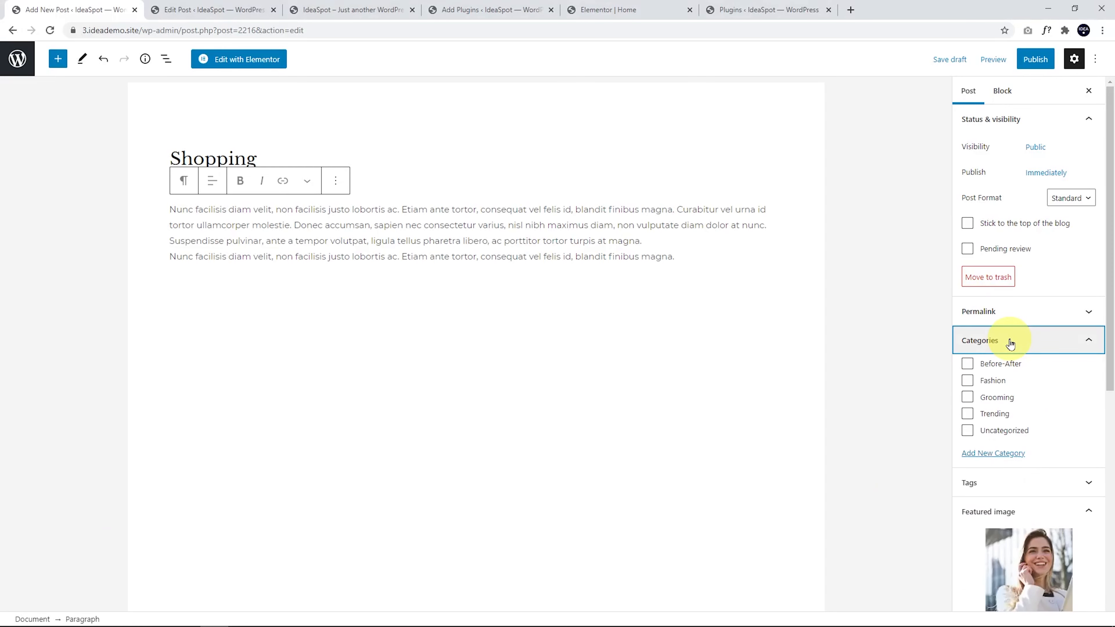
# Step: File the post under Fashion and publish it
pyautogui.click(967, 381)
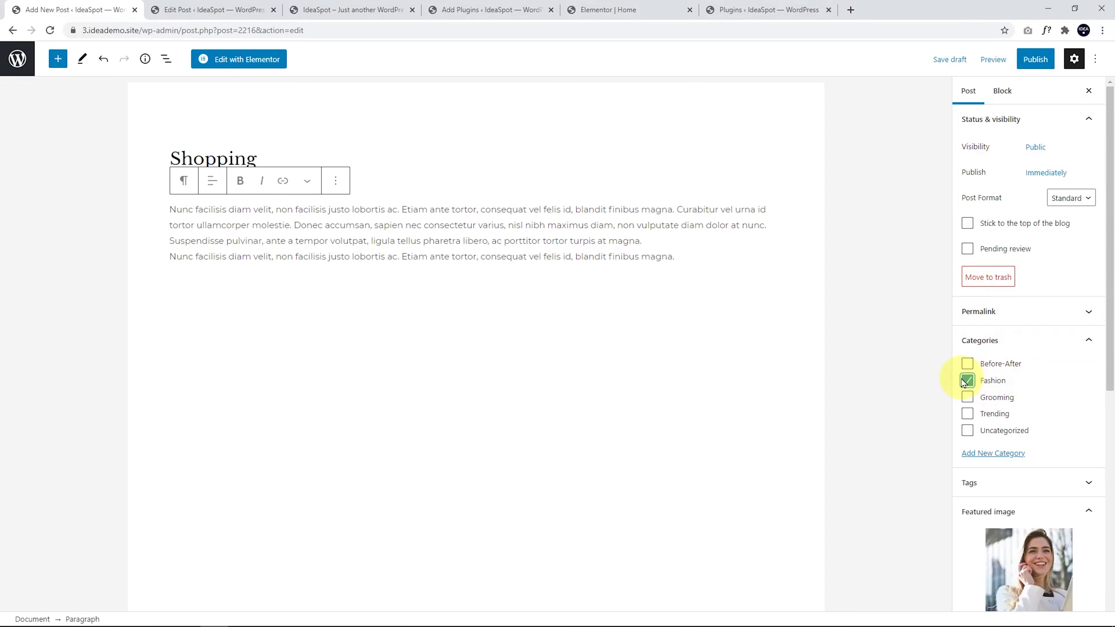
pyautogui.click(1035, 59)
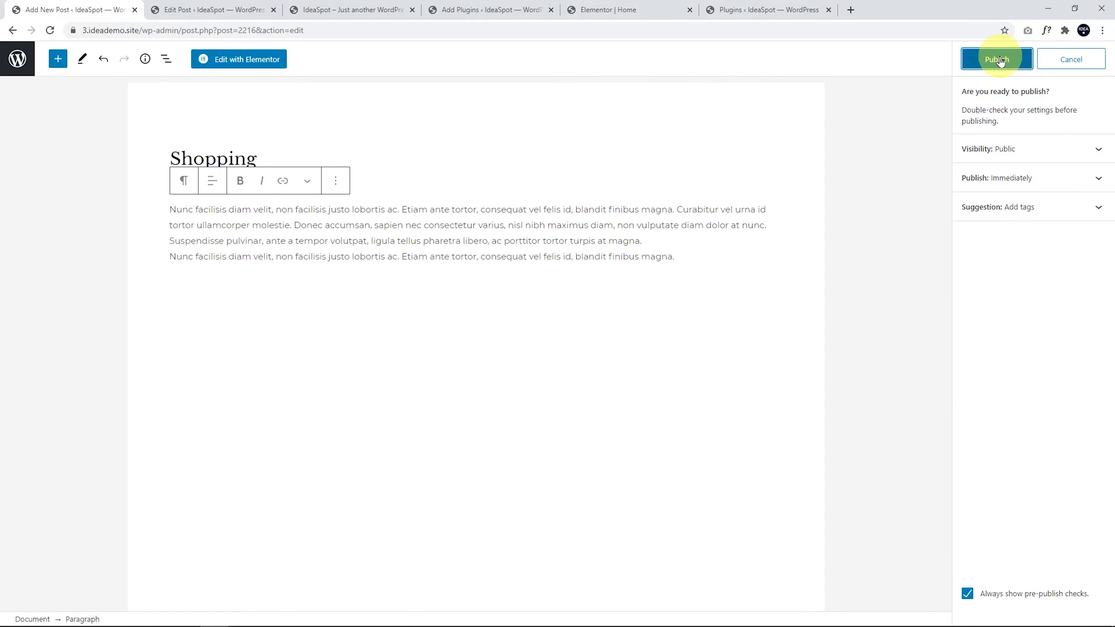
pyautogui.click(349, 10)
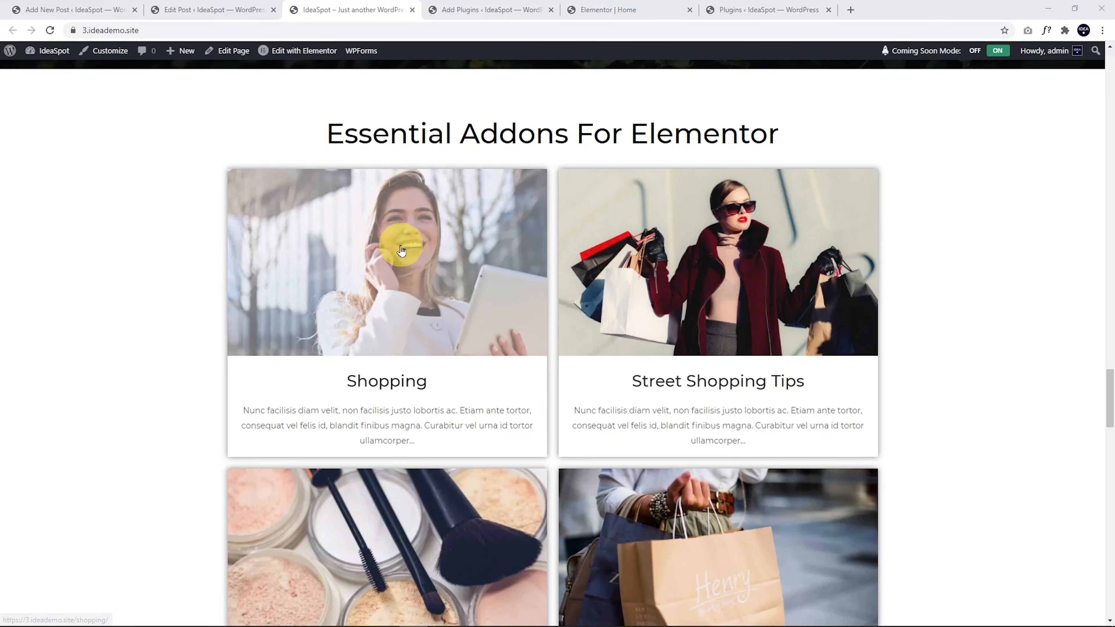
pyautogui.moveTo(405, 233)
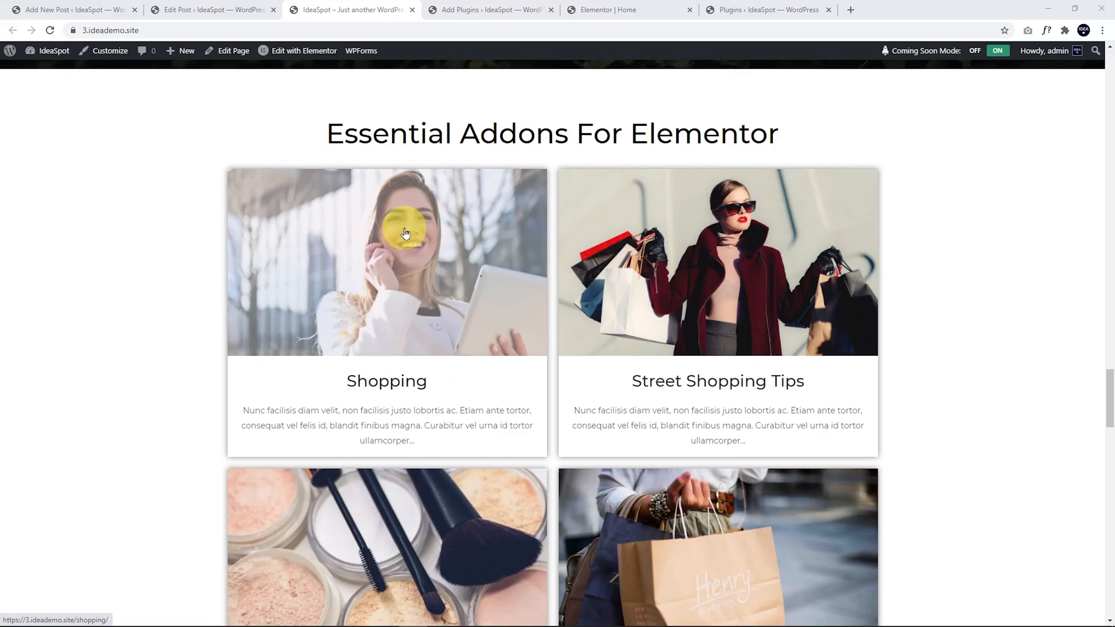
# Step: Open the Shopping post from its image card in the Essential Addons grid
pyautogui.click(405, 233)
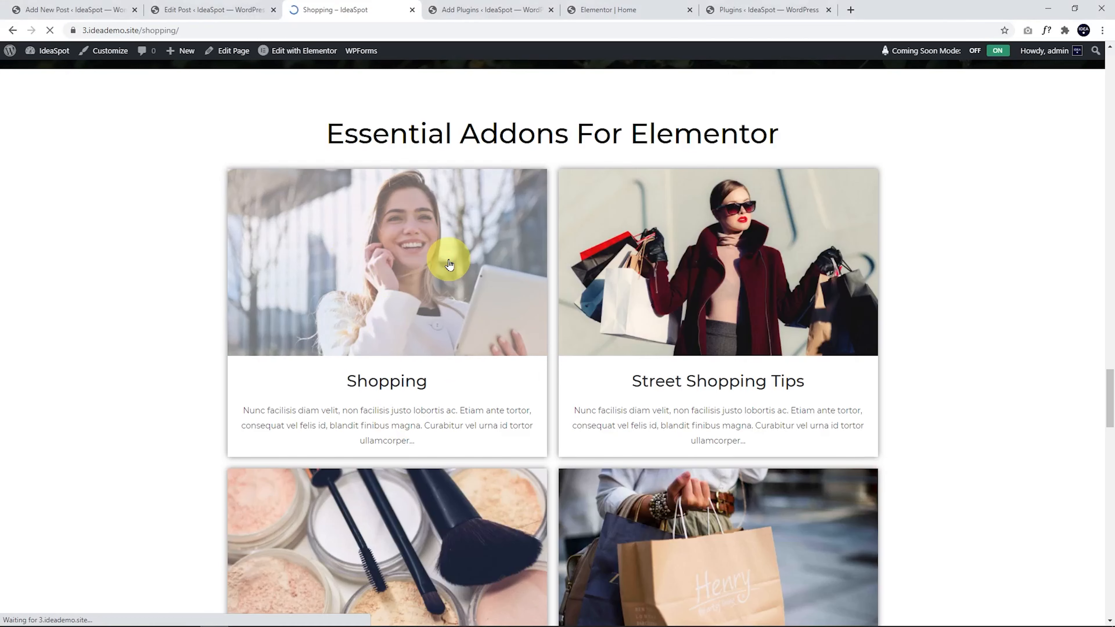
pyautogui.click(387, 262)
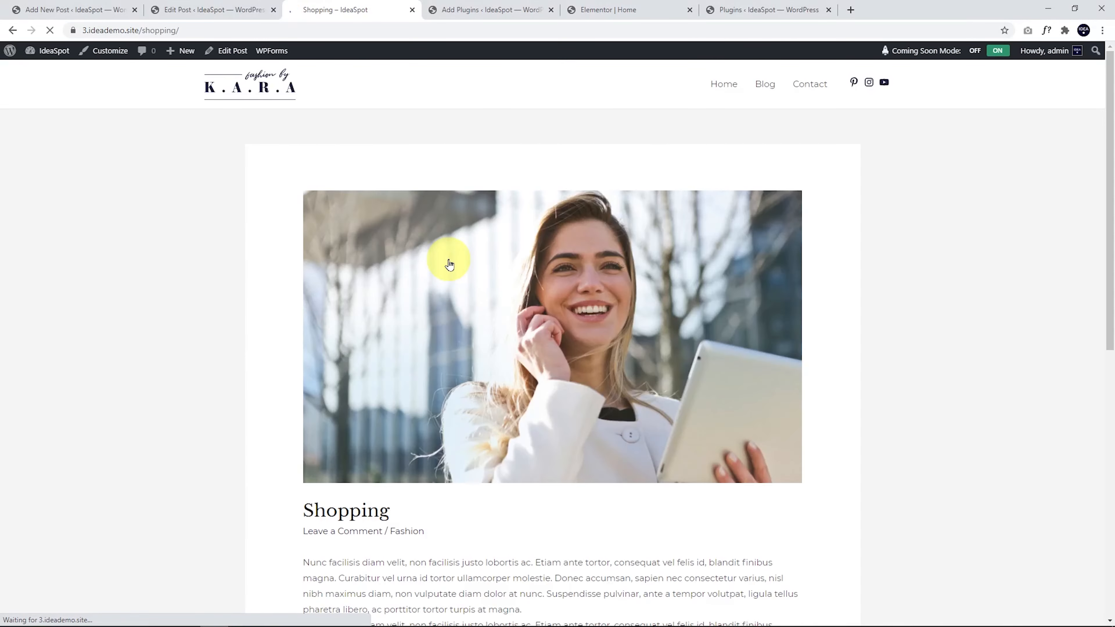